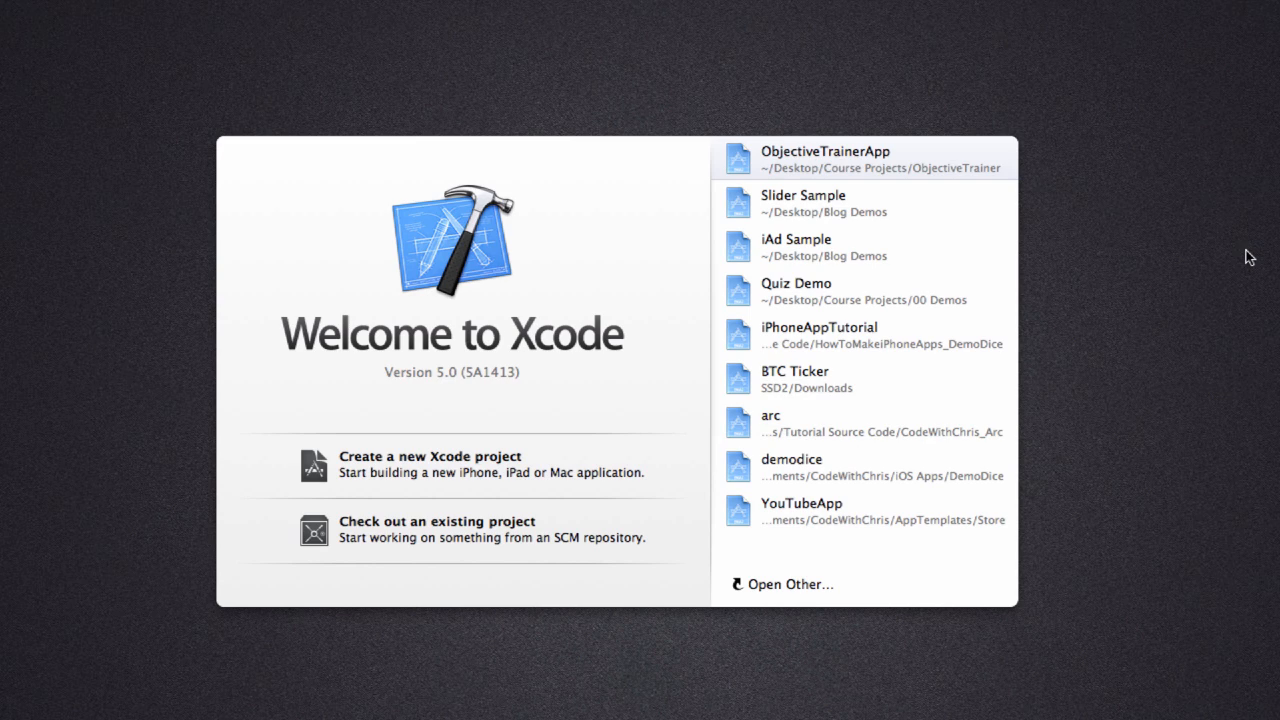
mouse_move(1222, 292)
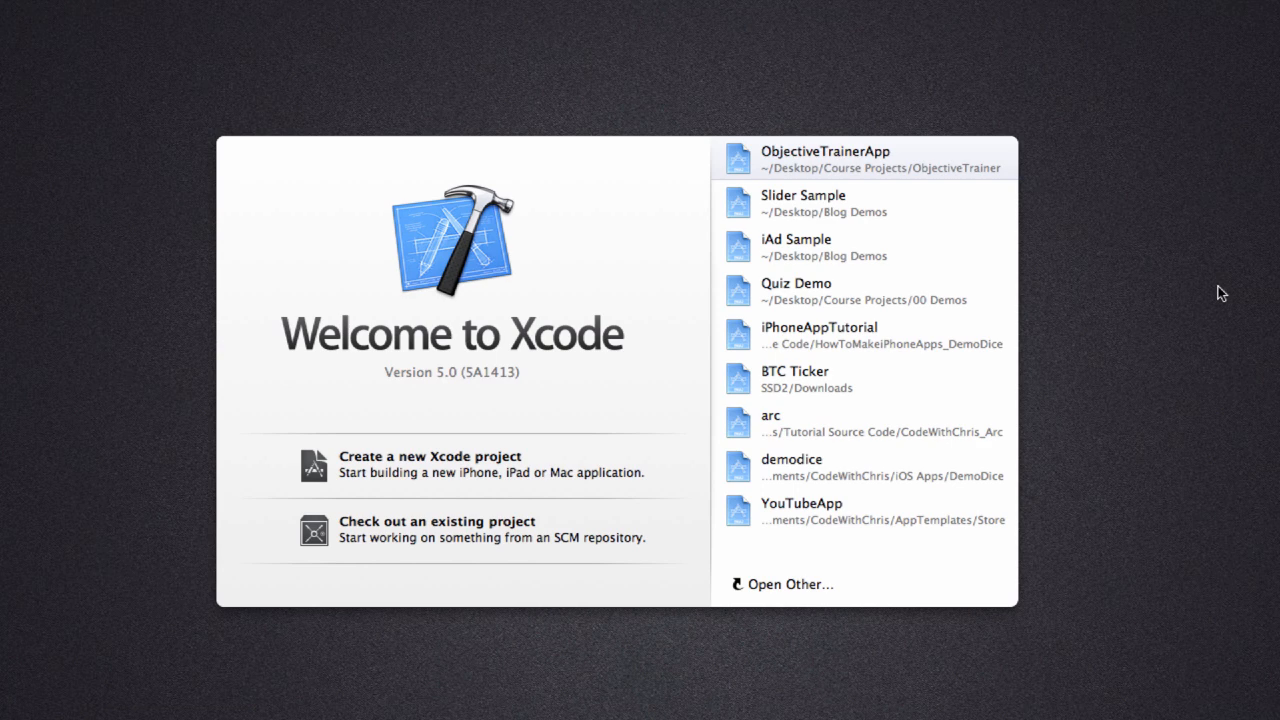
mouse_move(1232, 266)
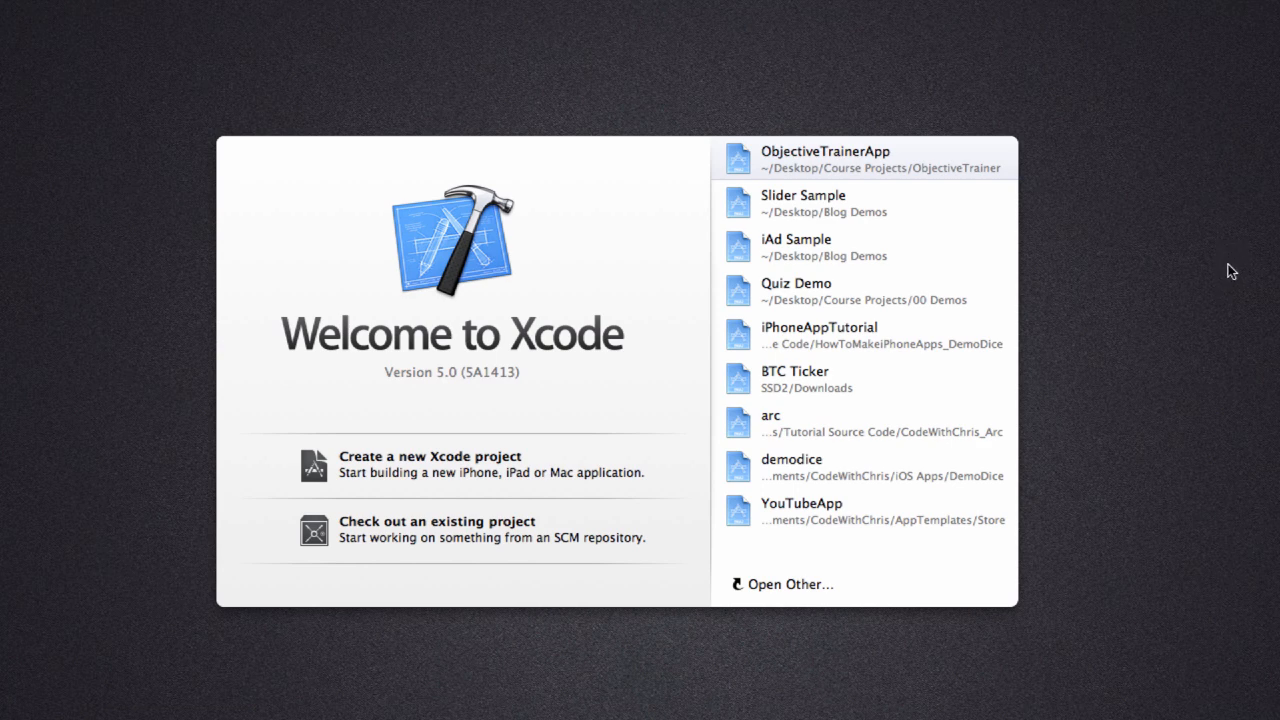
mouse_move(1230, 266)
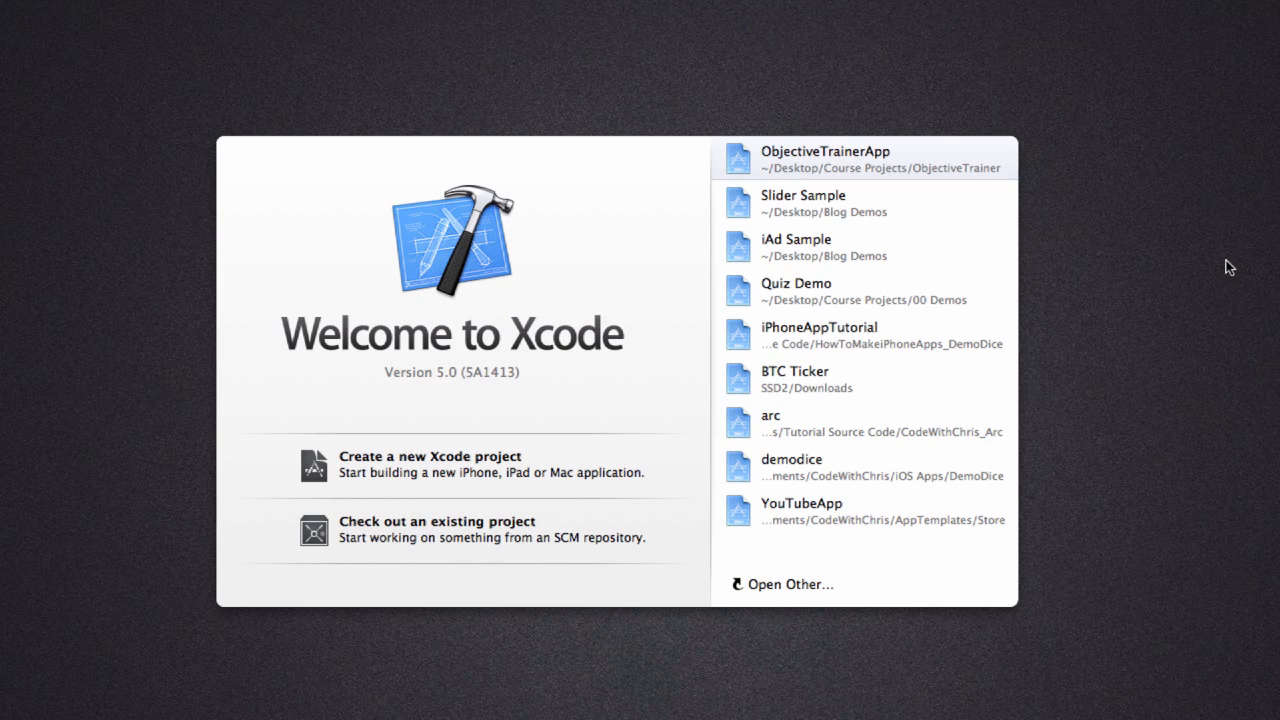
mouse_move(1200, 274)
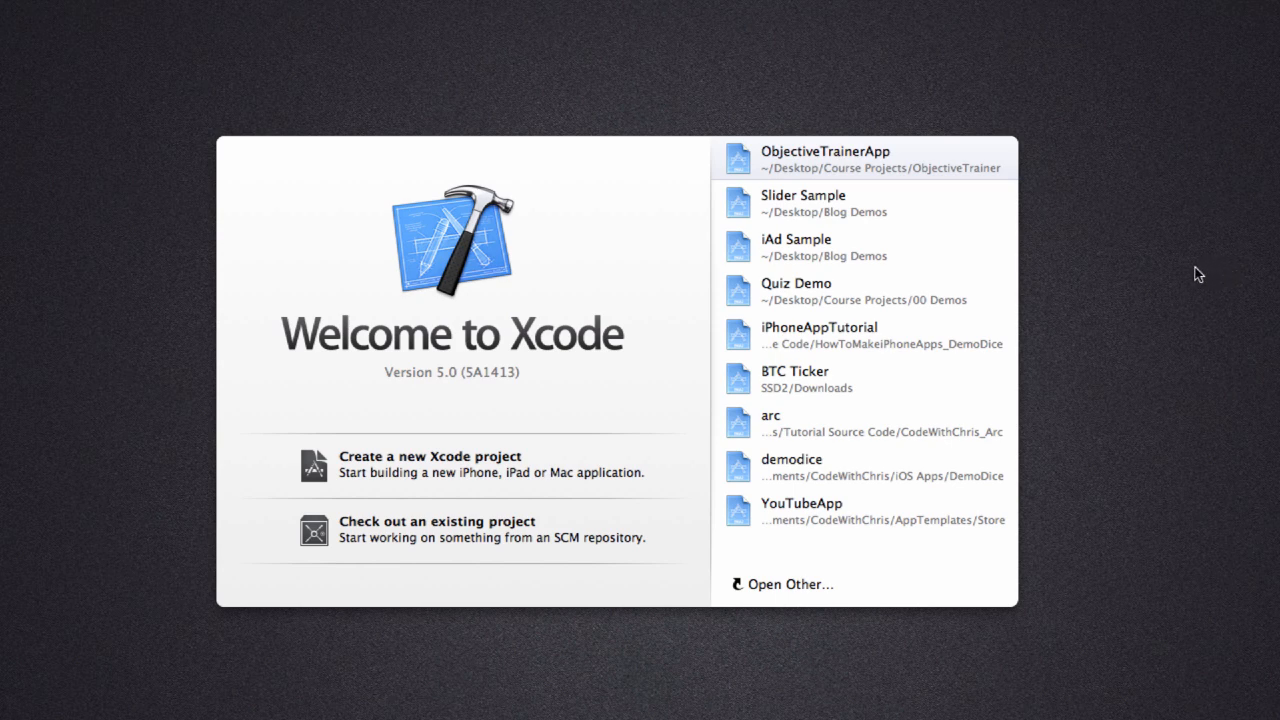
mouse_move(1102, 344)
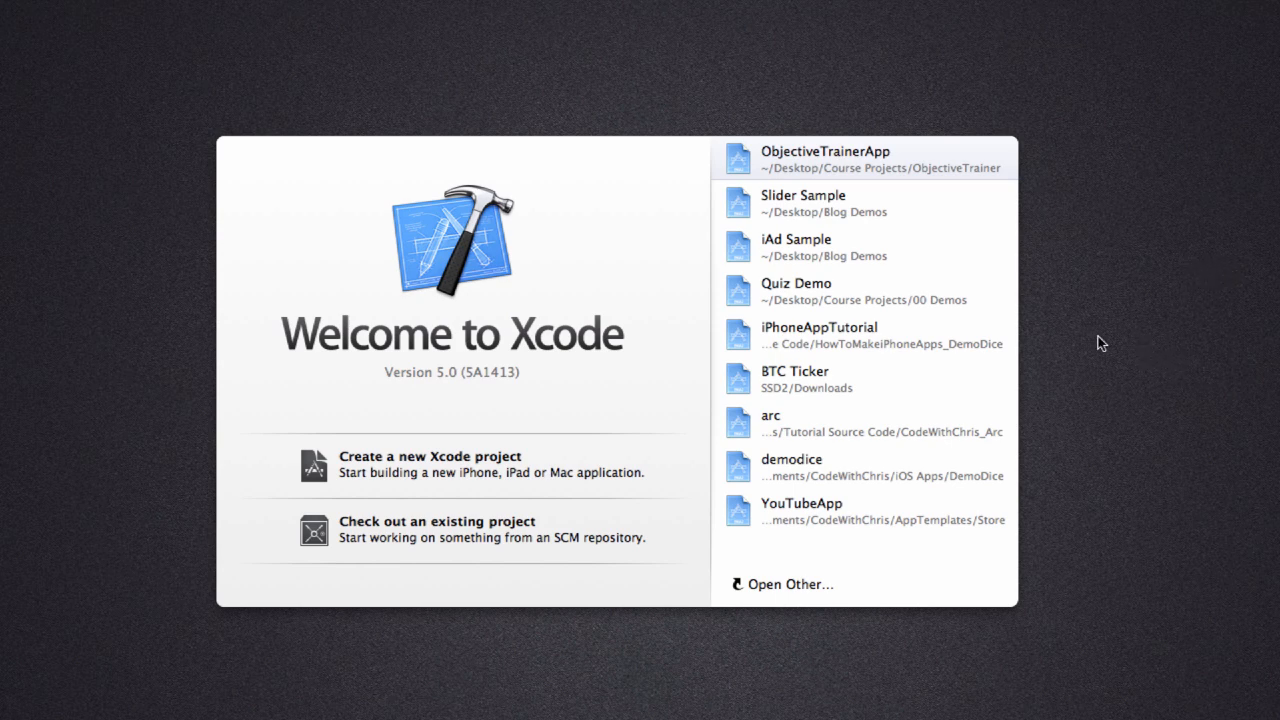
mouse_move(1130, 344)
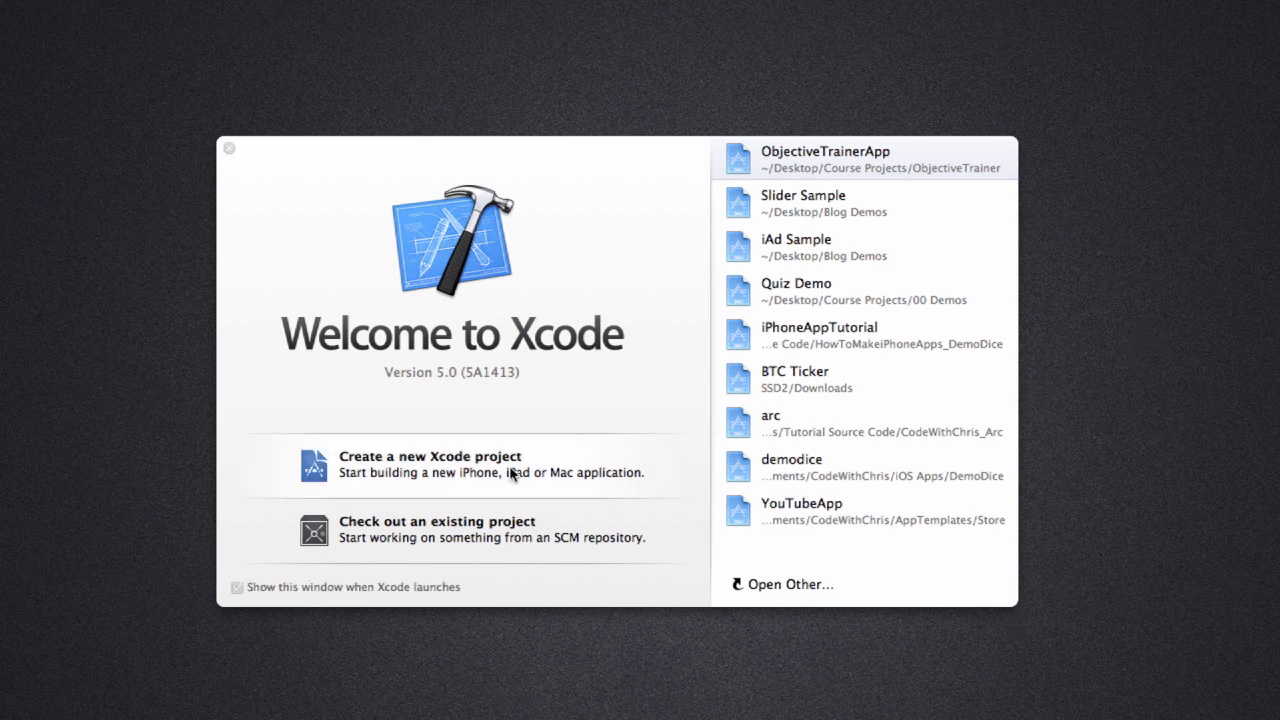
- Create a Single View Application iPhone project with Product Name 'Slider Demo'
left_click(430, 464)
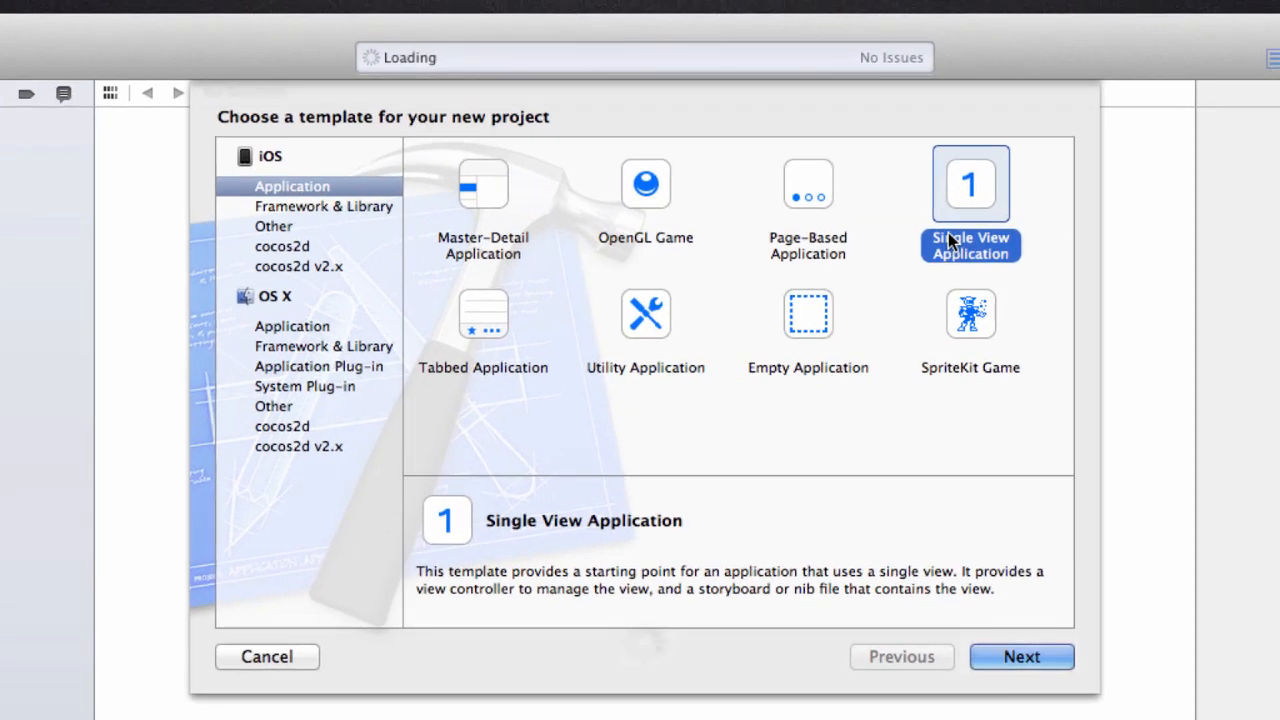
mouse_move(960, 210)
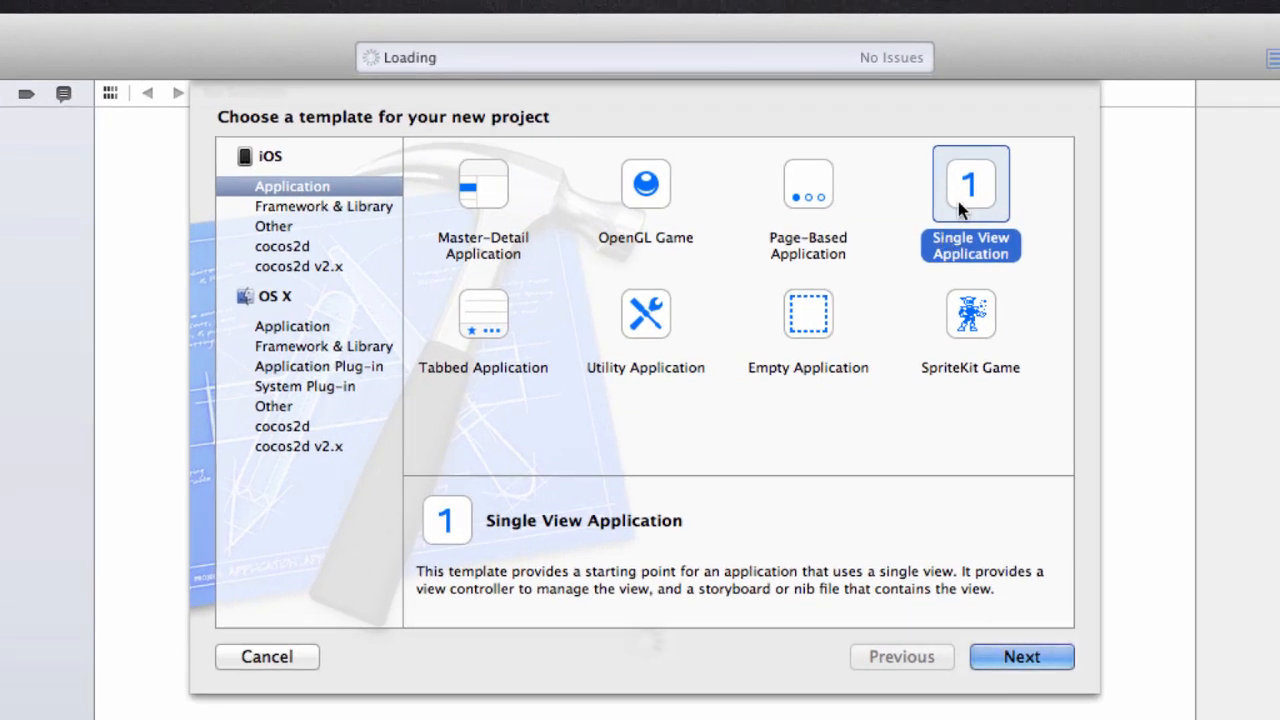
left_click(1020, 656)
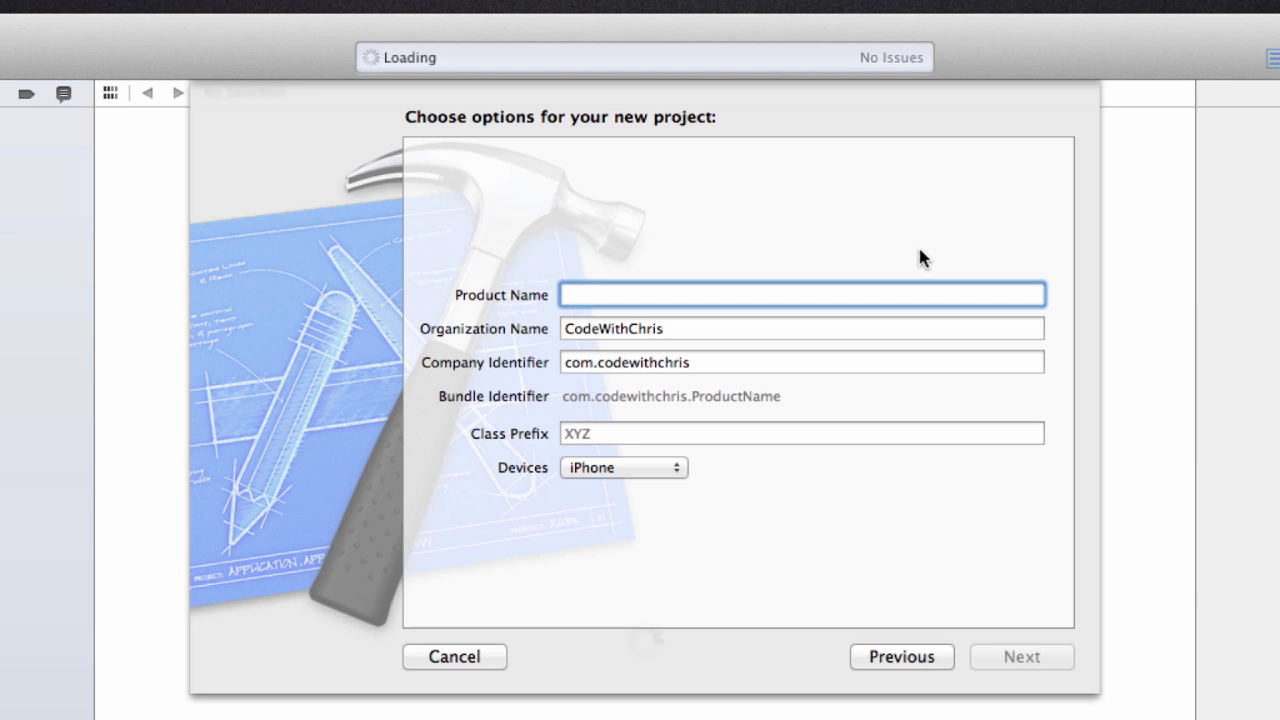
type("S")
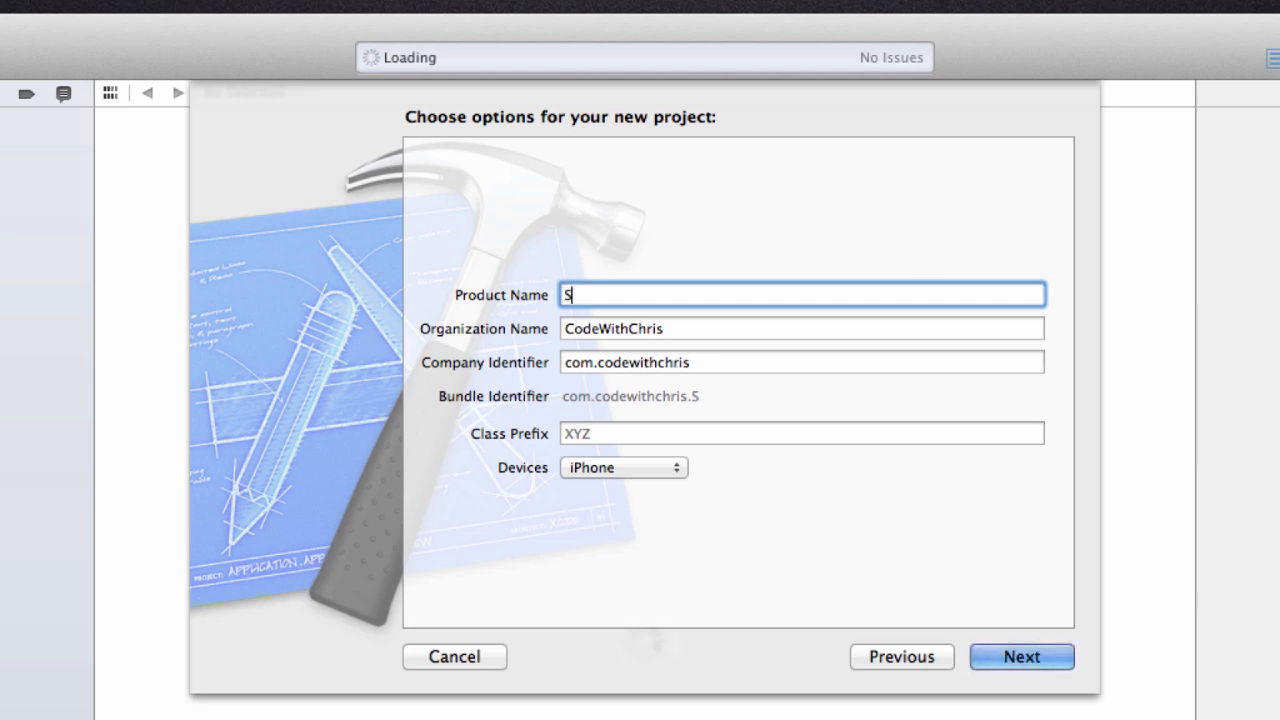
type("lider Demo")
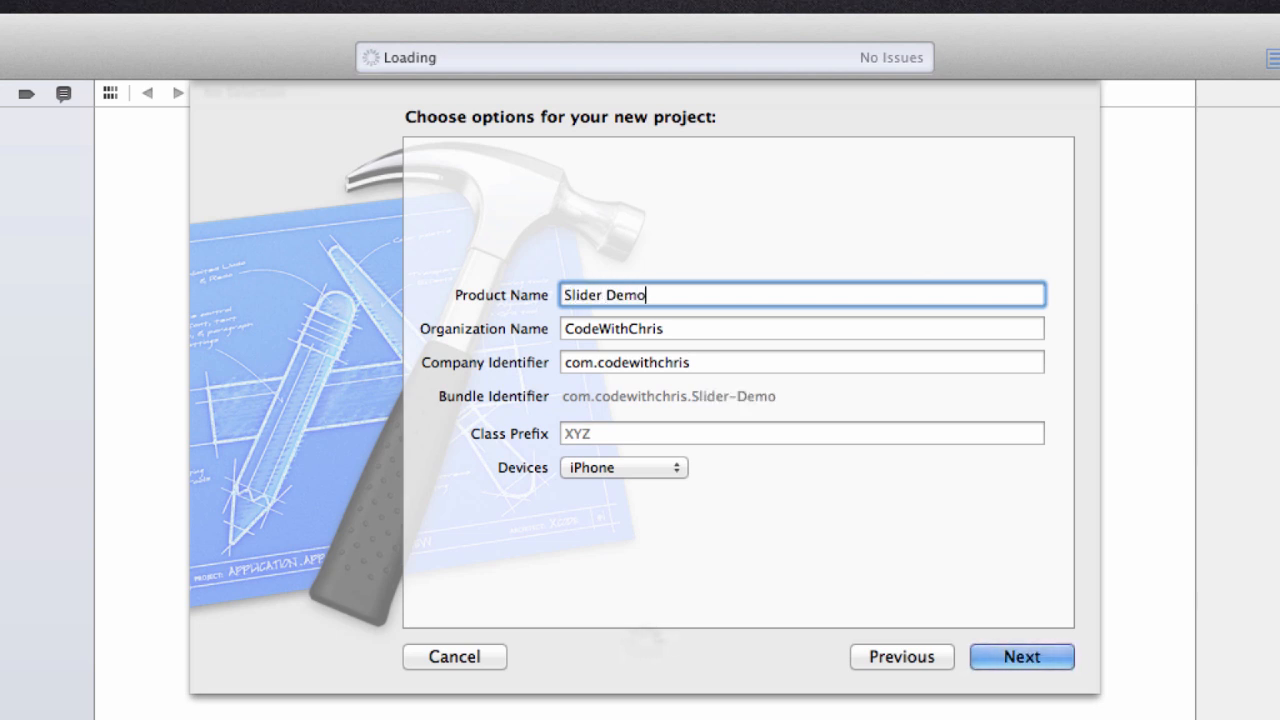
mouse_move(656, 468)
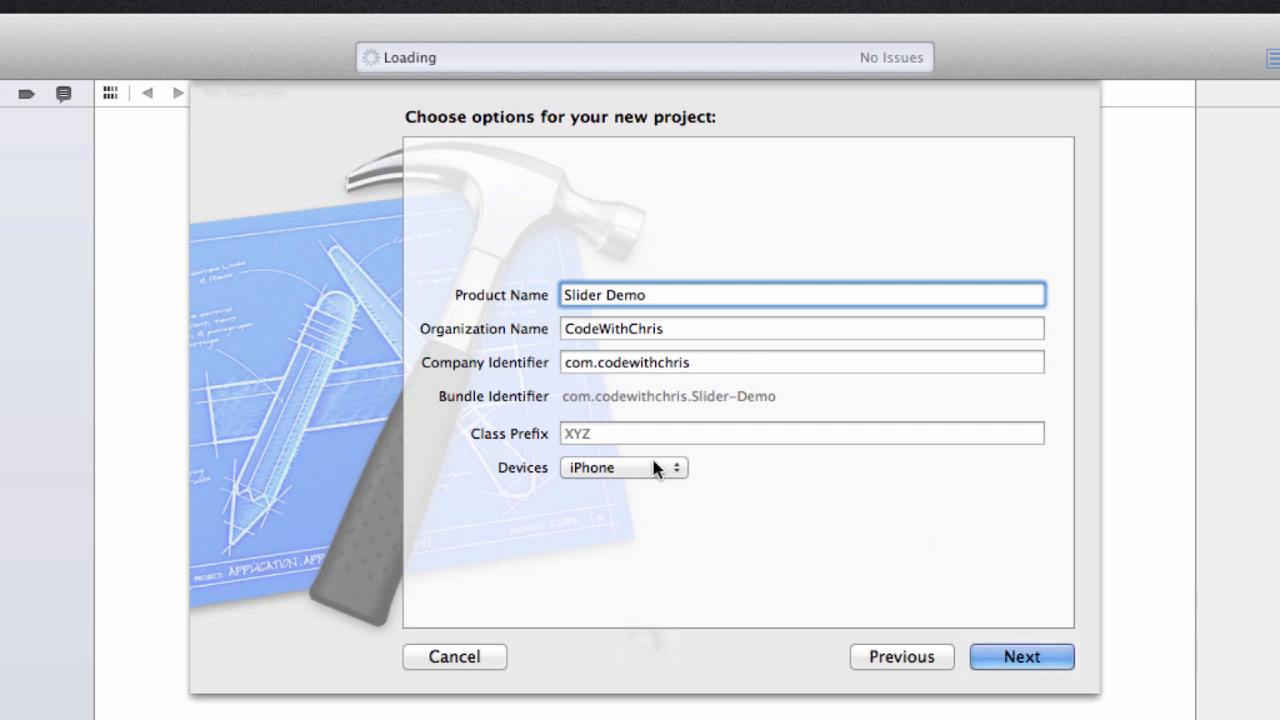
left_click(1020, 656)
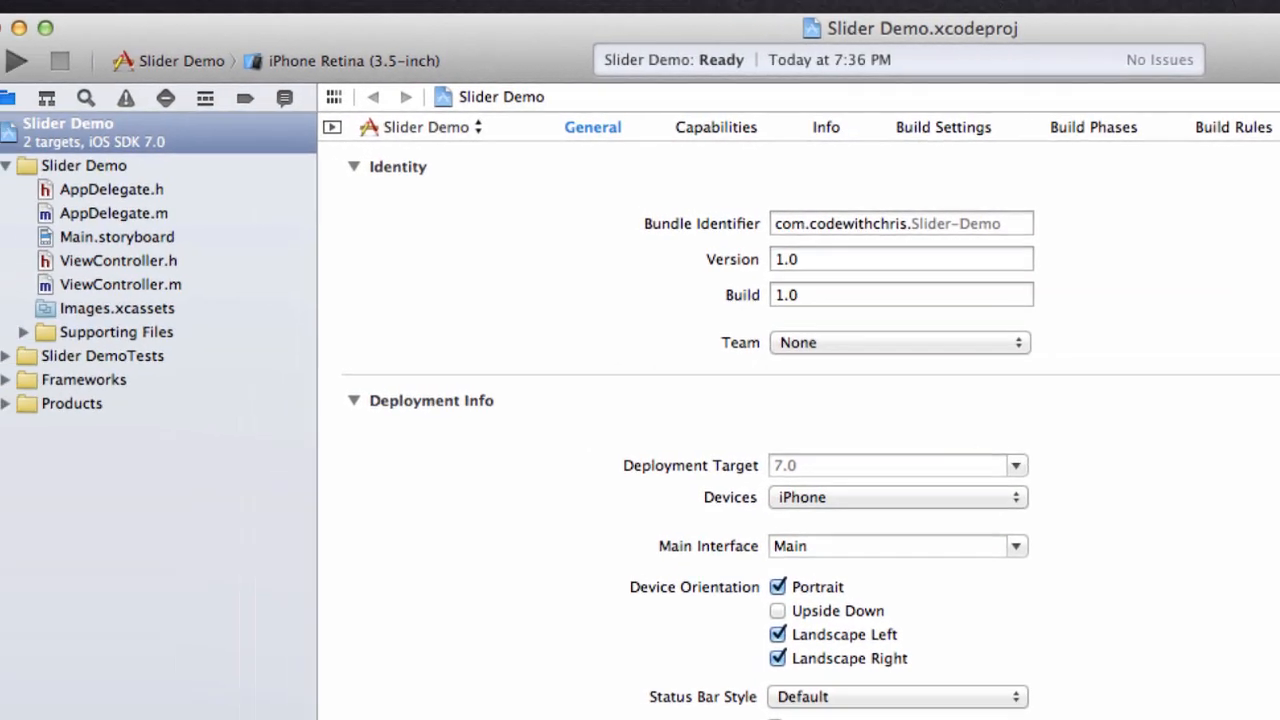
- Bring up Main.storyboard on the canvas with the Utilities pane's Object Library shown
left_click(116, 236)
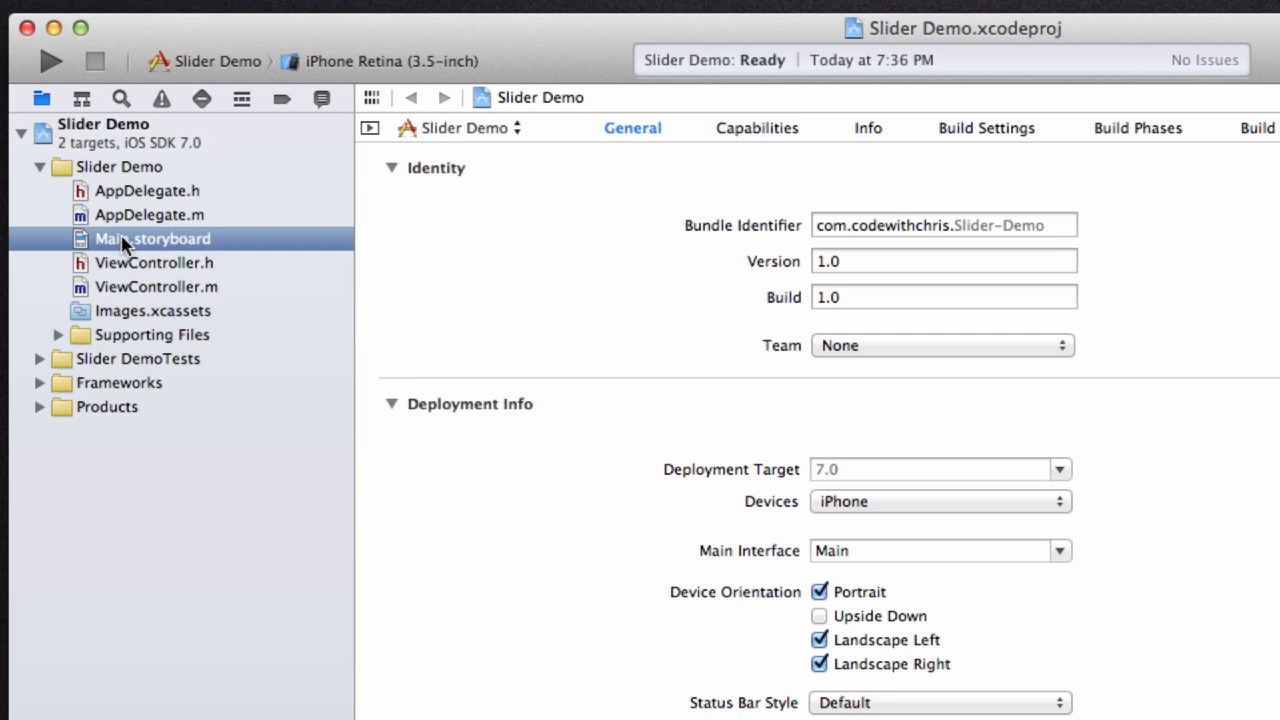
mouse_move(300, 224)
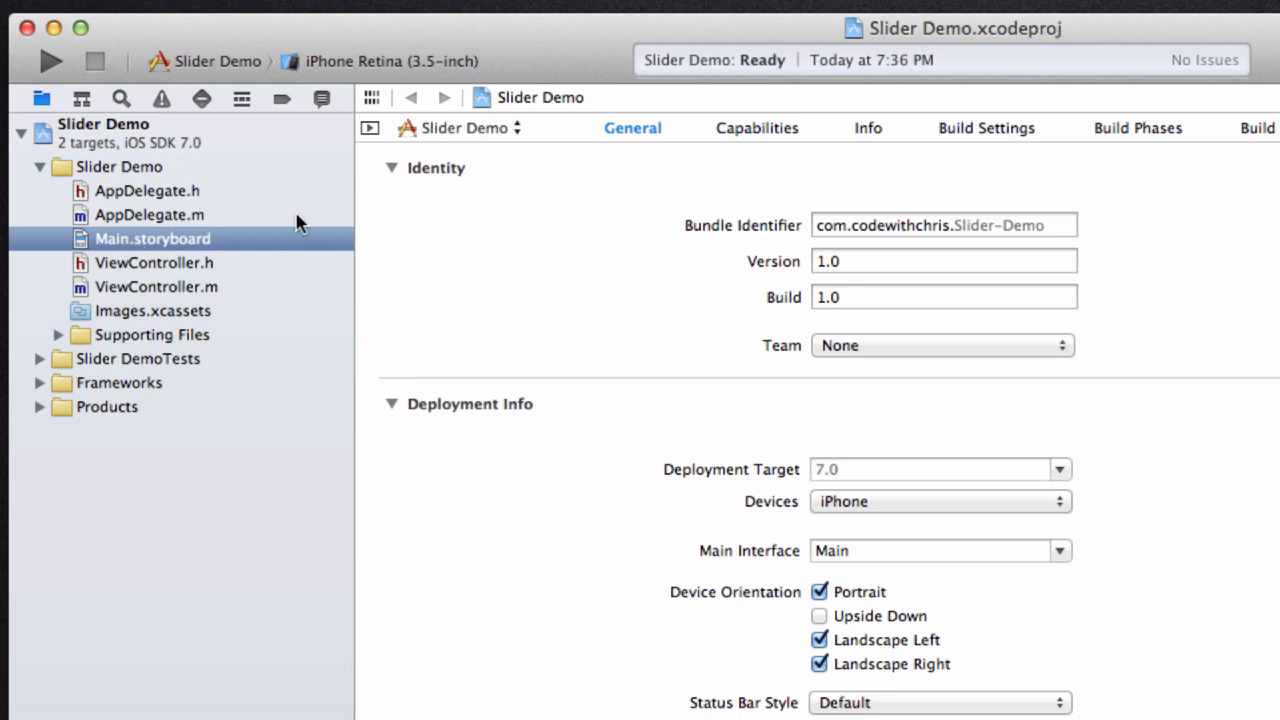
left_click(152, 238)
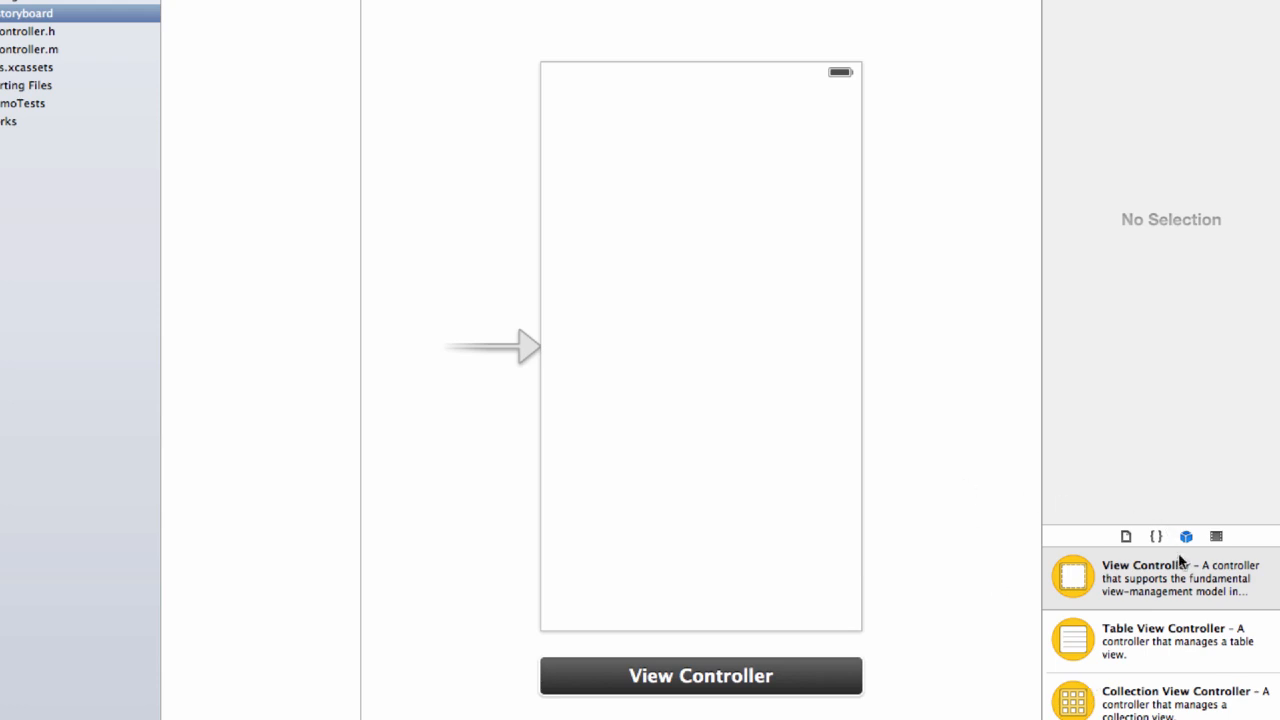
mouse_move(1128, 580)
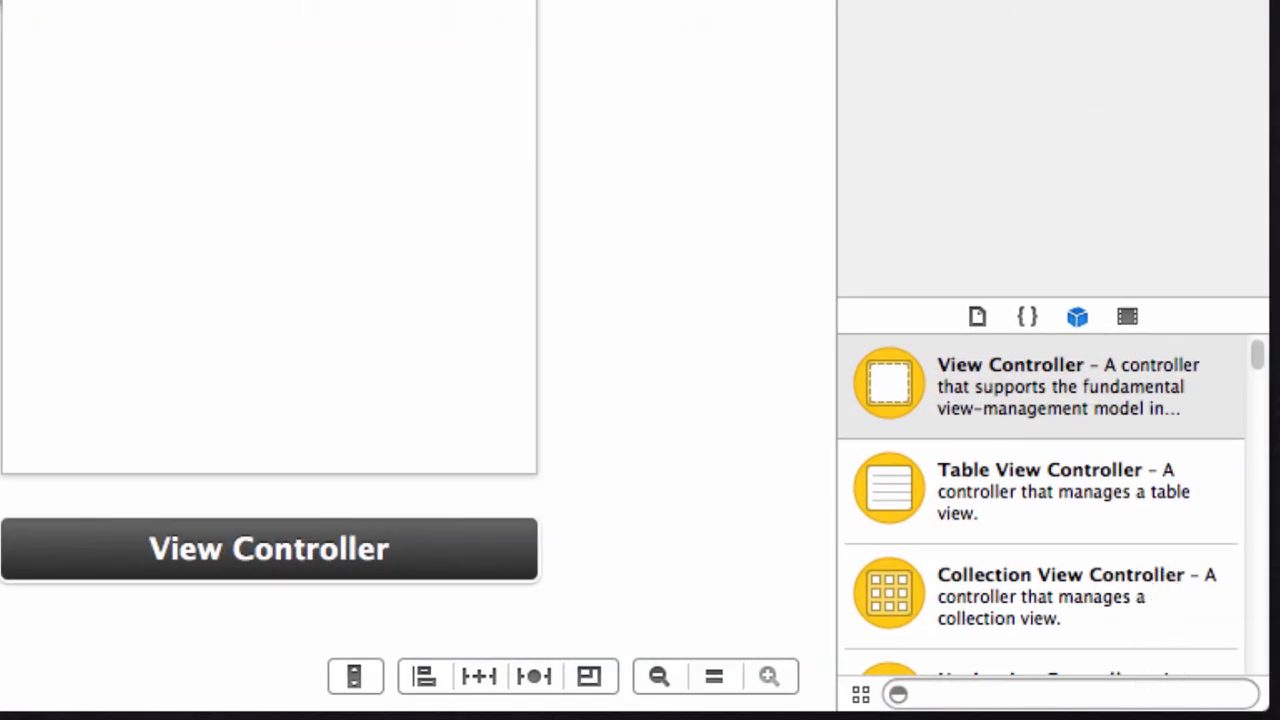
left_click(1212, 72)
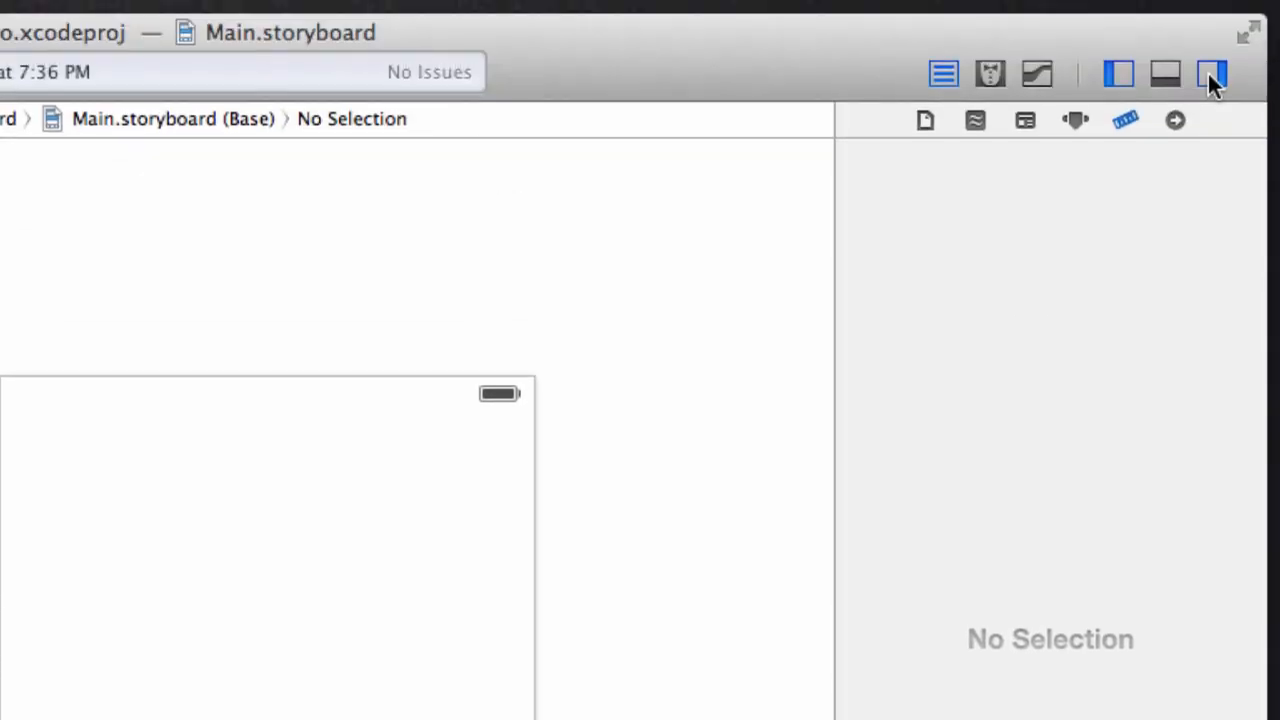
mouse_move(1212, 72)
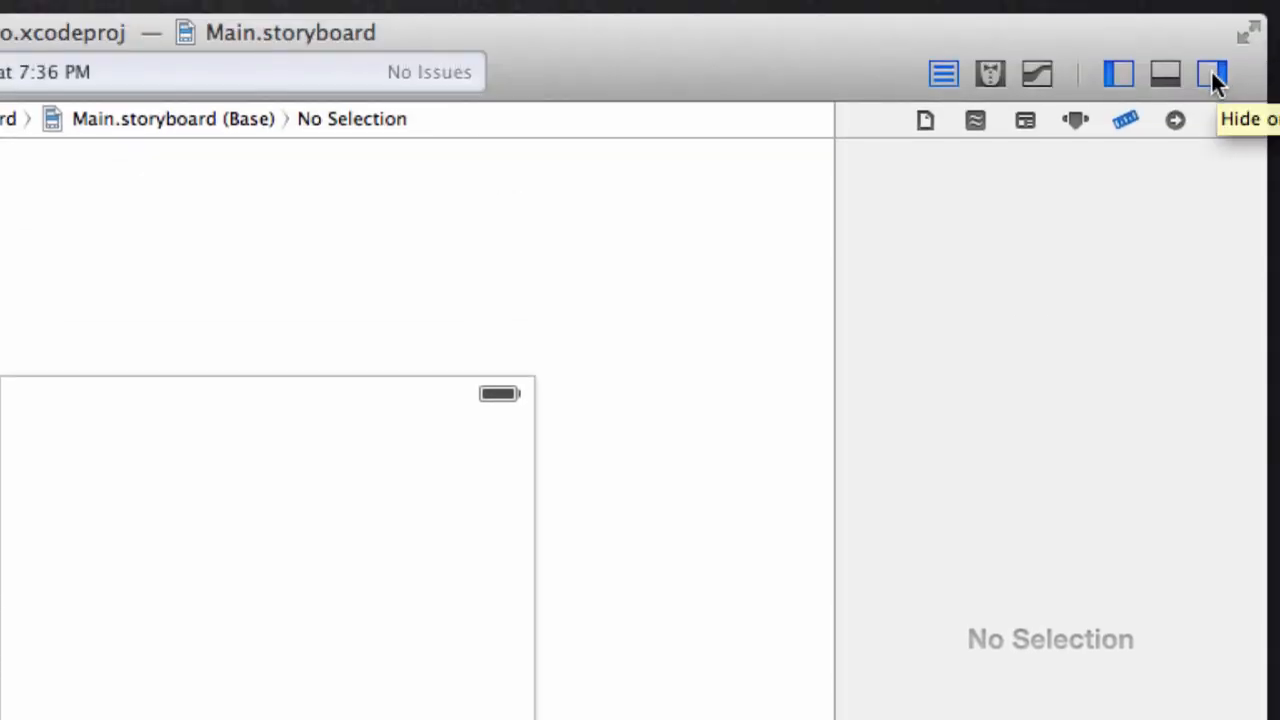
left_click(1212, 72)
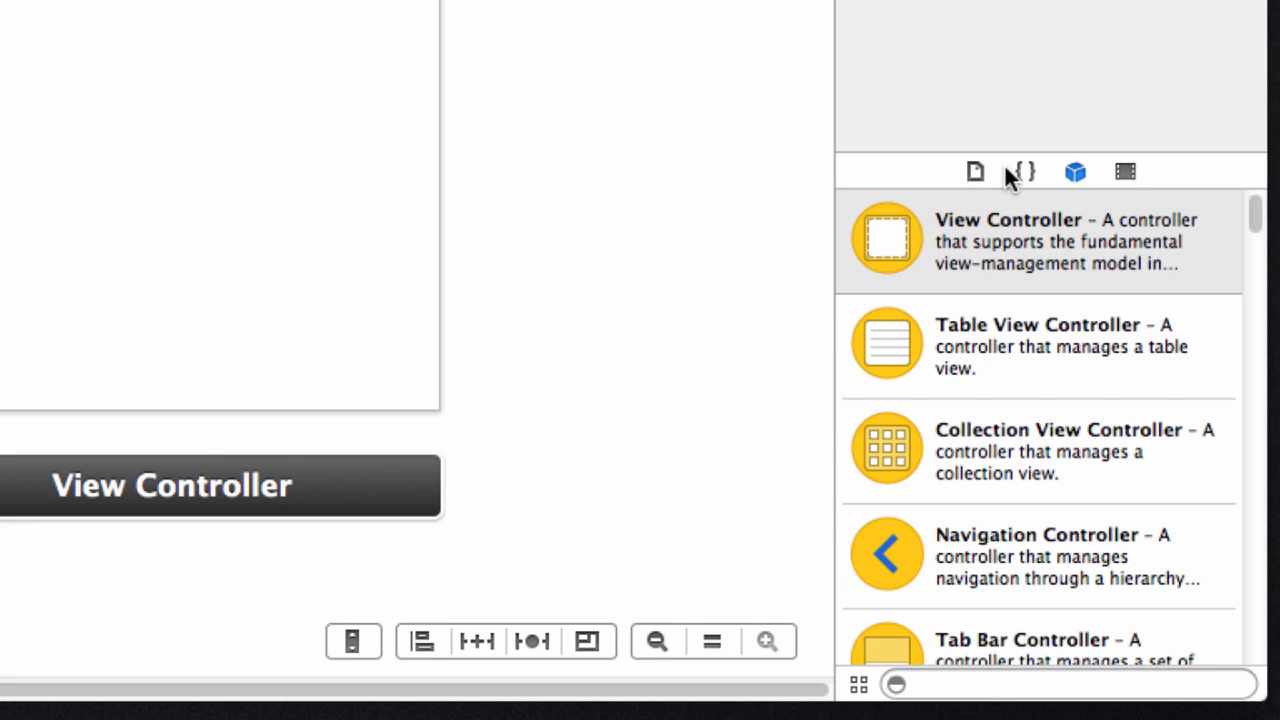
- Find 'slider' in the Object Library and drop a Slider at the view's centre
left_click(1024, 172)
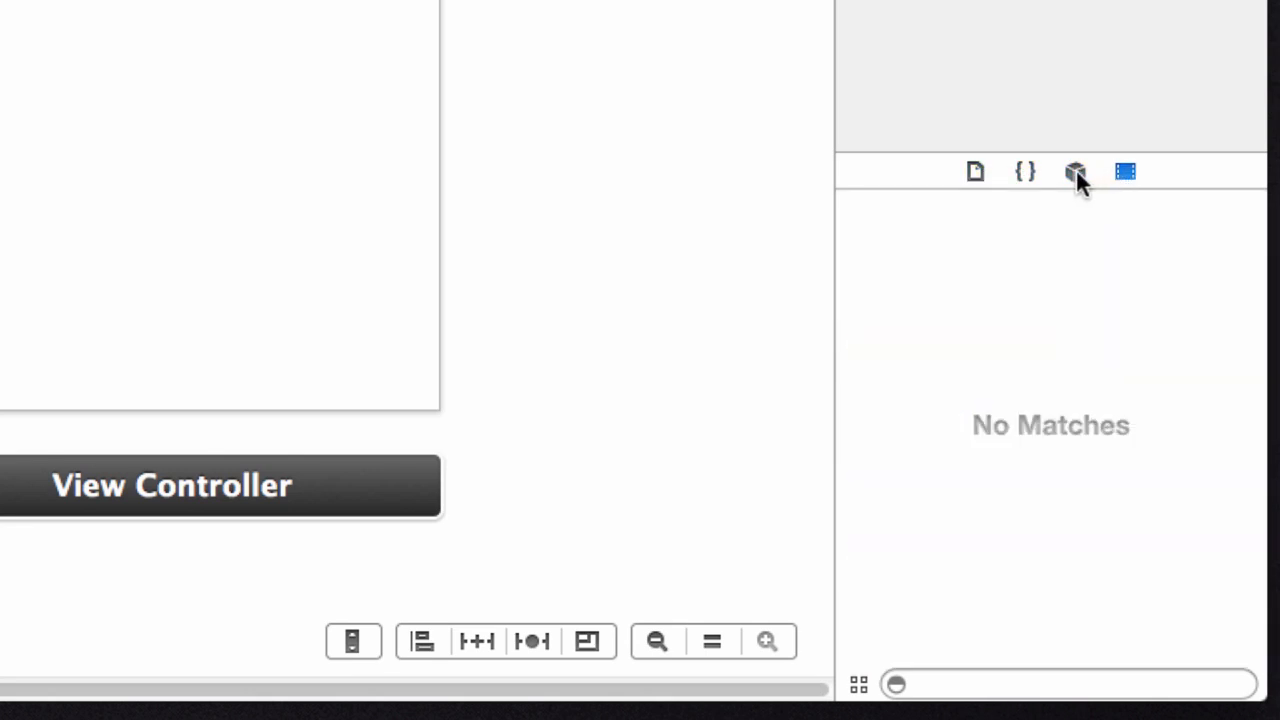
left_click(1074, 172)
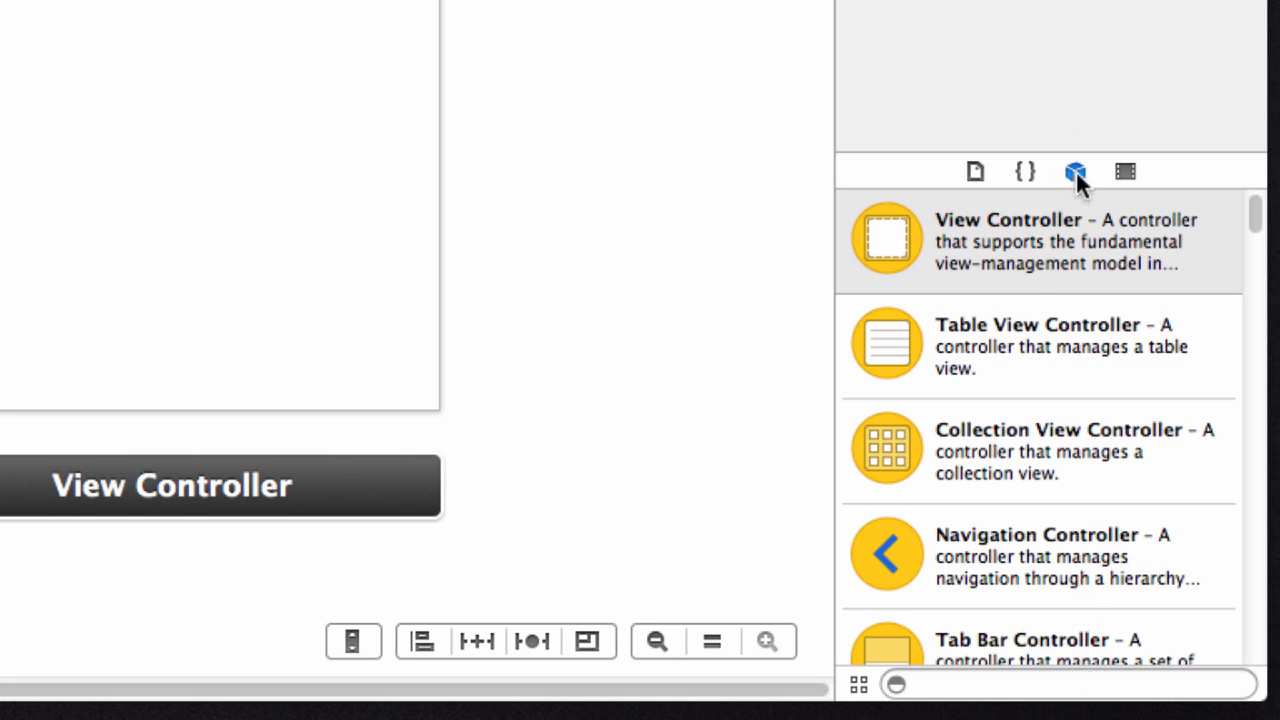
mouse_move(1076, 172)
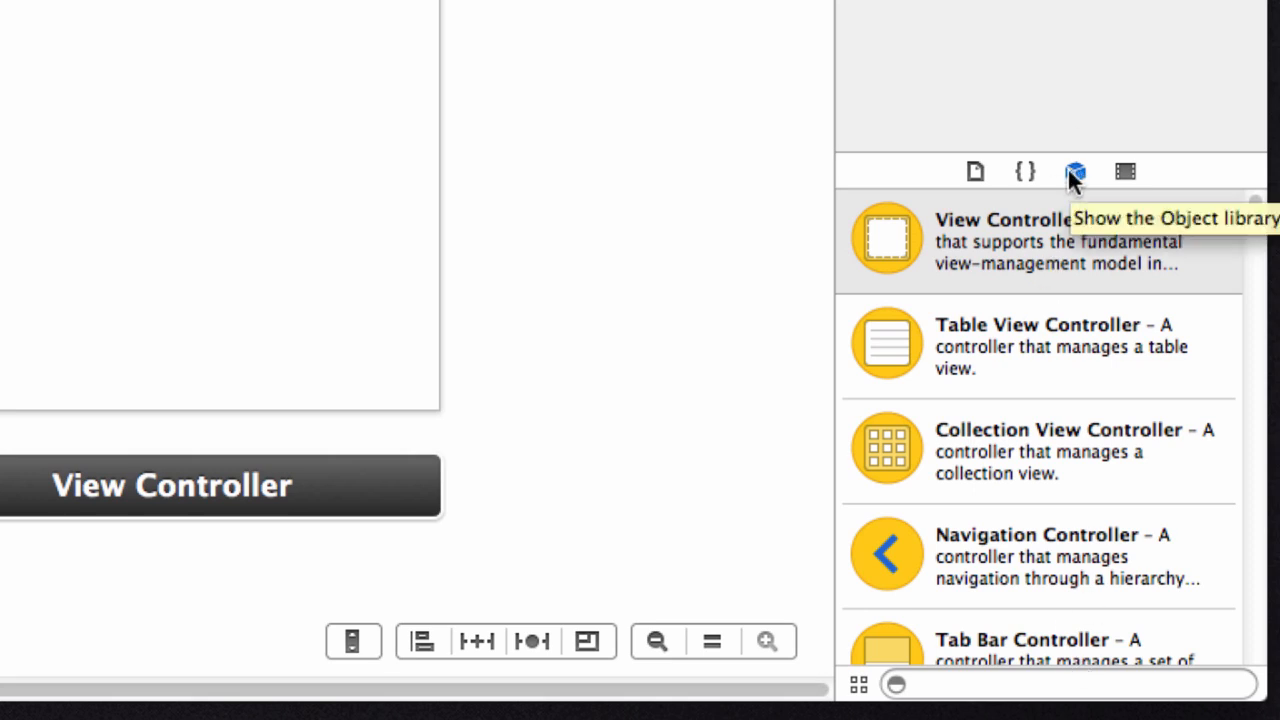
mouse_move(1018, 684)
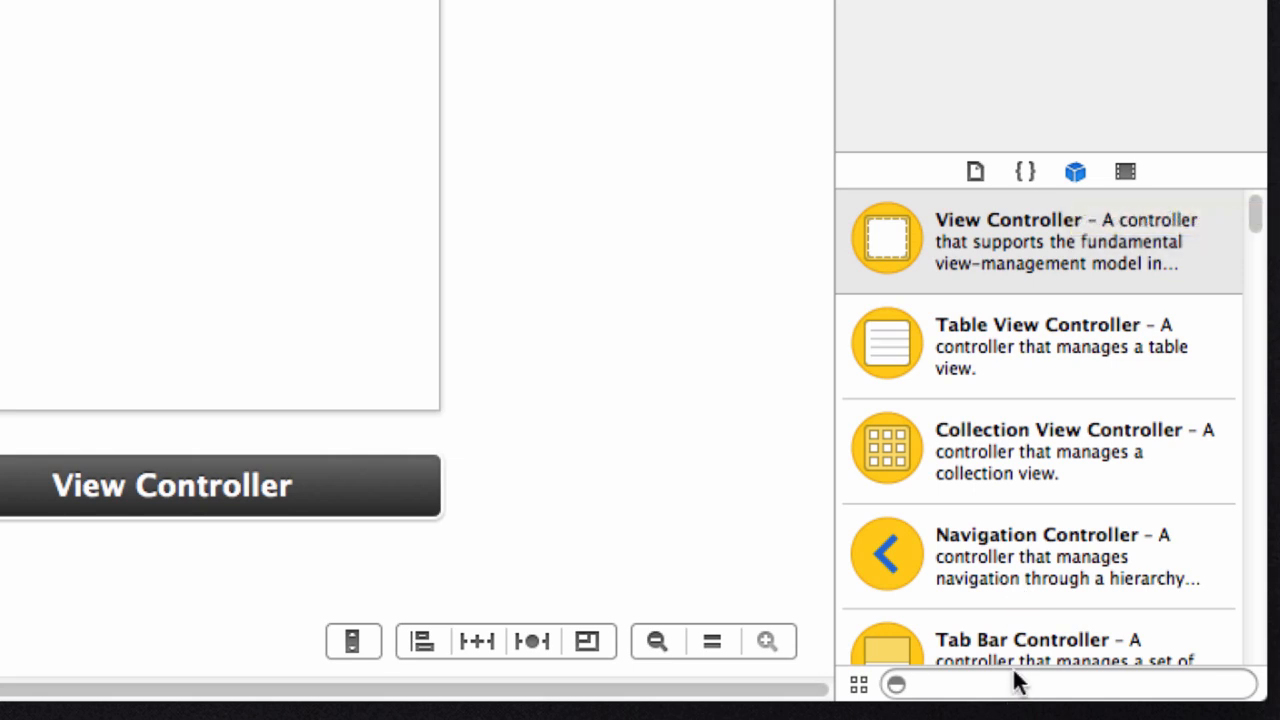
type("slider")
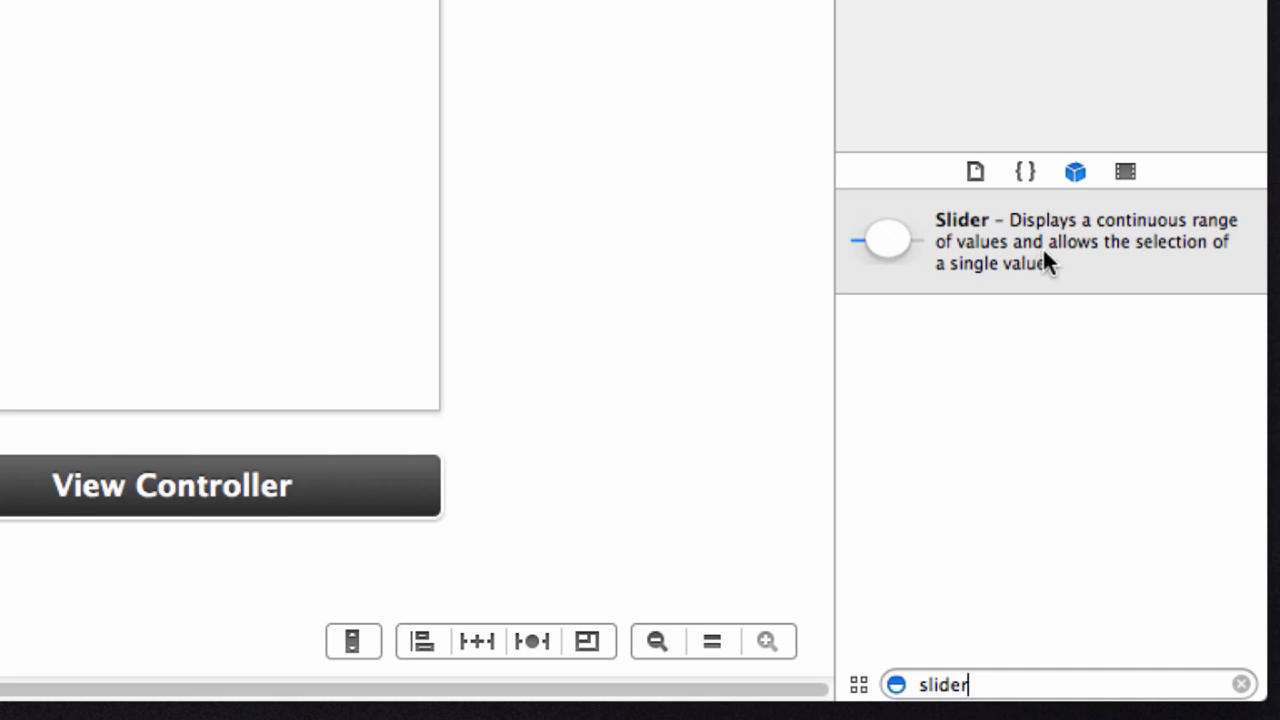
left_click(1050, 240)
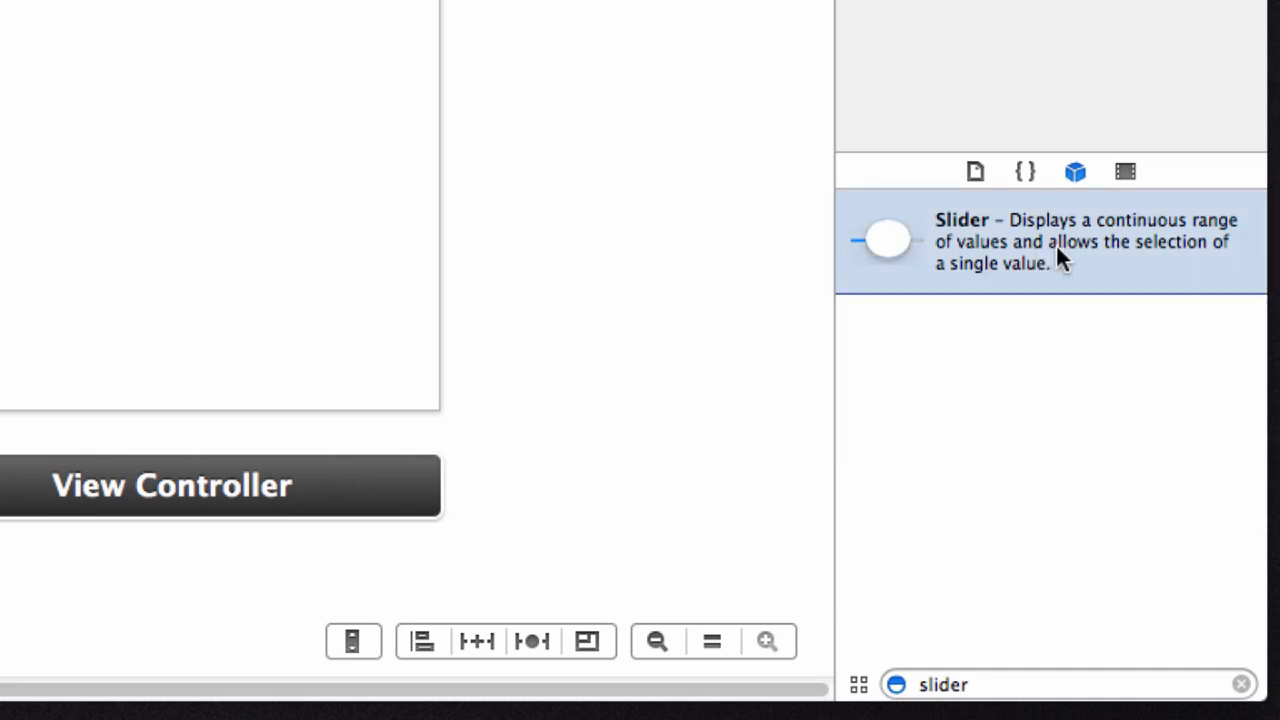
left_click_drag(890, 240, 480, 40)
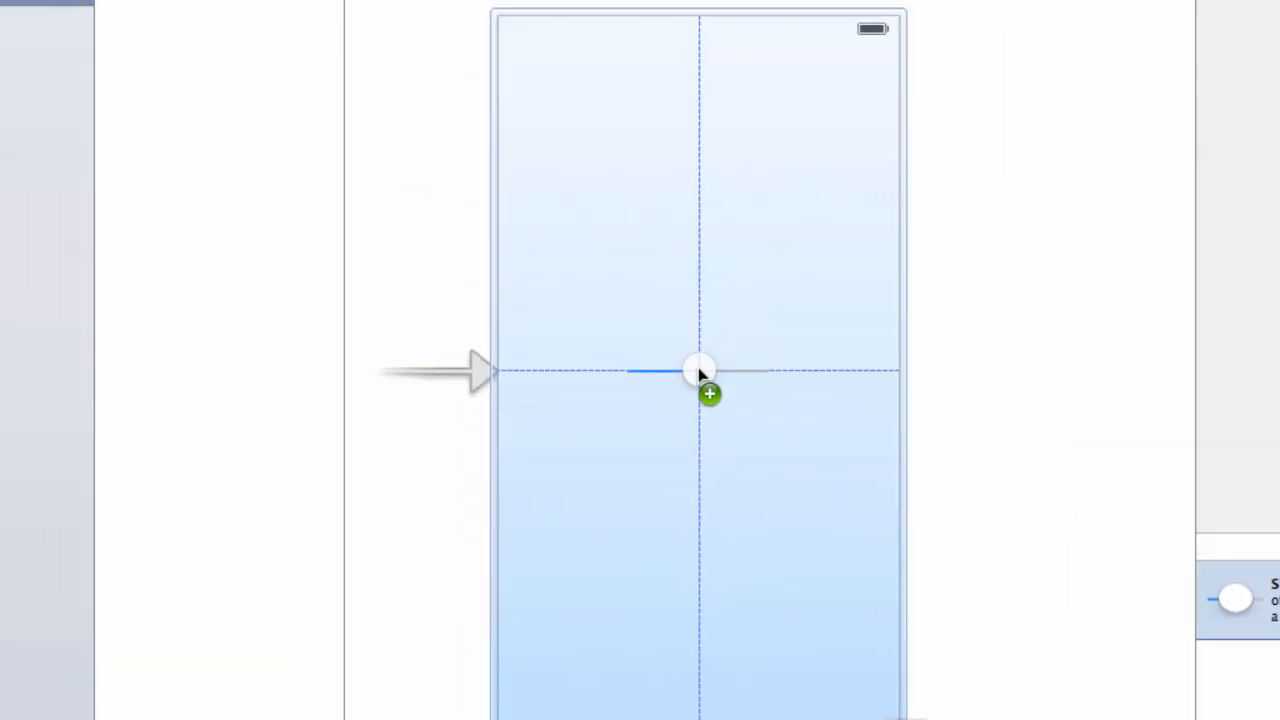
- Stretch the placed slider nearly across the view's full width
left_click(700, 370)
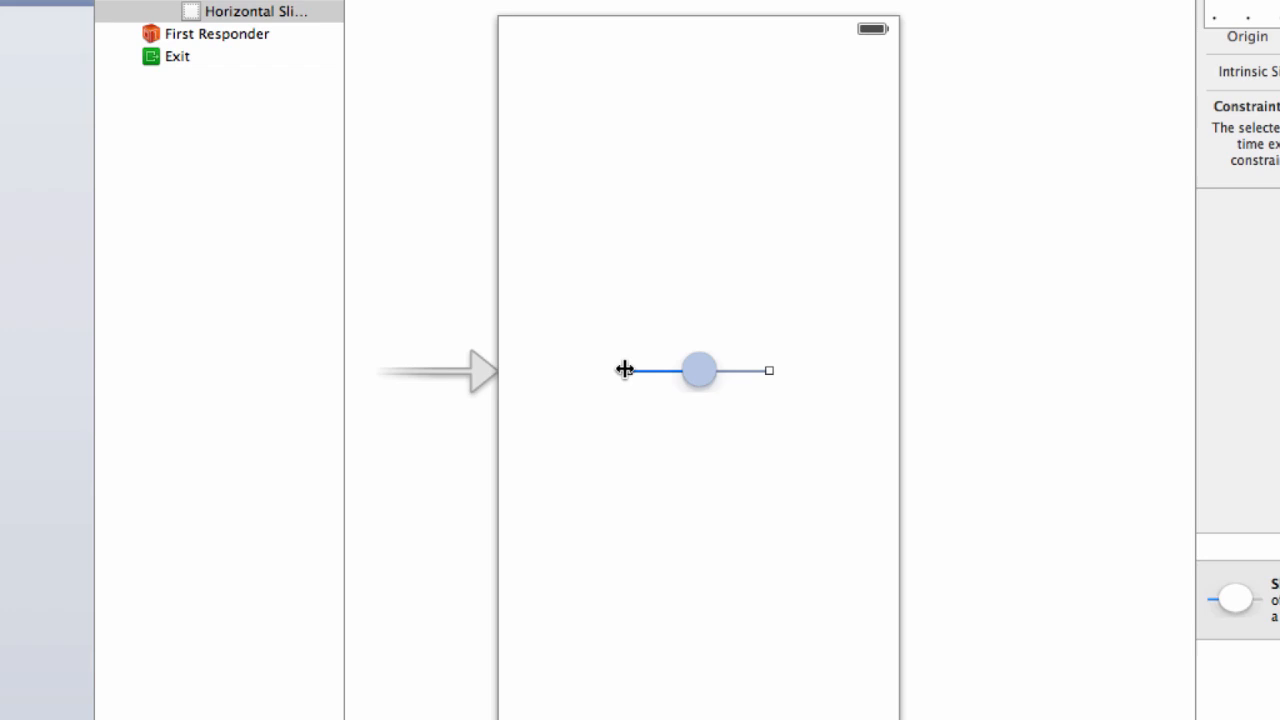
left_click_drag(698, 370, 648, 370)
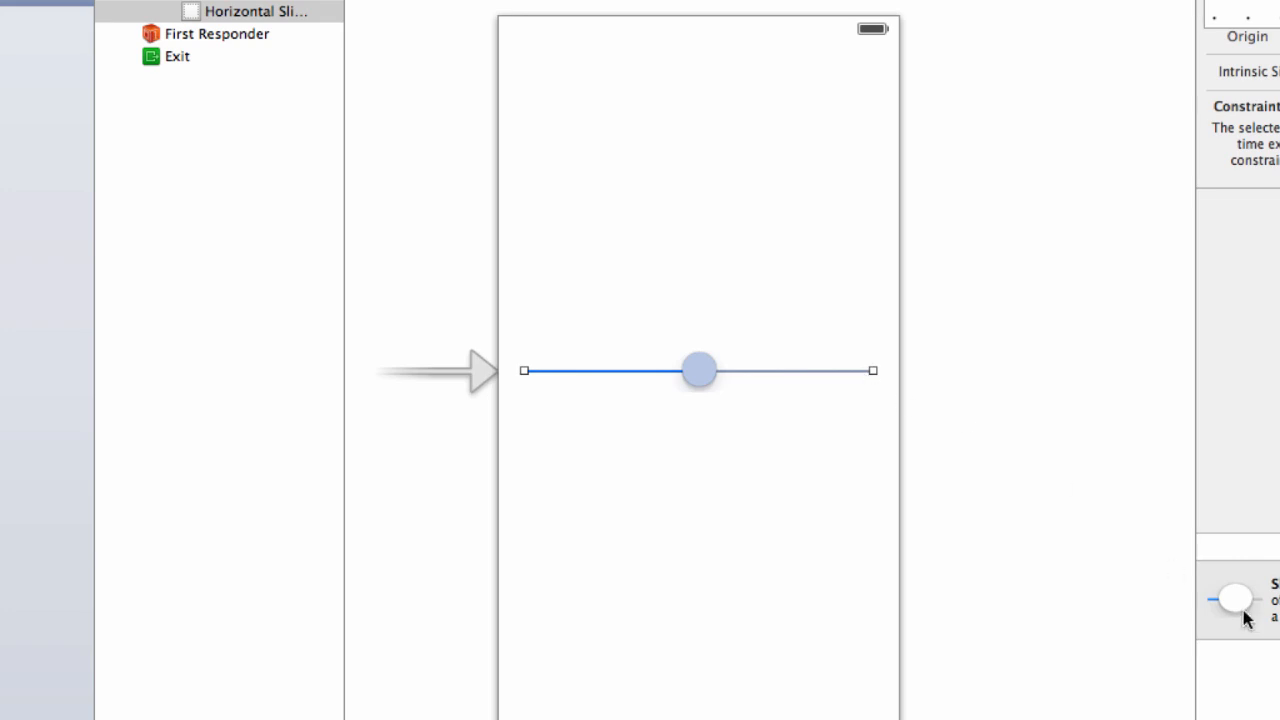
mouse_move(1248, 620)
type("label")
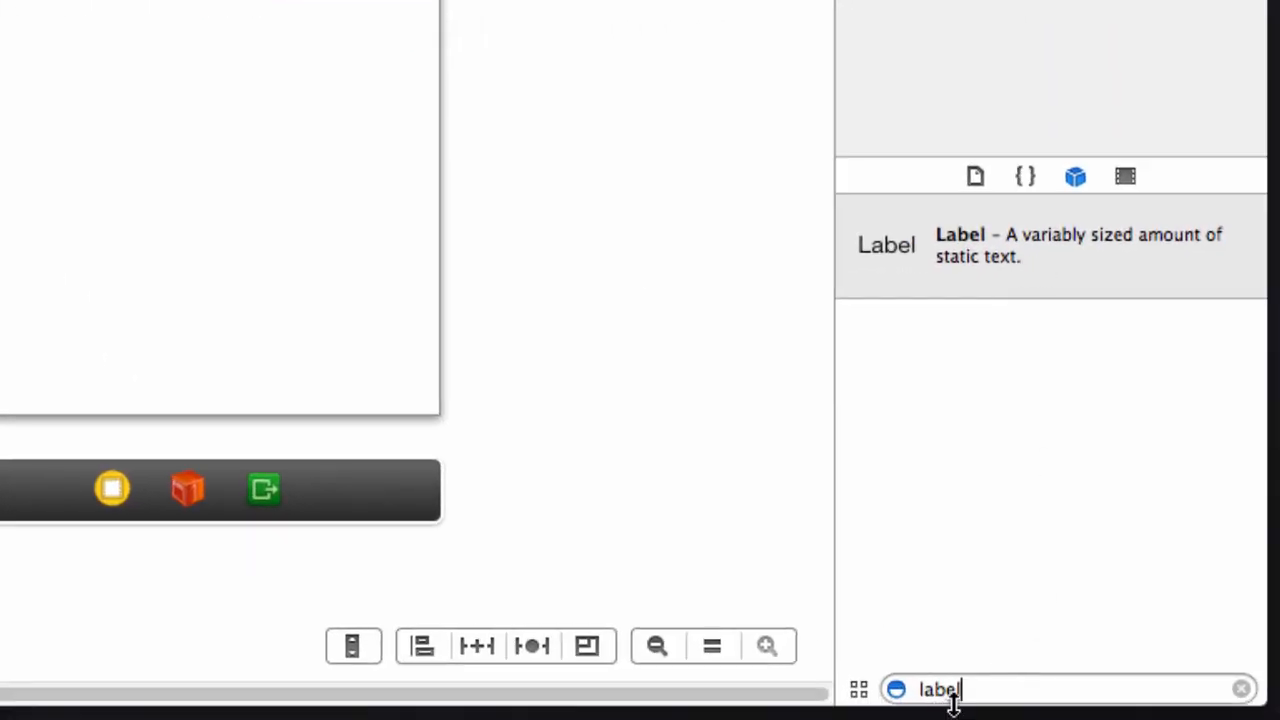
- Place a Label above the slider, widen it and select it to check its frame
left_click(1050, 244)
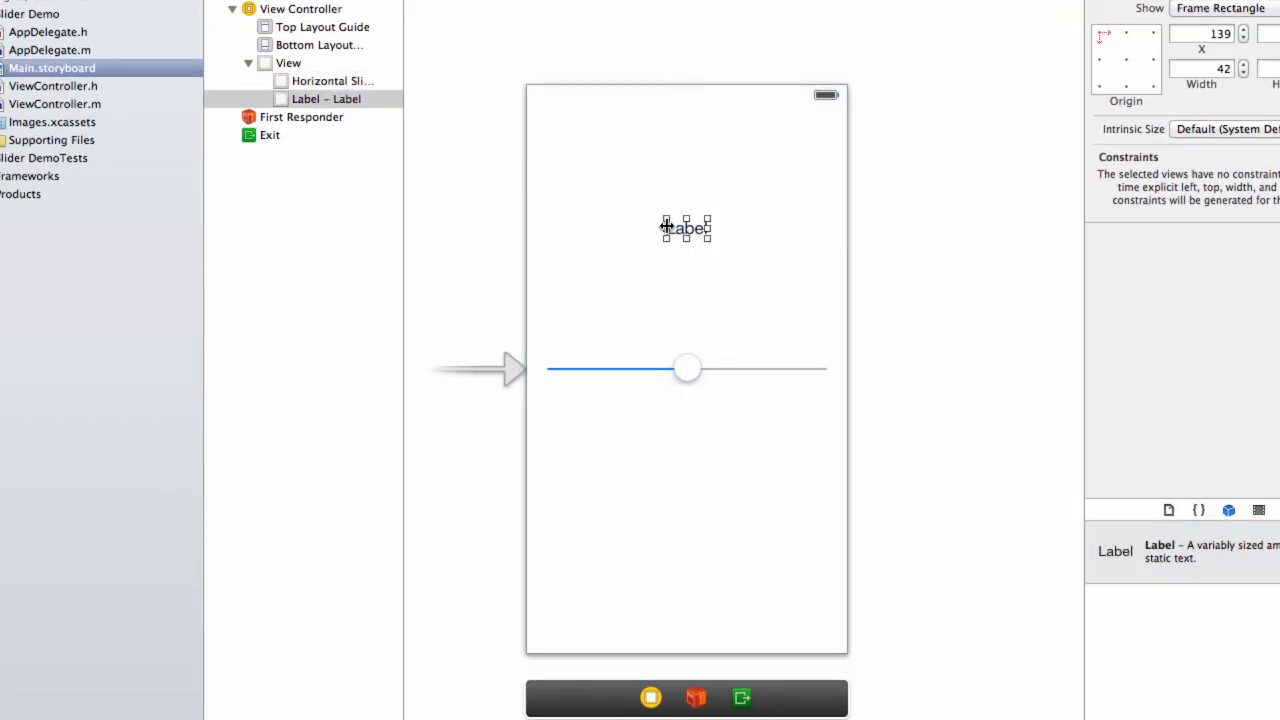
left_click_drag(688, 228, 604, 228)
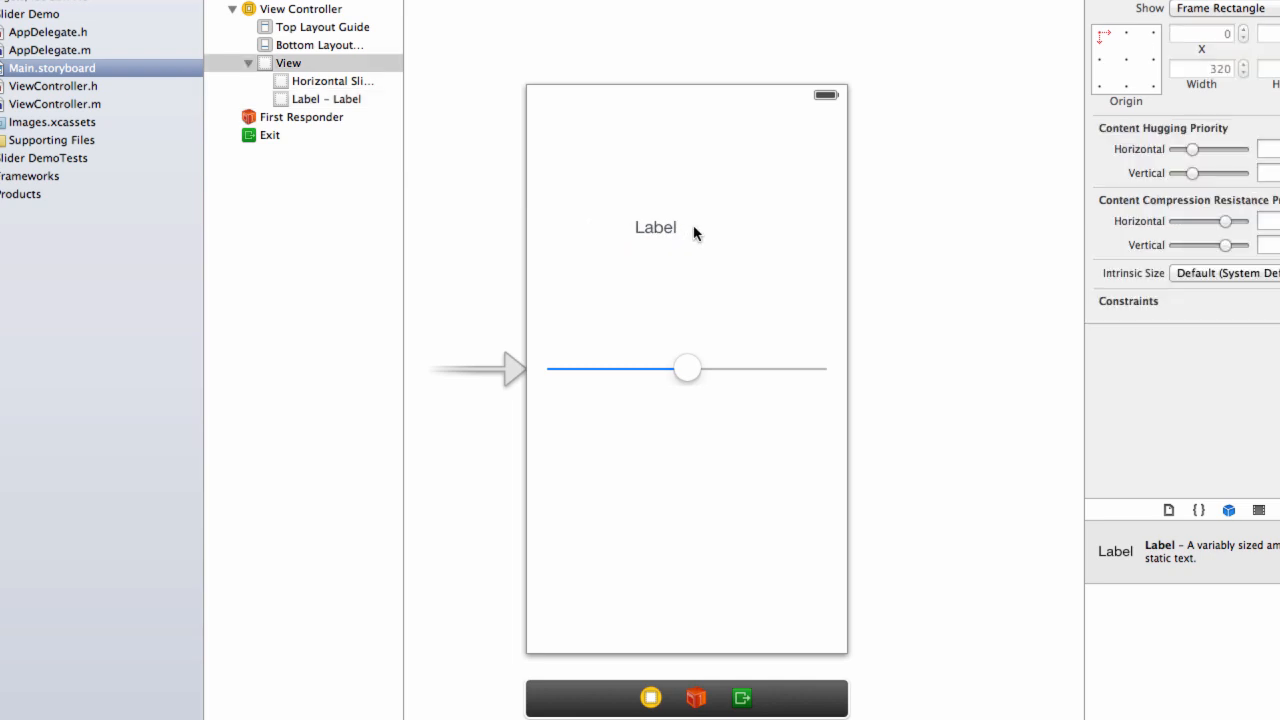
left_click(656, 228)
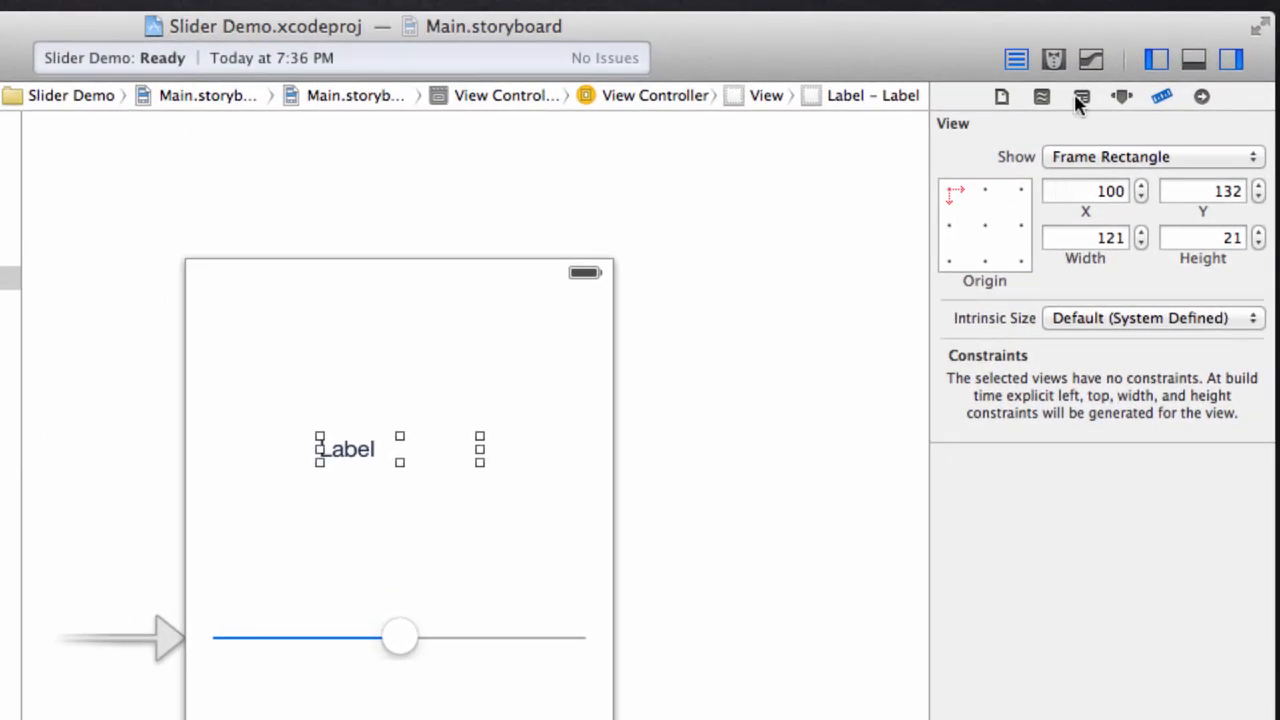
- Set the label's text alignment to centre in the Attributes inspector
left_click(1042, 96)
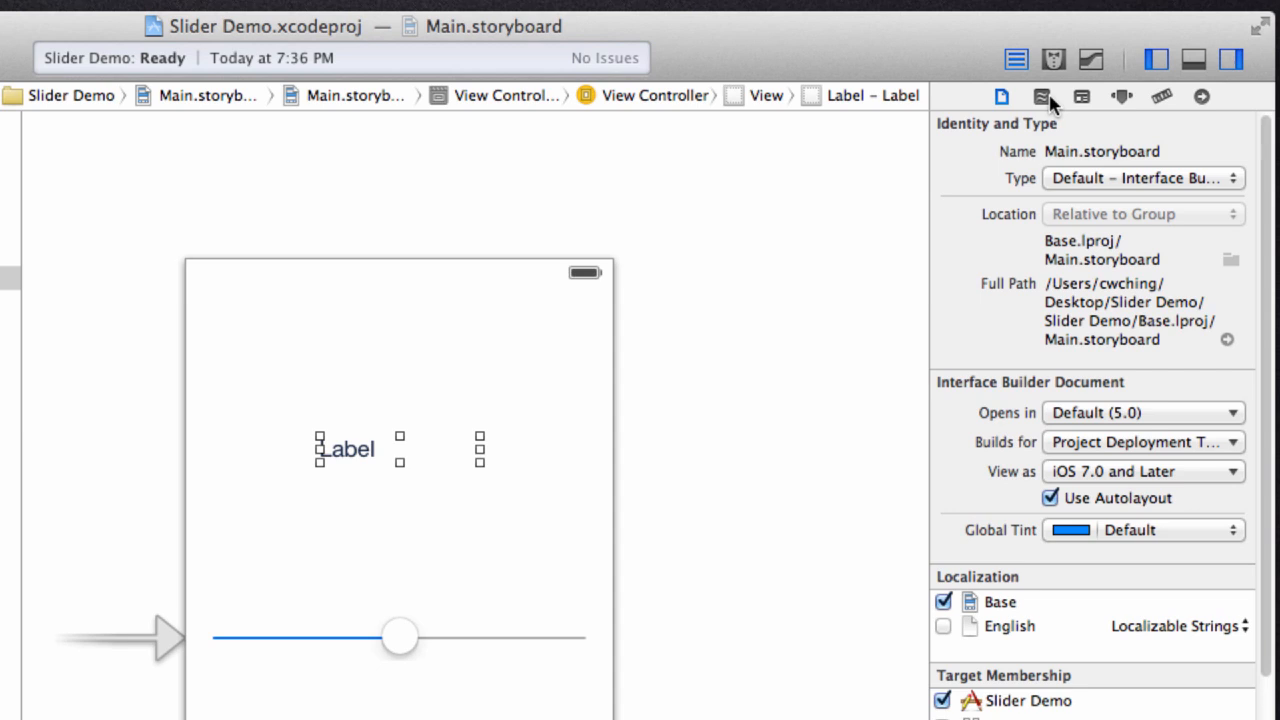
left_click(1120, 96)
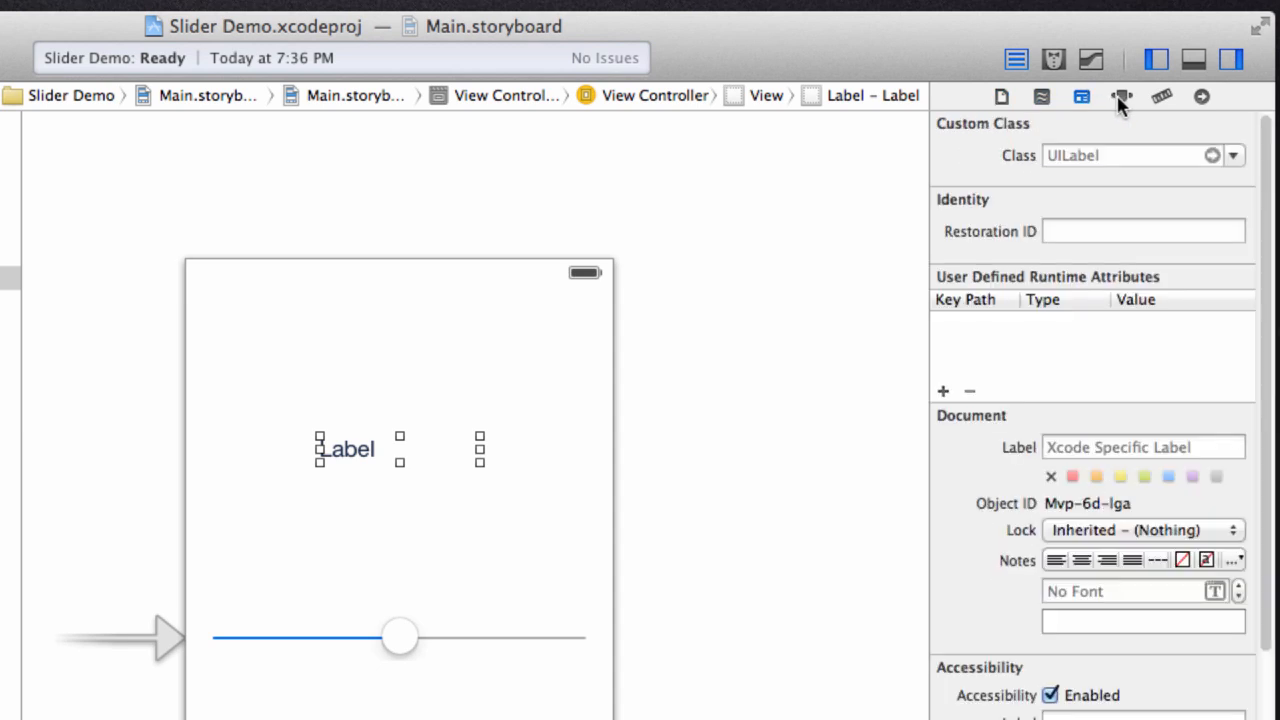
left_click(1120, 96)
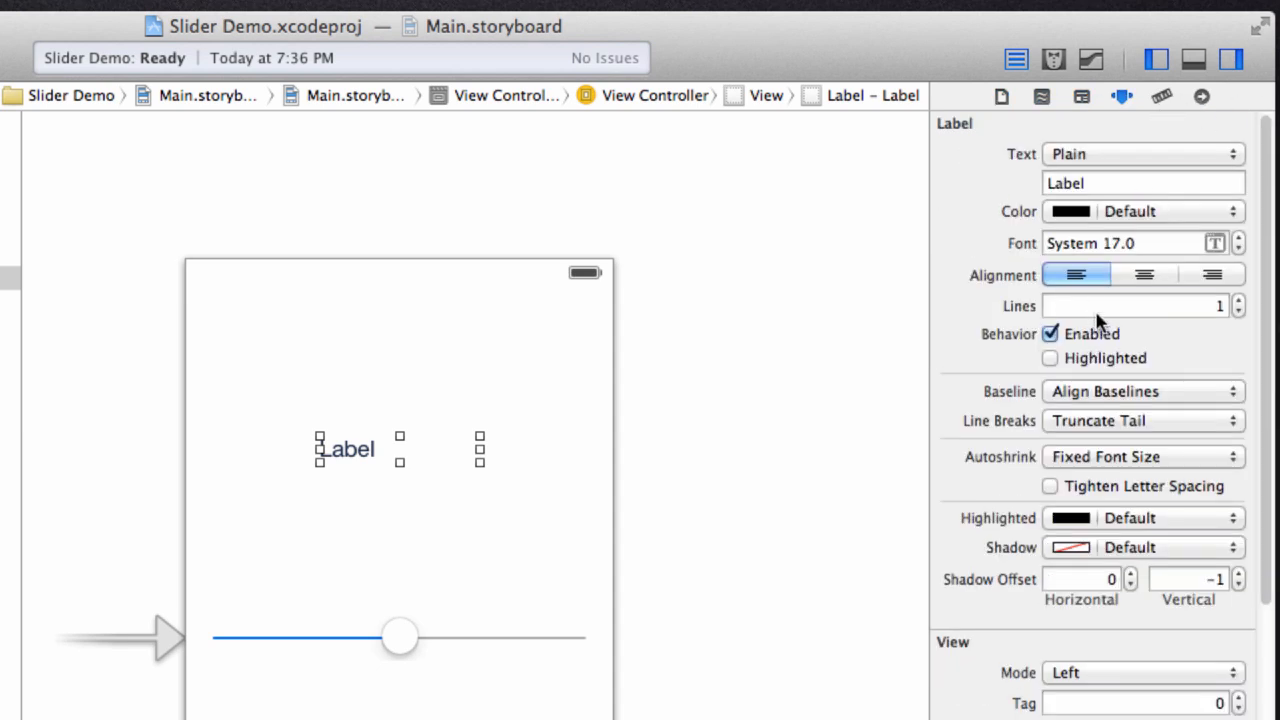
mouse_move(1122, 96)
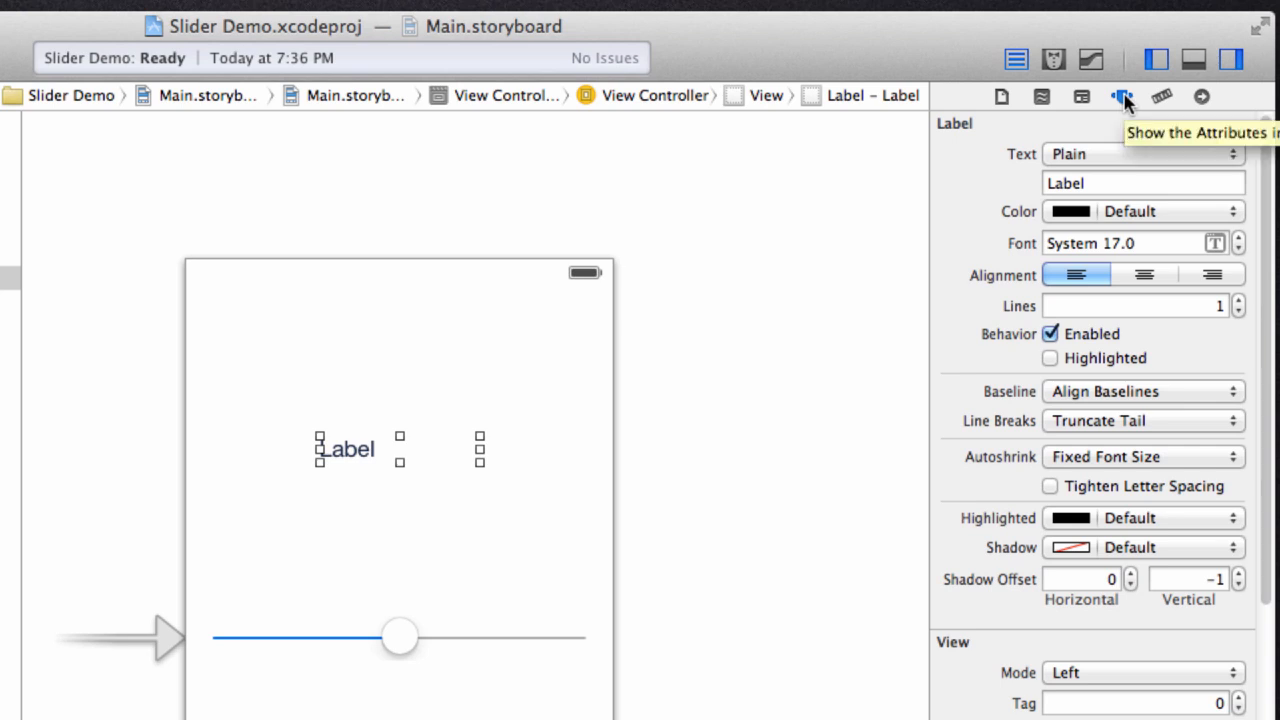
mouse_move(1120, 376)
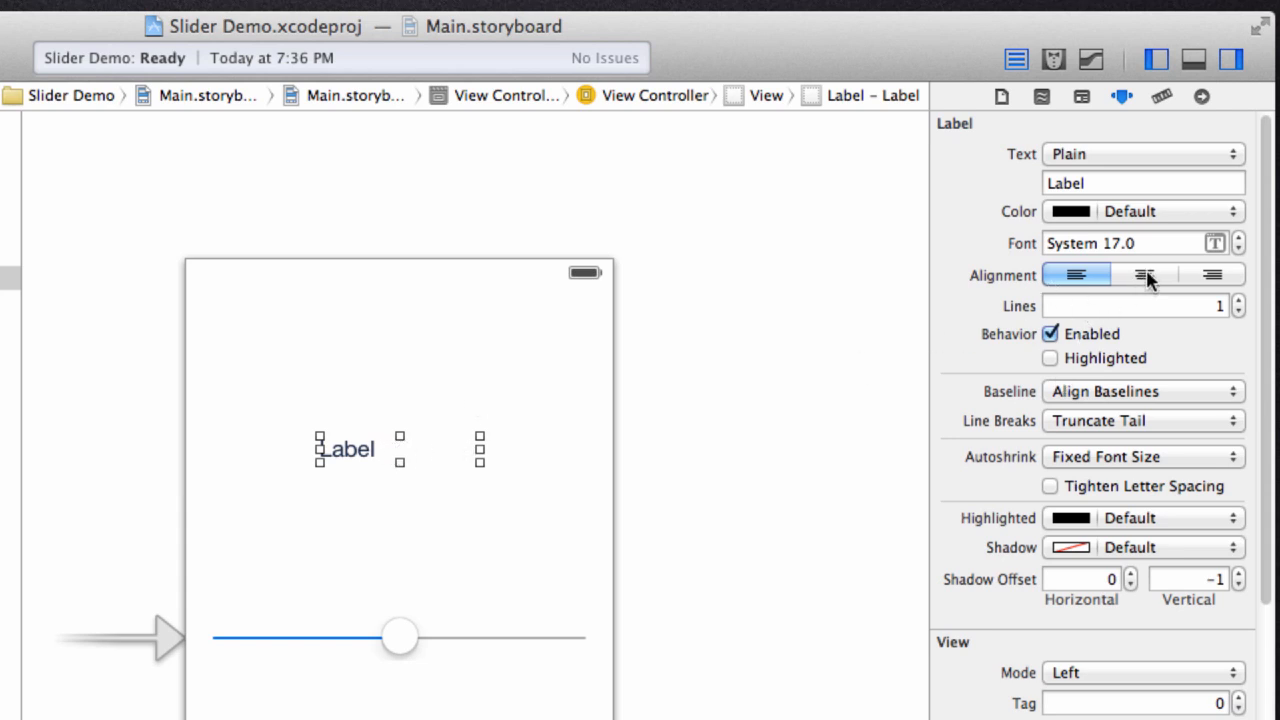
left_click(1144, 274)
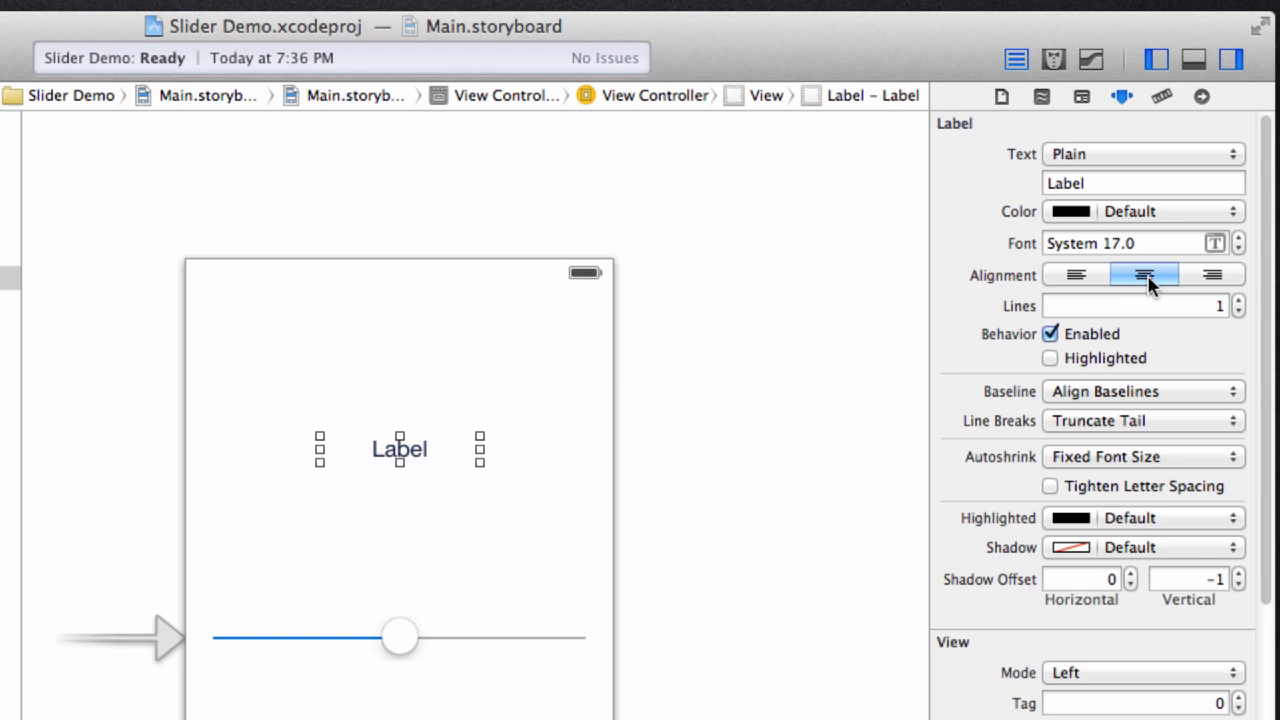
left_click(836, 376)
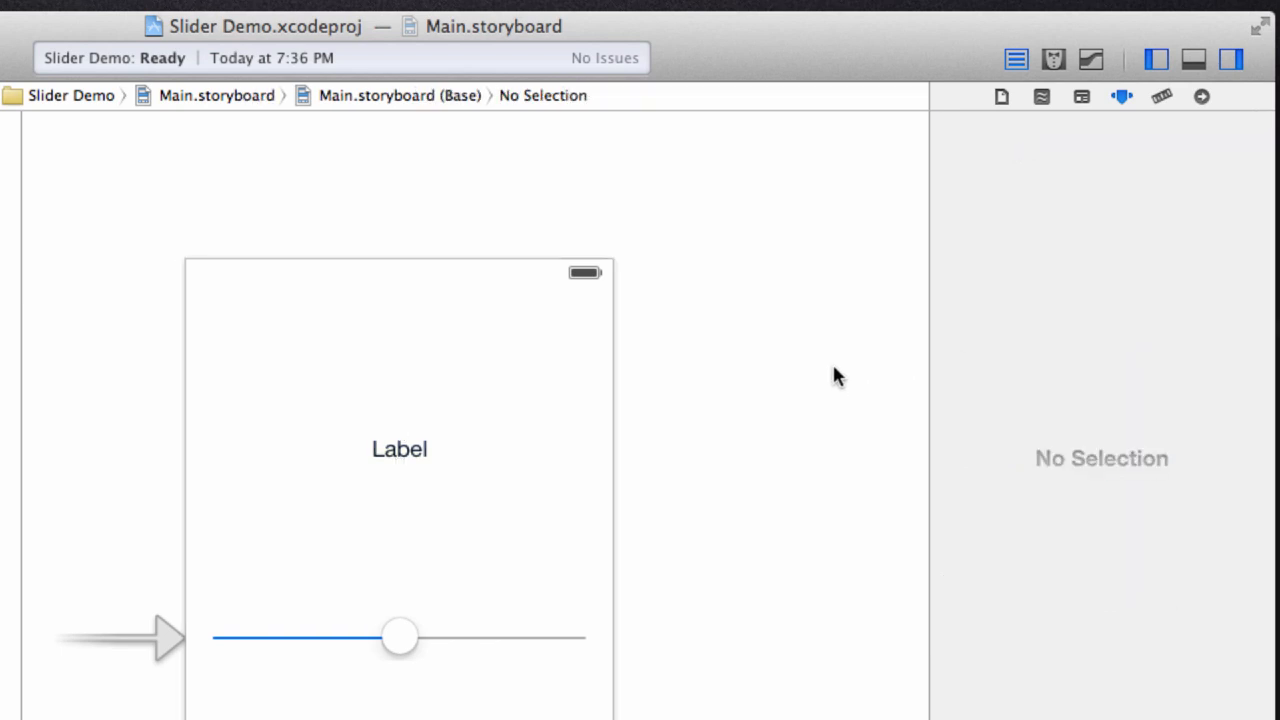
mouse_move(752, 404)
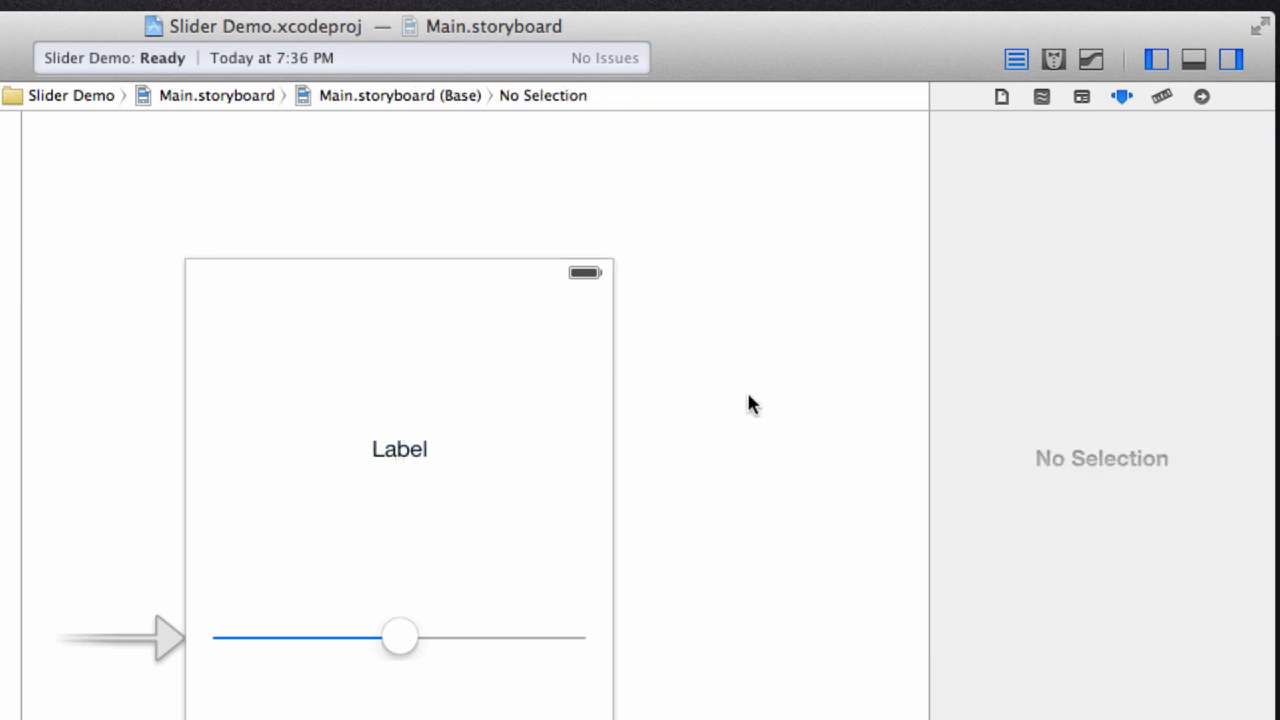
mouse_move(770, 198)
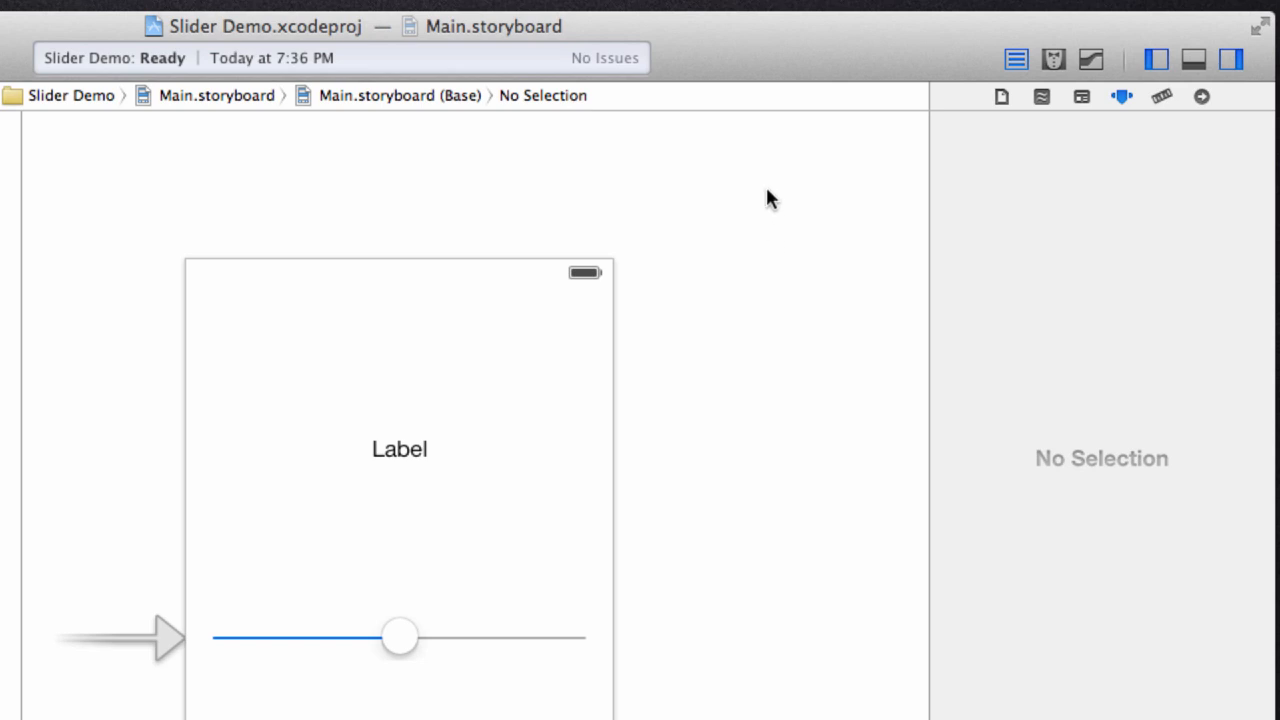
mouse_move(732, 452)
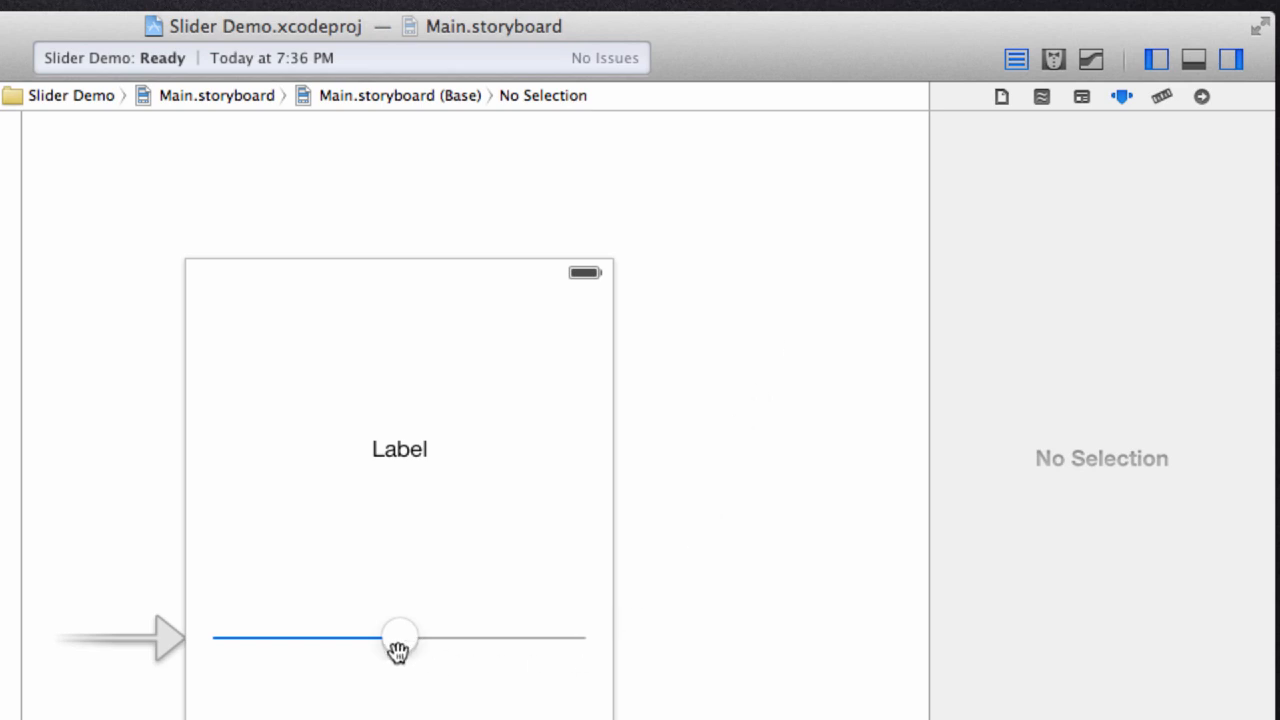
mouse_move(412, 654)
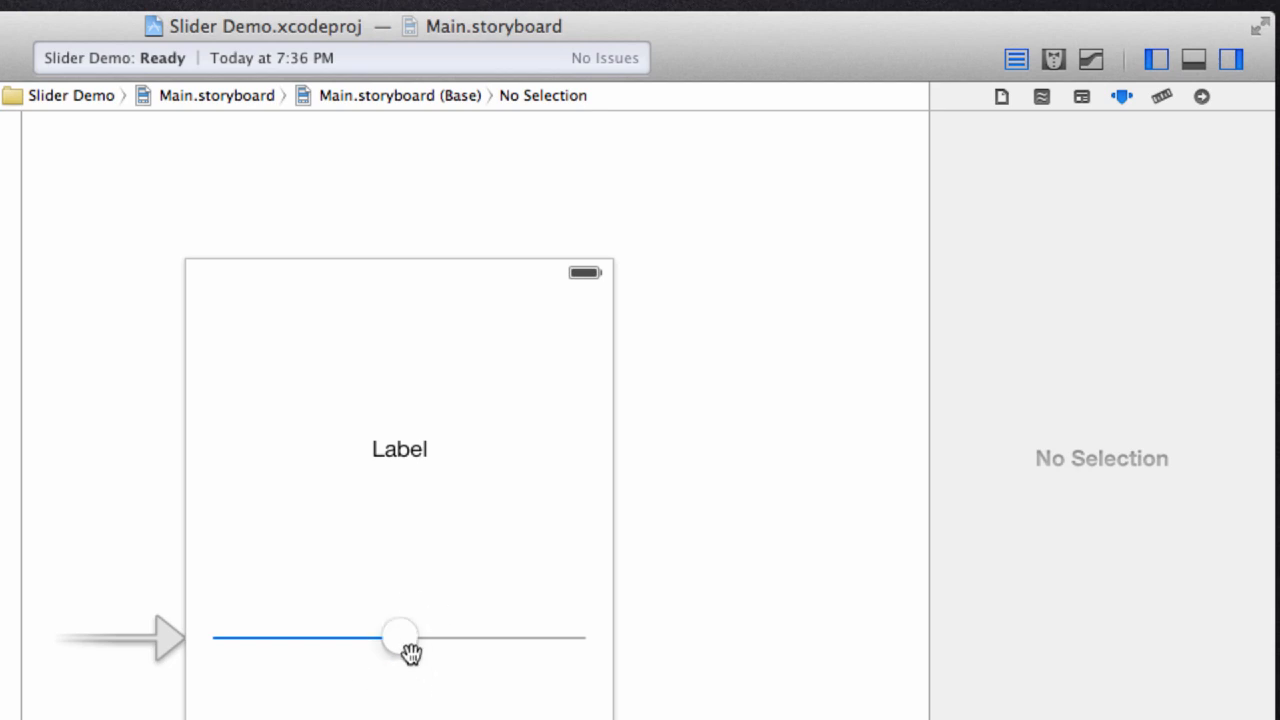
mouse_move(412, 636)
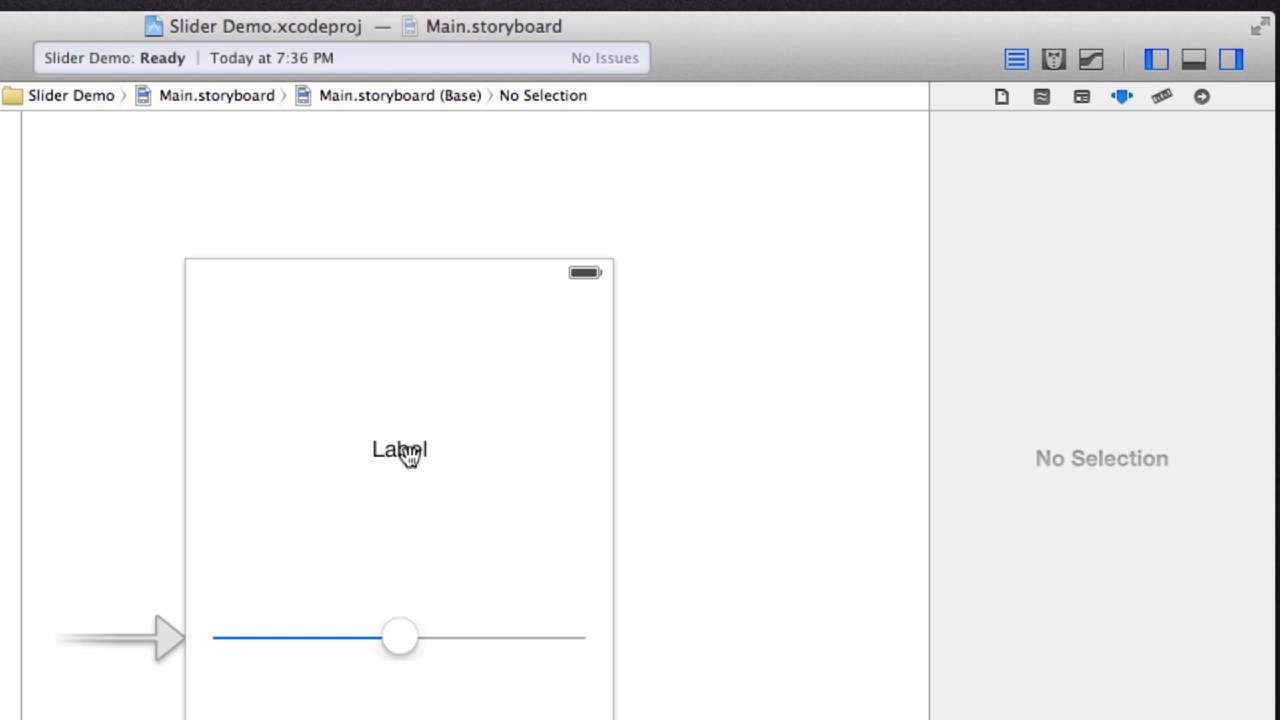
mouse_move(408, 480)
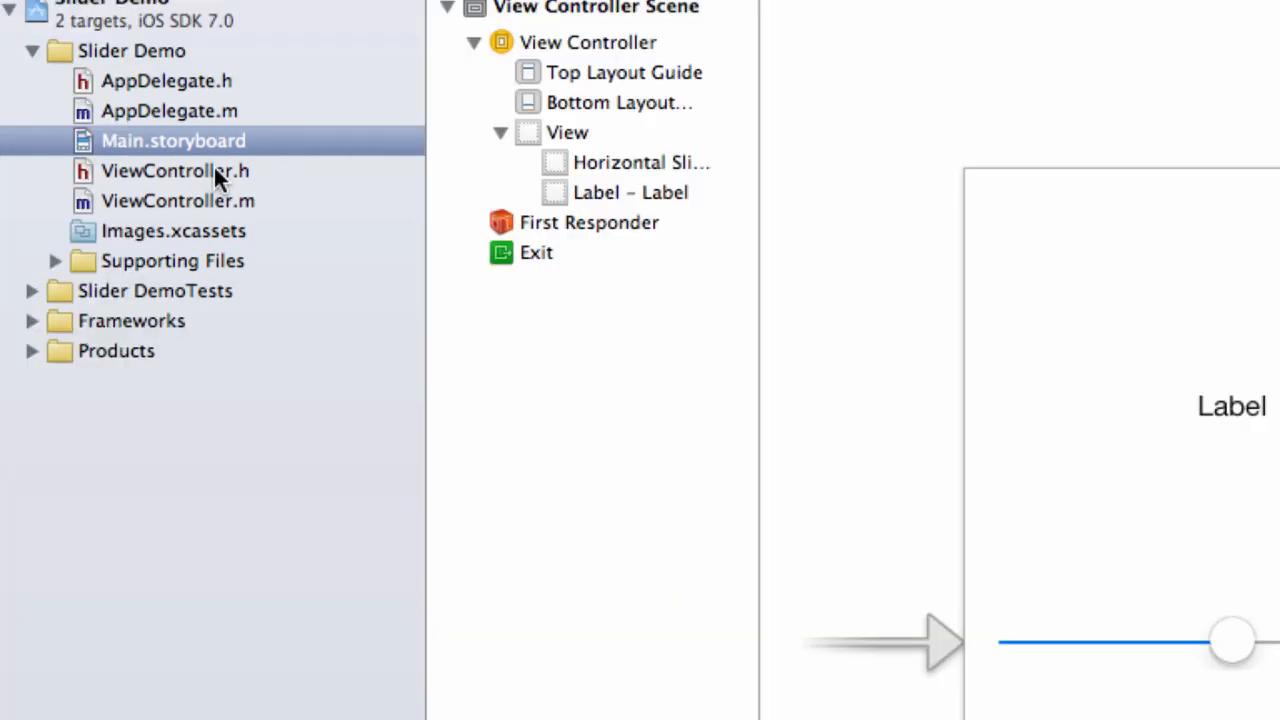
mouse_move(230, 184)
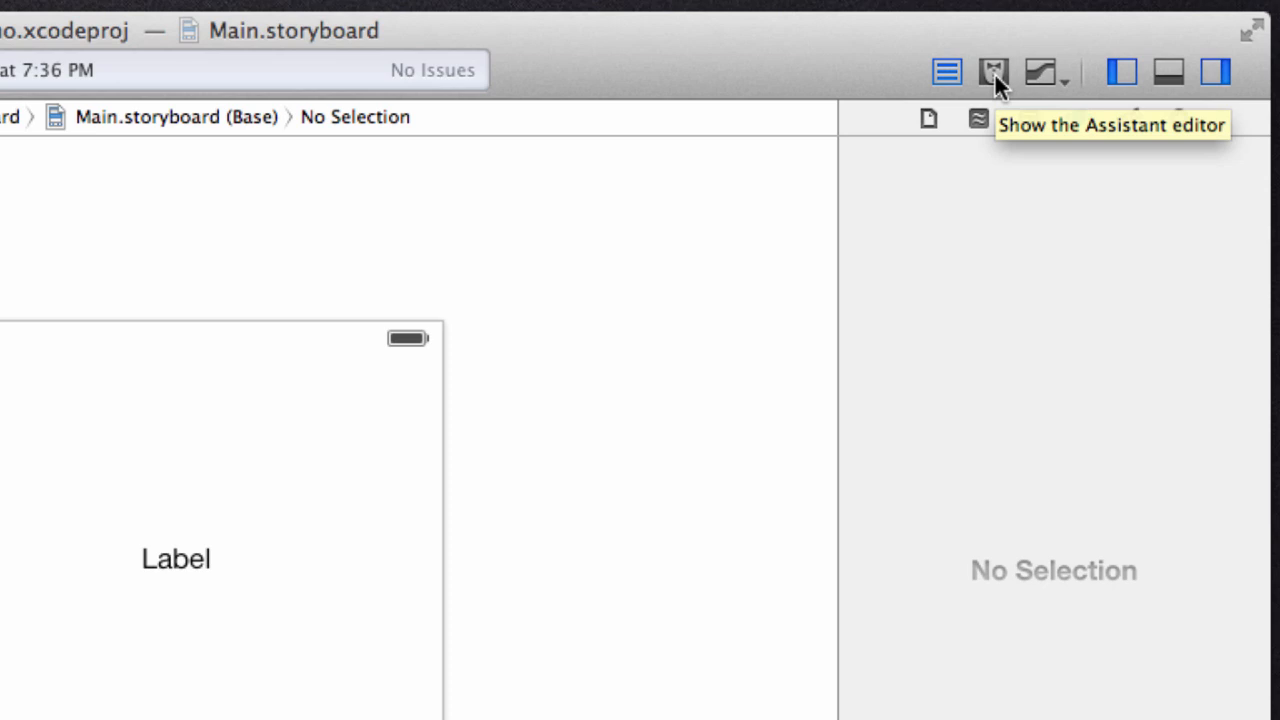
- Show the Assistant editor and switch its pane from ViewController.m to ViewController.h
left_click(992, 72)
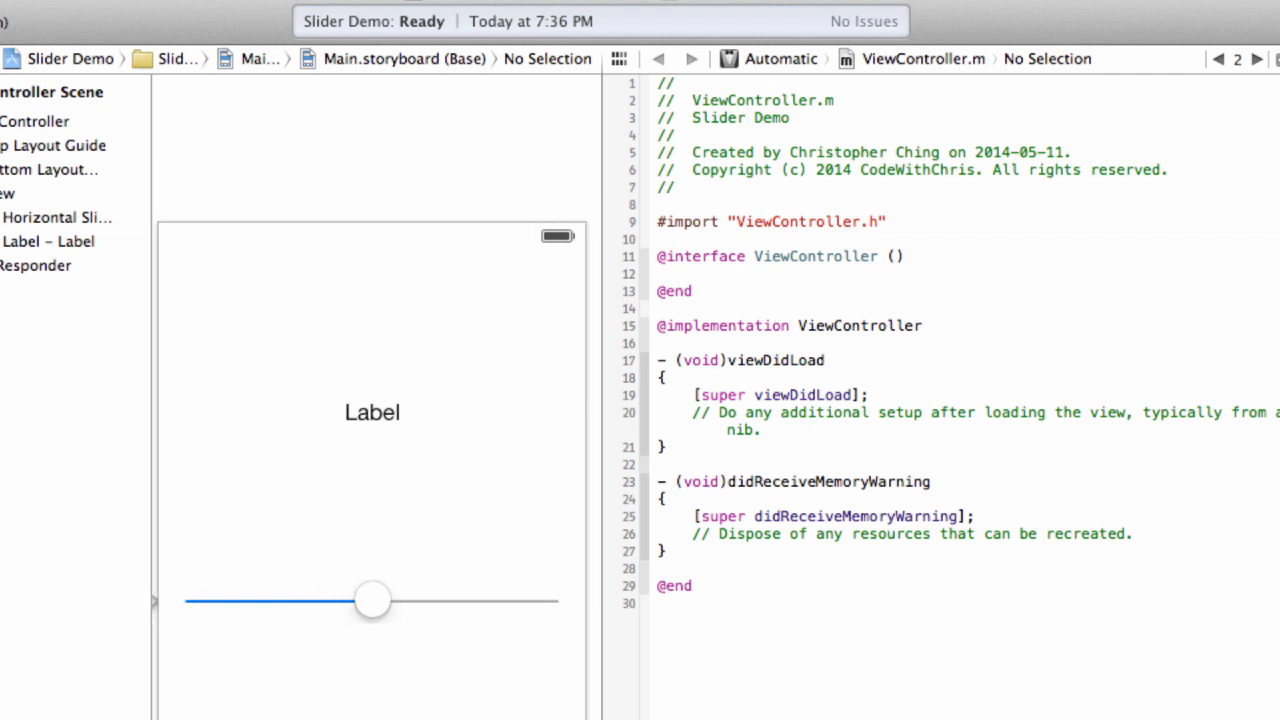
mouse_move(490, 660)
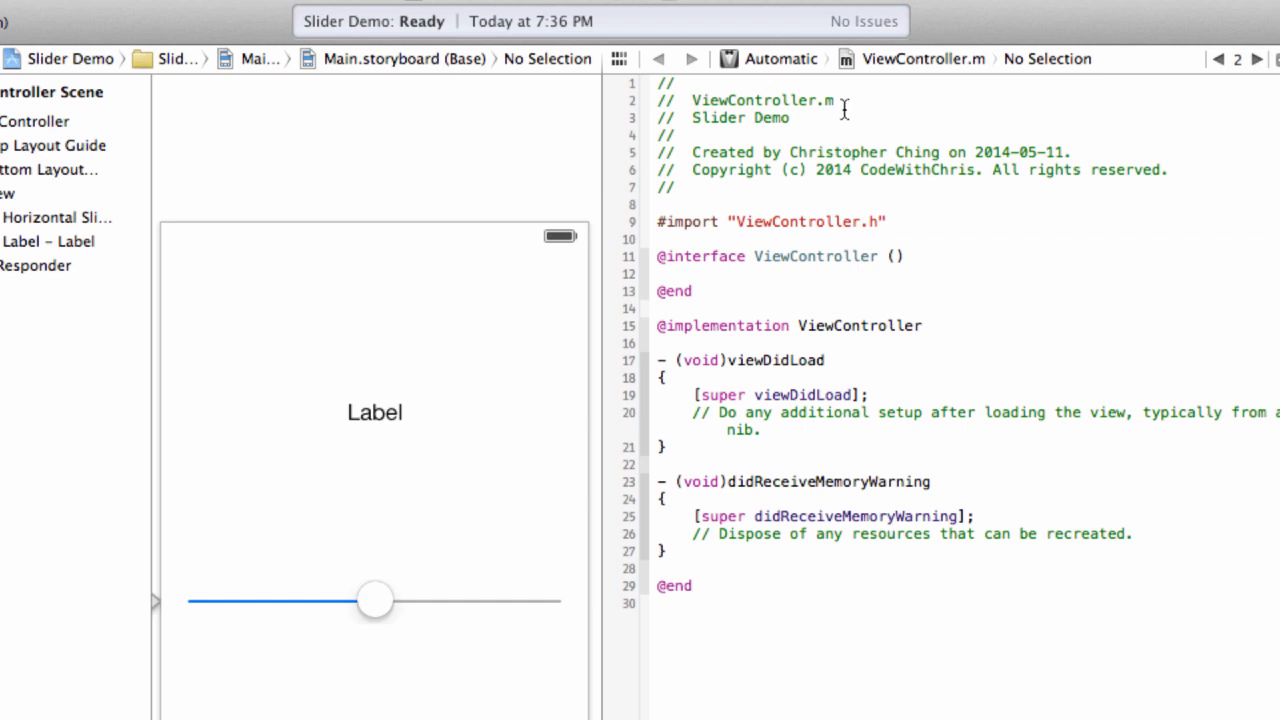
mouse_move(916, 64)
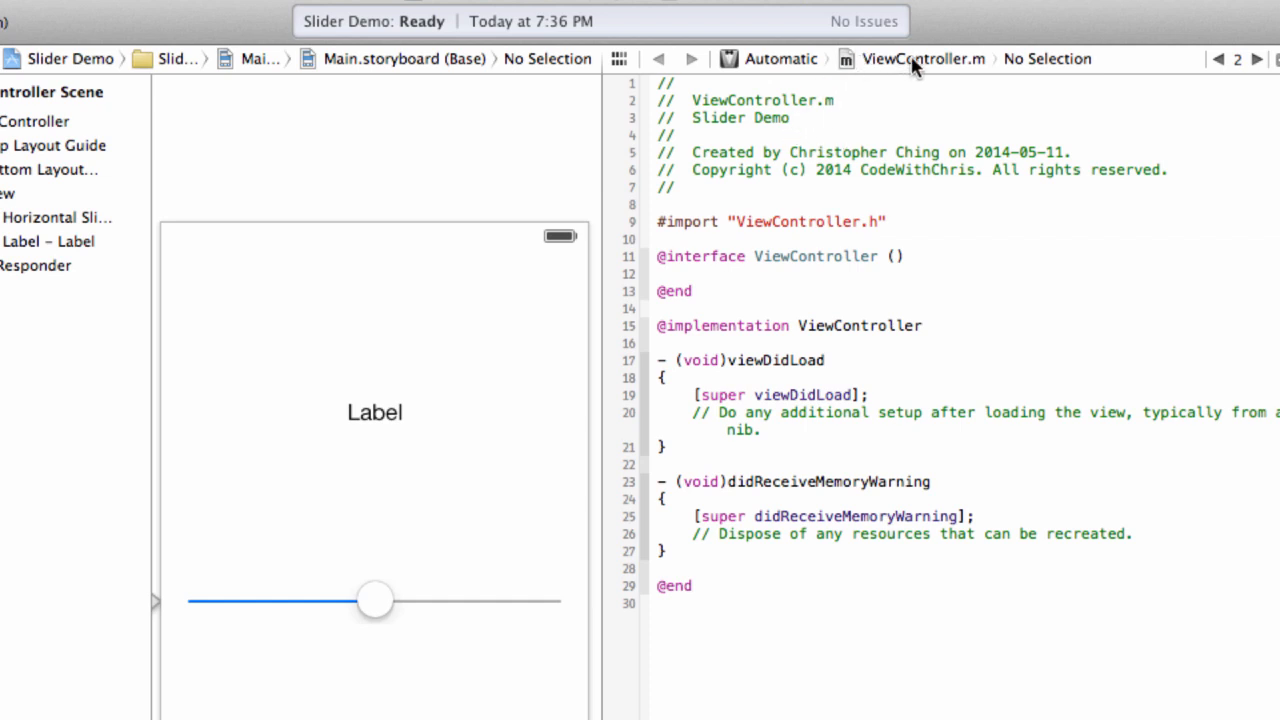
left_click(920, 58)
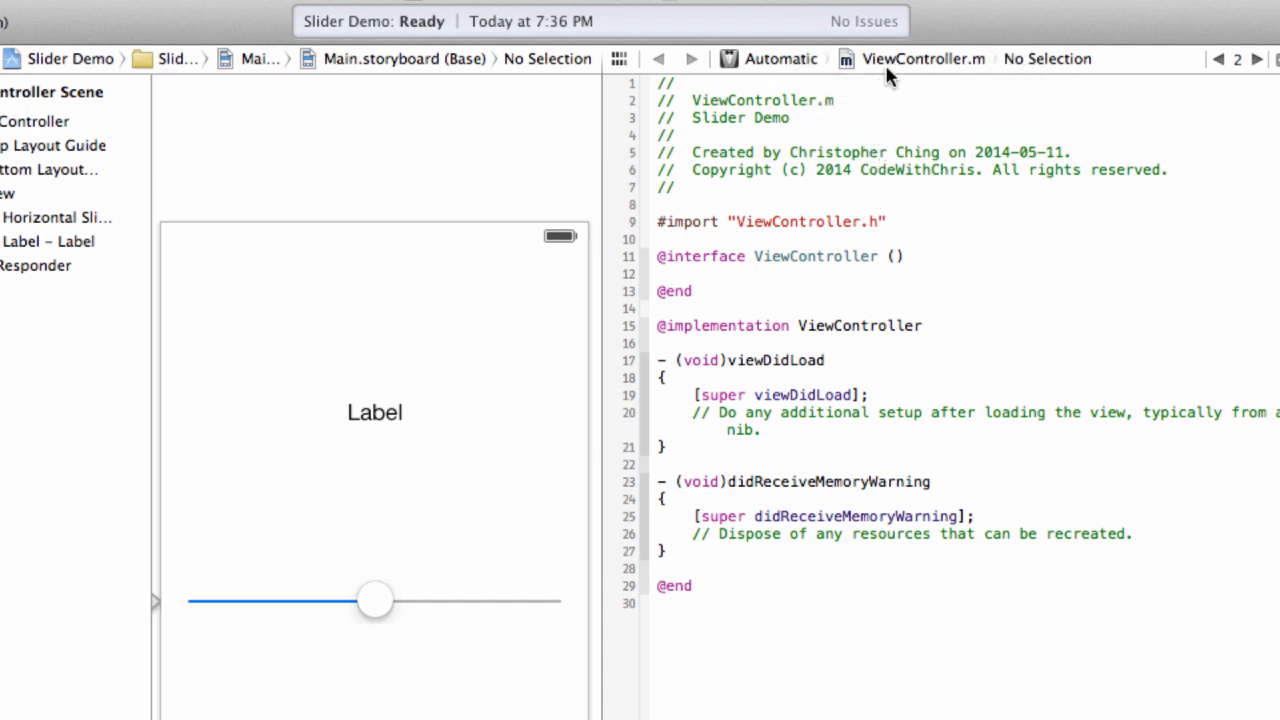
left_click(924, 58)
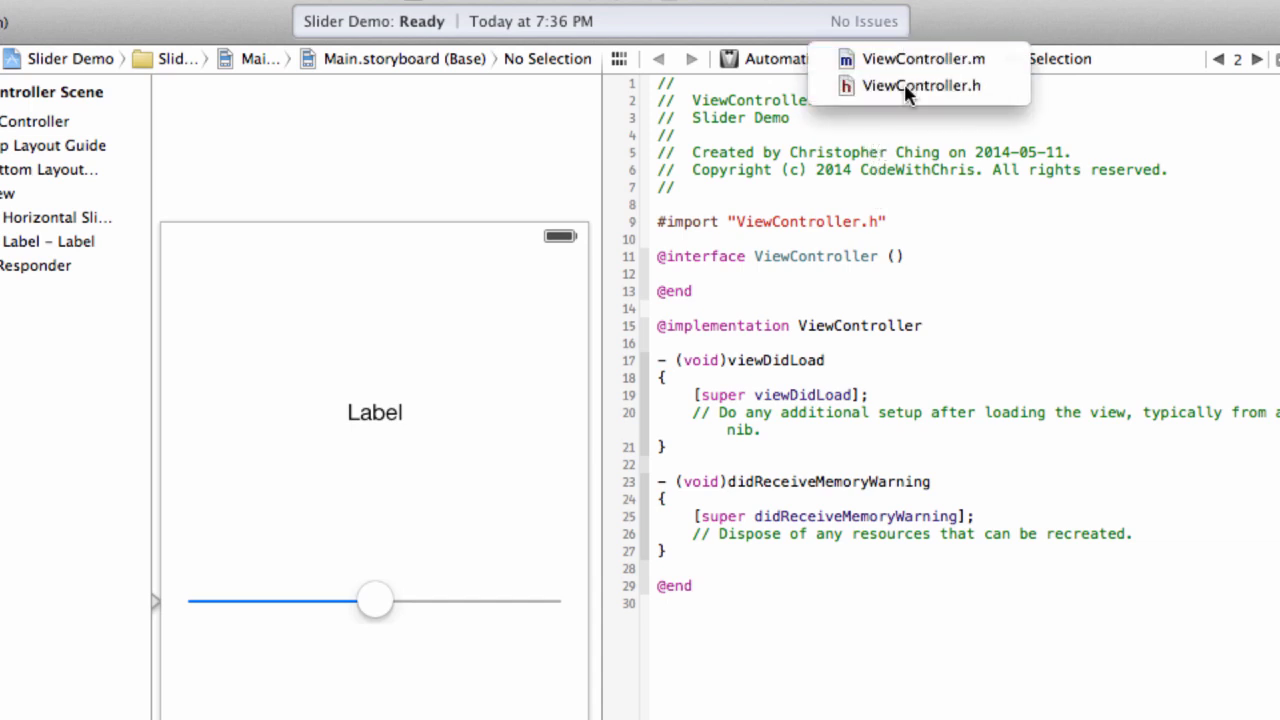
left_click(920, 84)
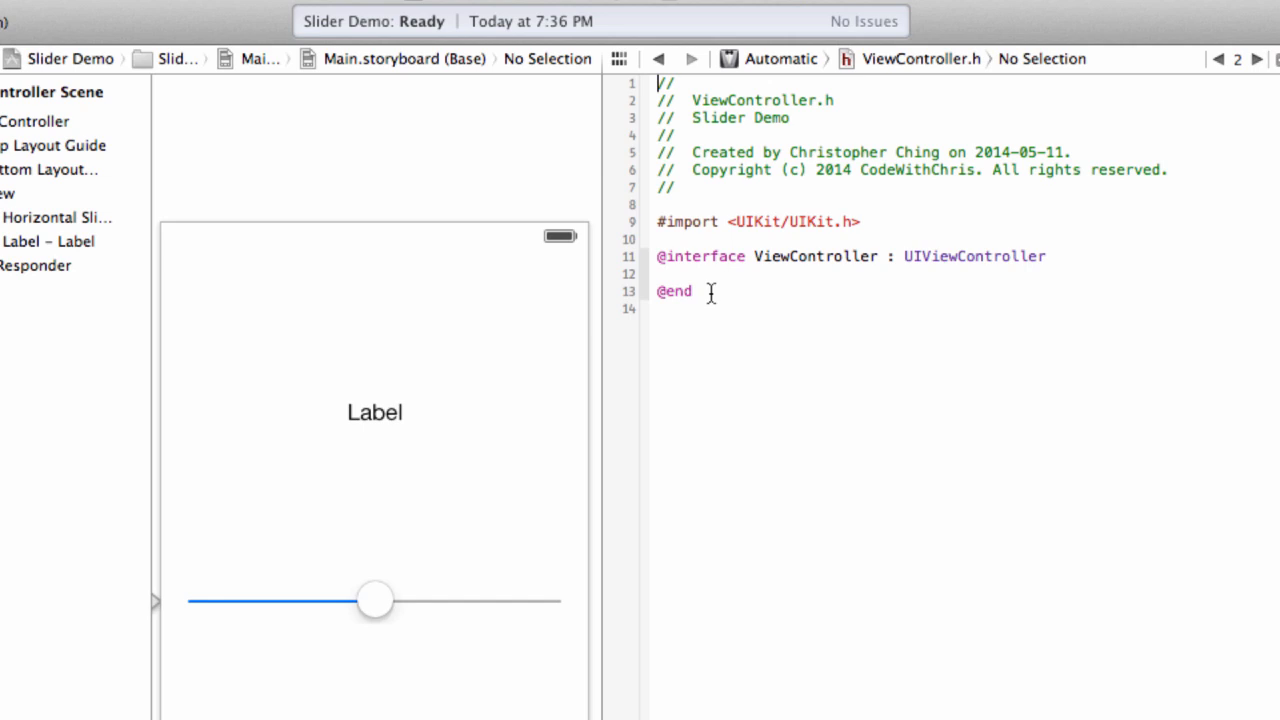
- Control-drag the label into ViewController.h as an outlet named valueLabel
left_click(660, 274)
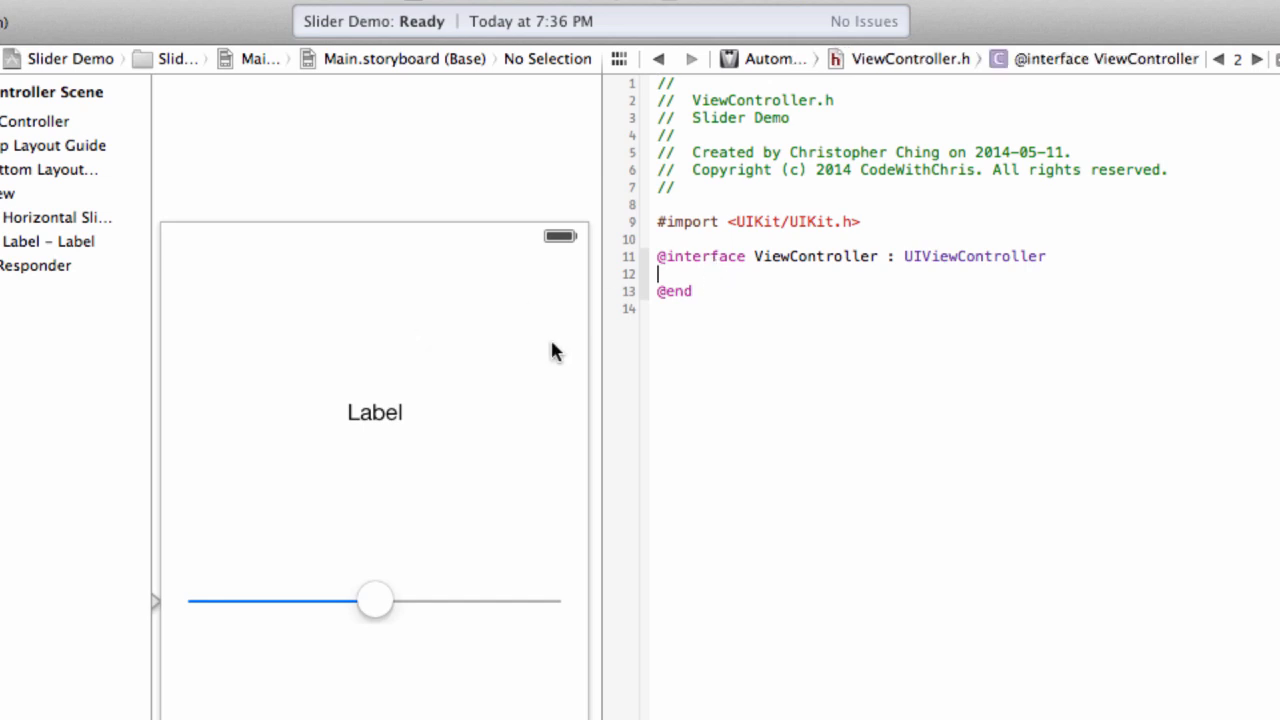
mouse_move(380, 624)
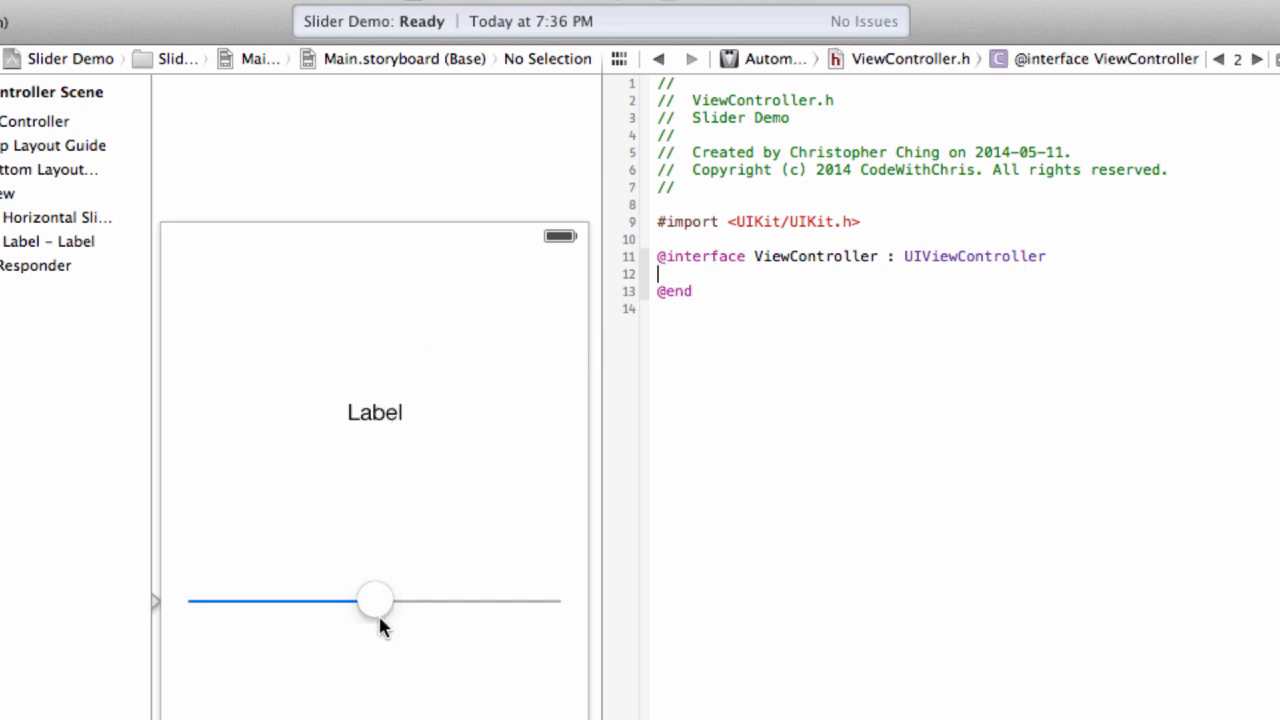
mouse_move(378, 400)
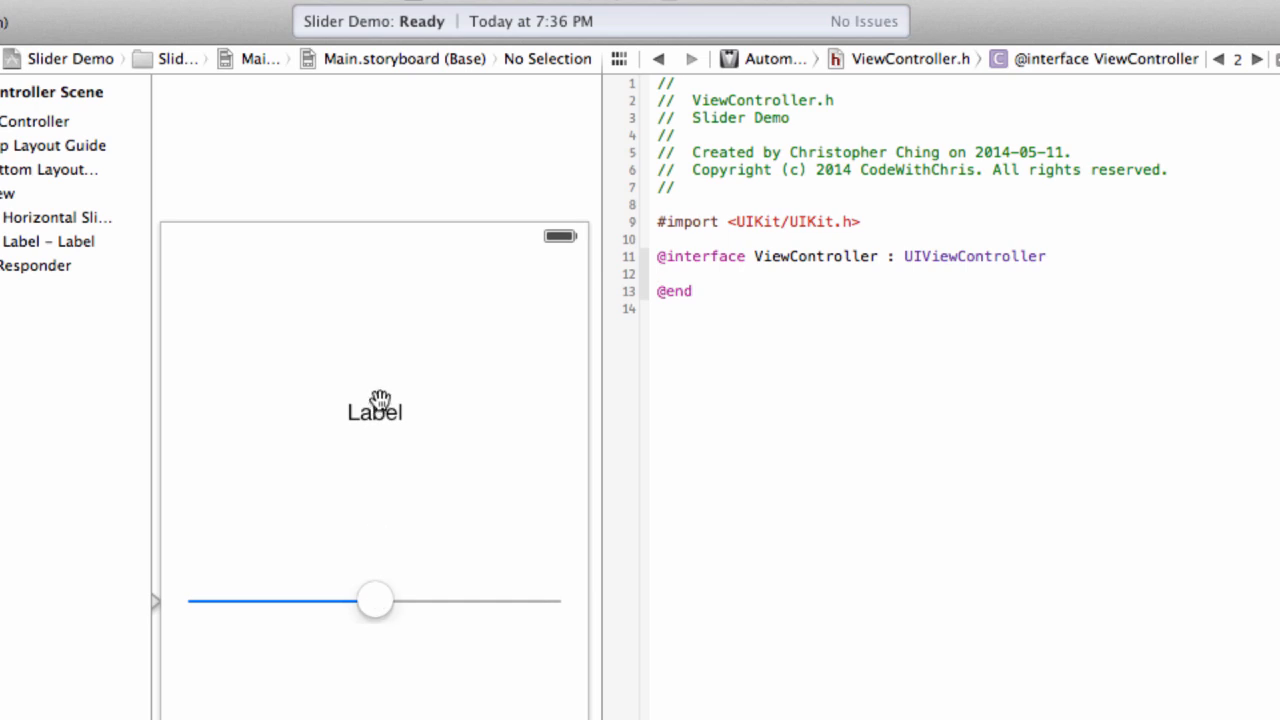
mouse_move(796, 324)
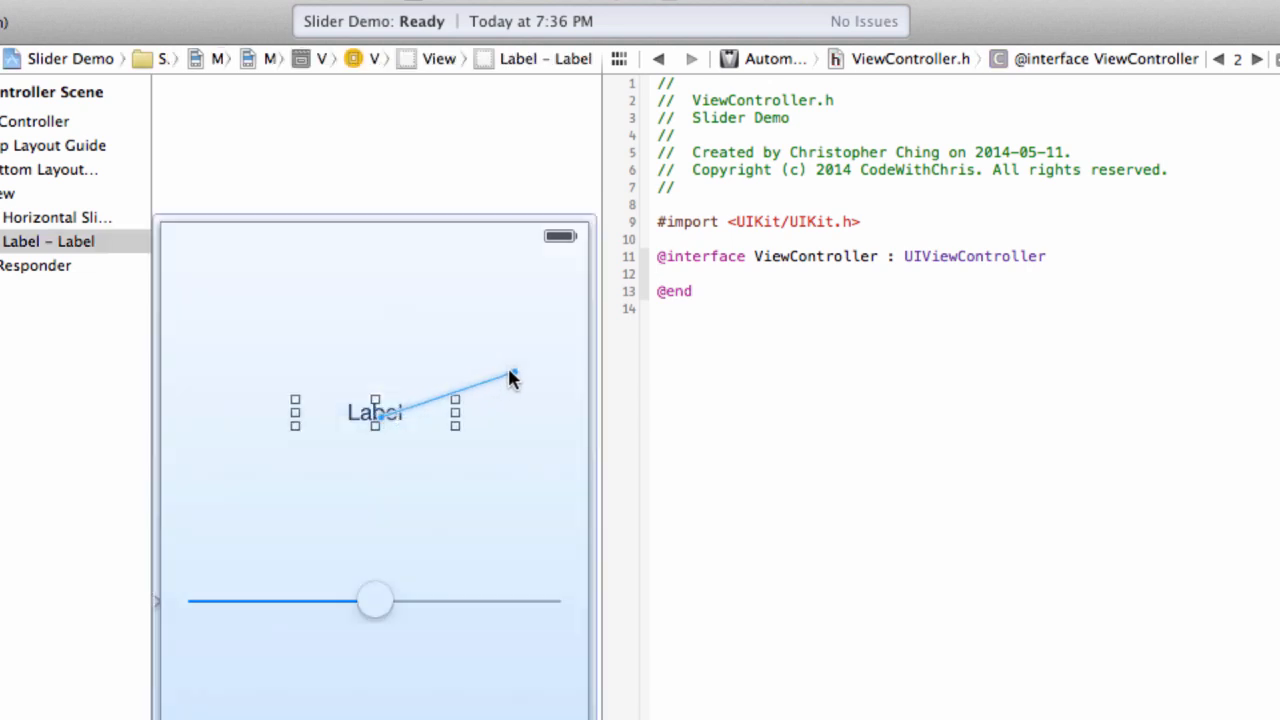
left_click_drag(510, 378, 630, 304)
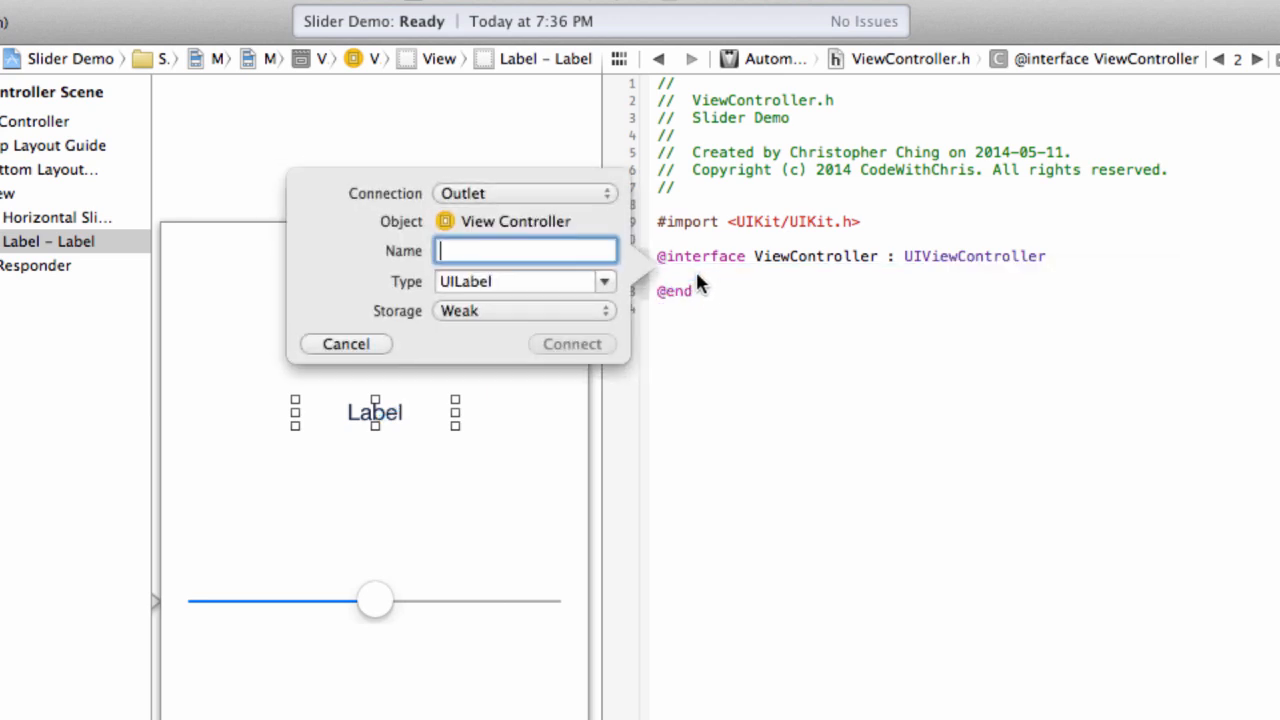
mouse_move(824, 276)
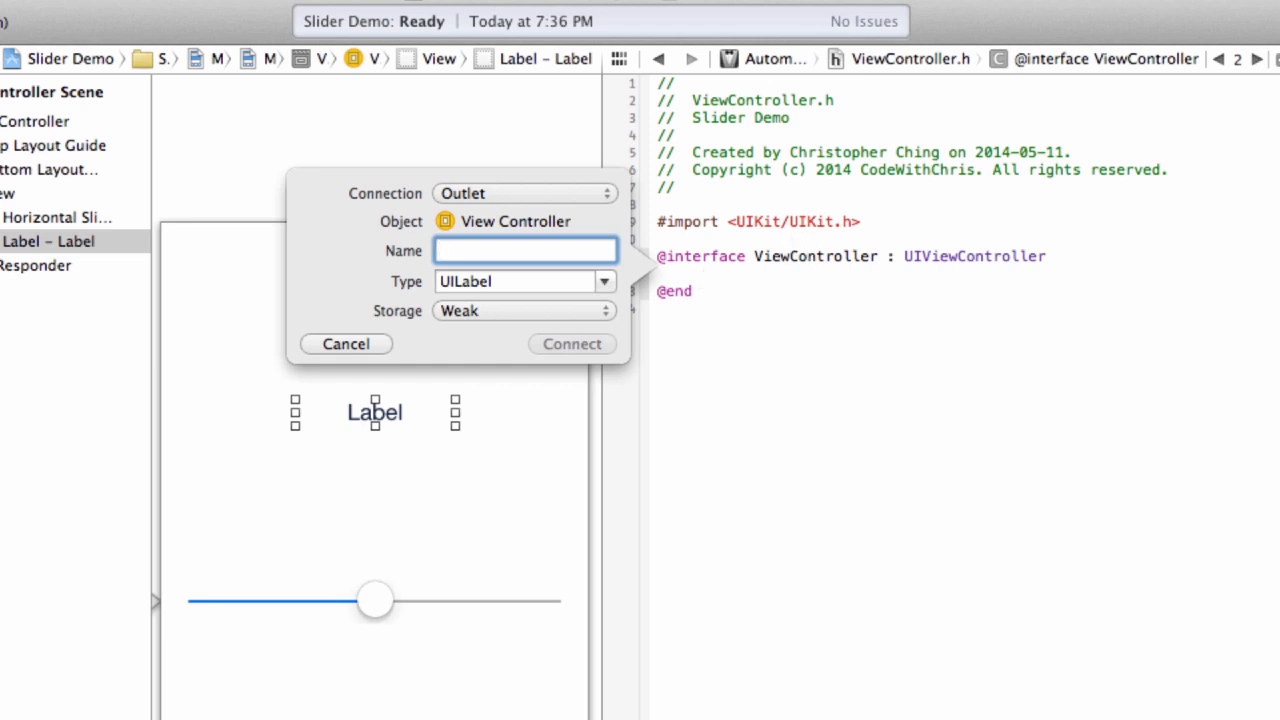
type("valueLabel")
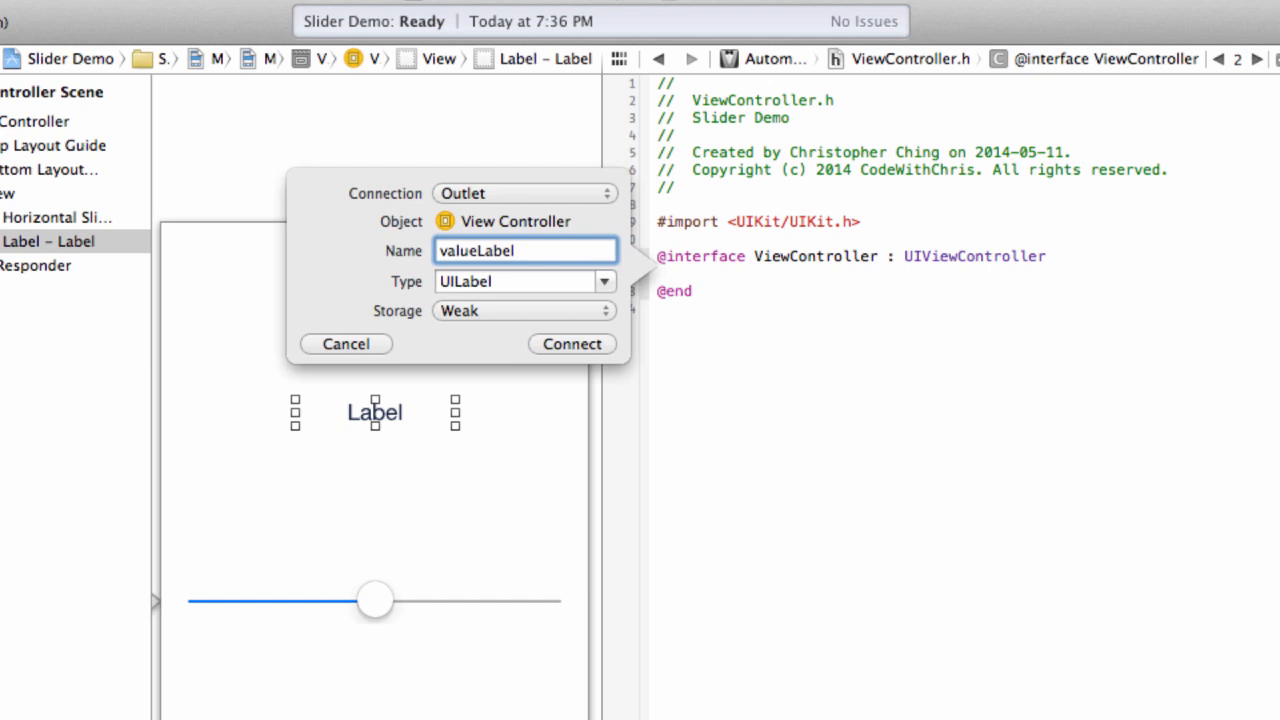
left_click(572, 344)
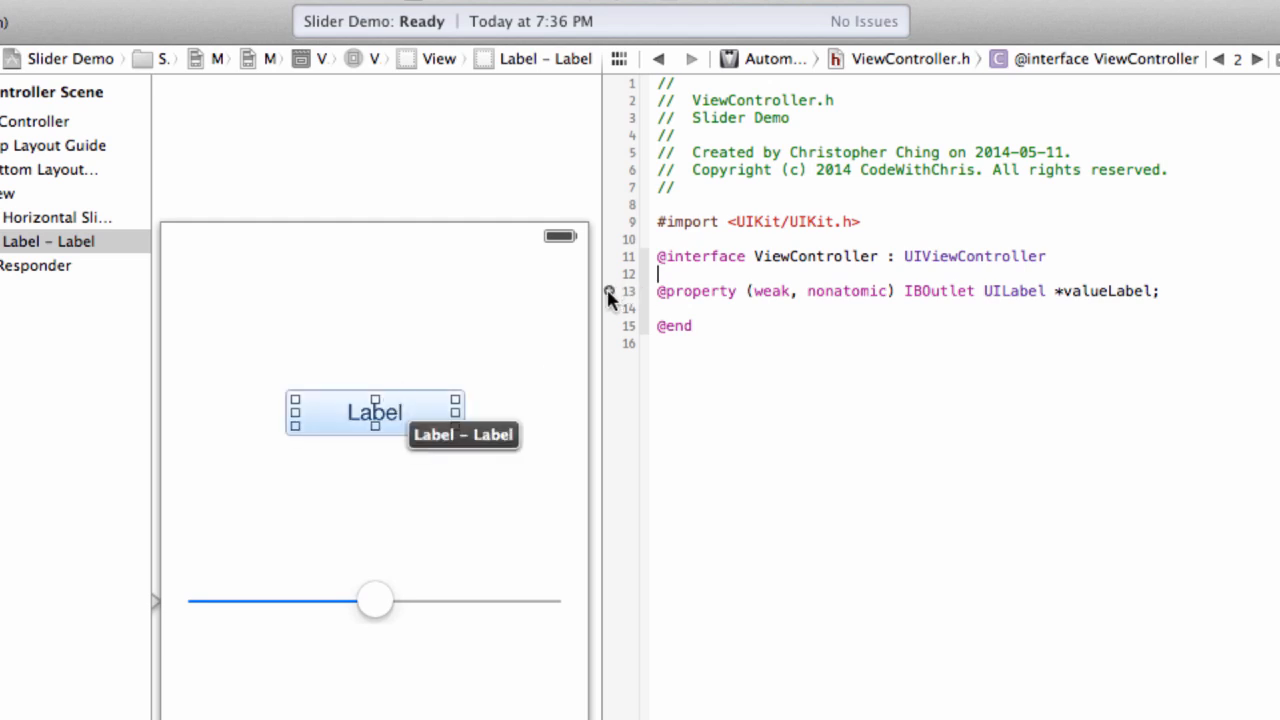
mouse_move(612, 302)
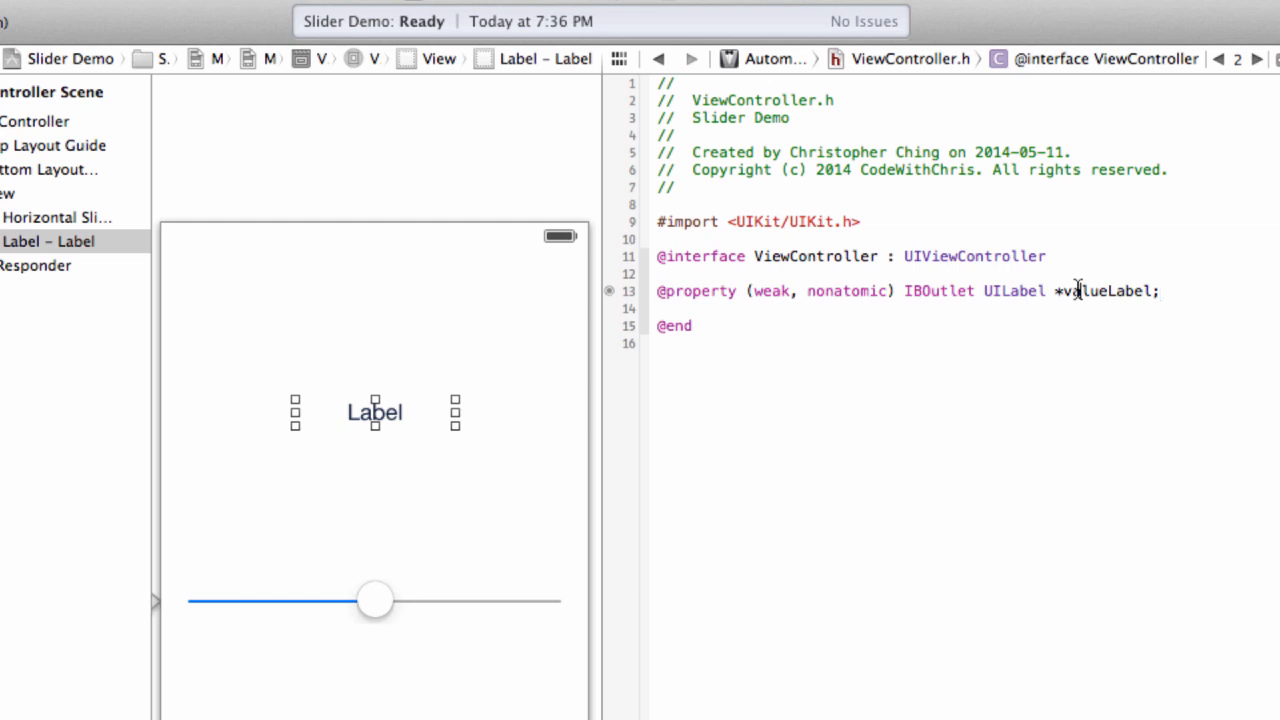
- Delete the valueLabel property line and reconnect the label as an outlet named sliderLabel
double_click(1104, 290)
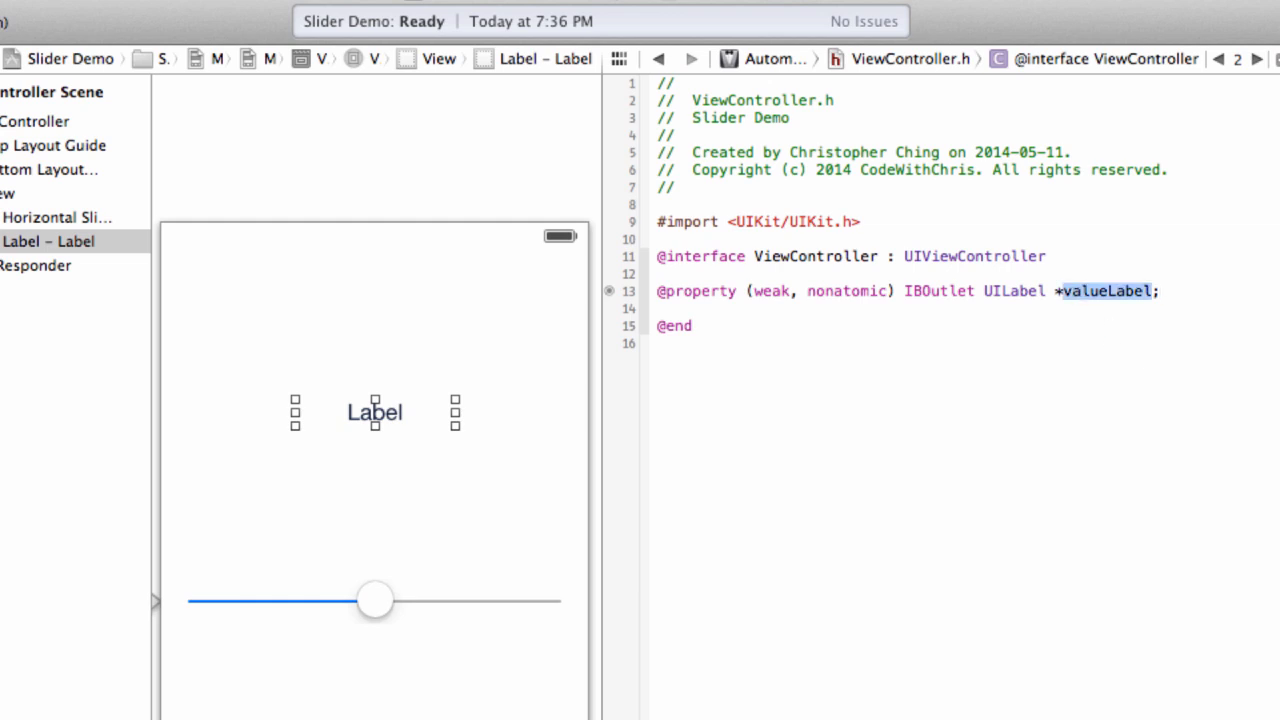
triple_click(900, 292)
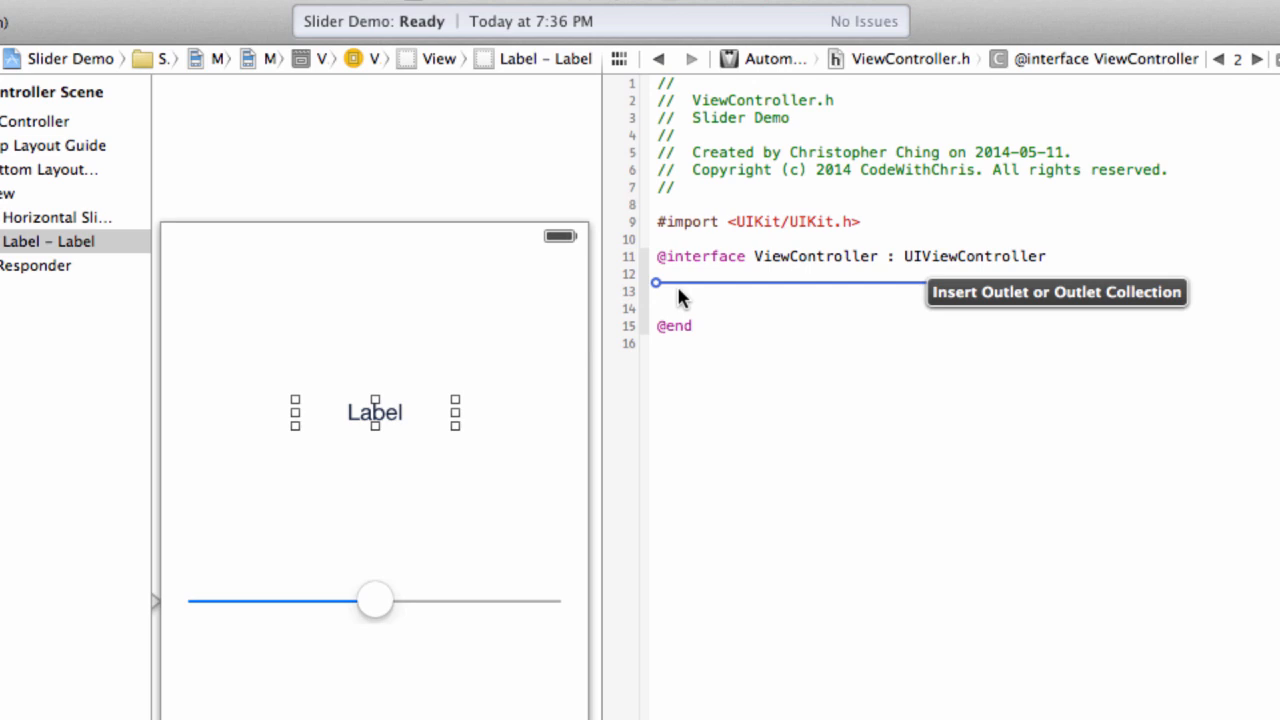
left_click(656, 282)
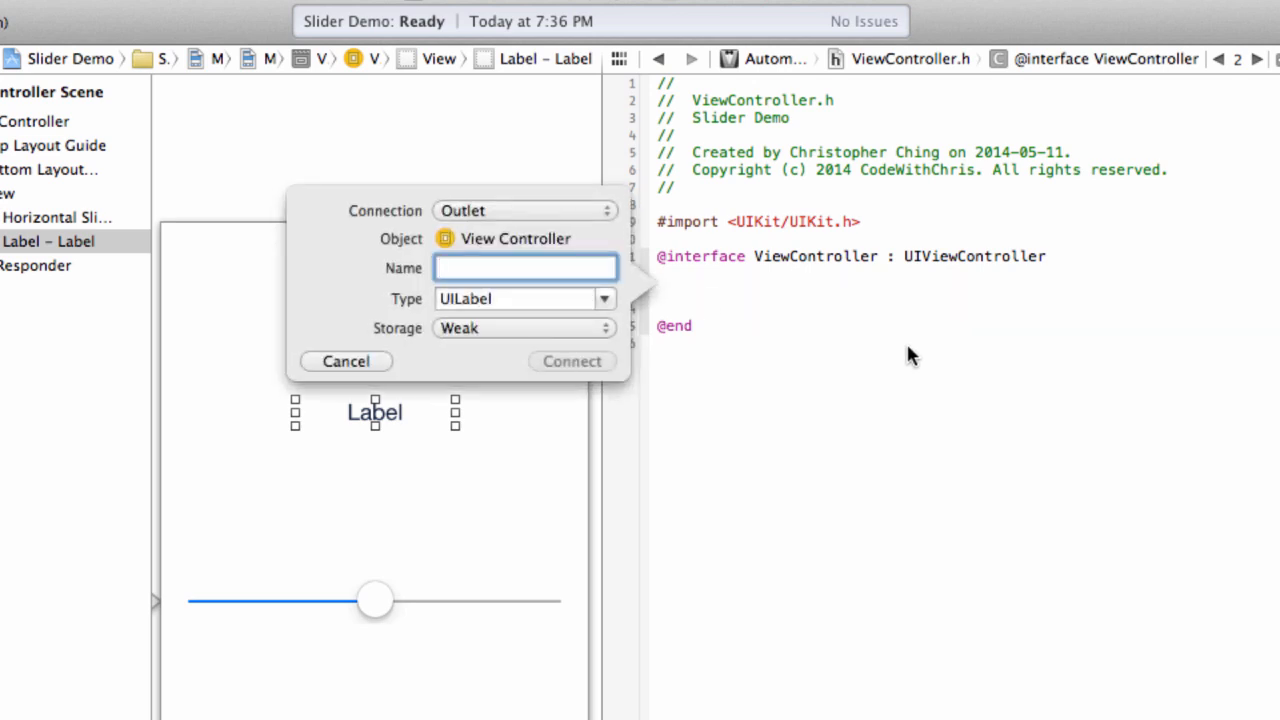
type("sliderLabel")
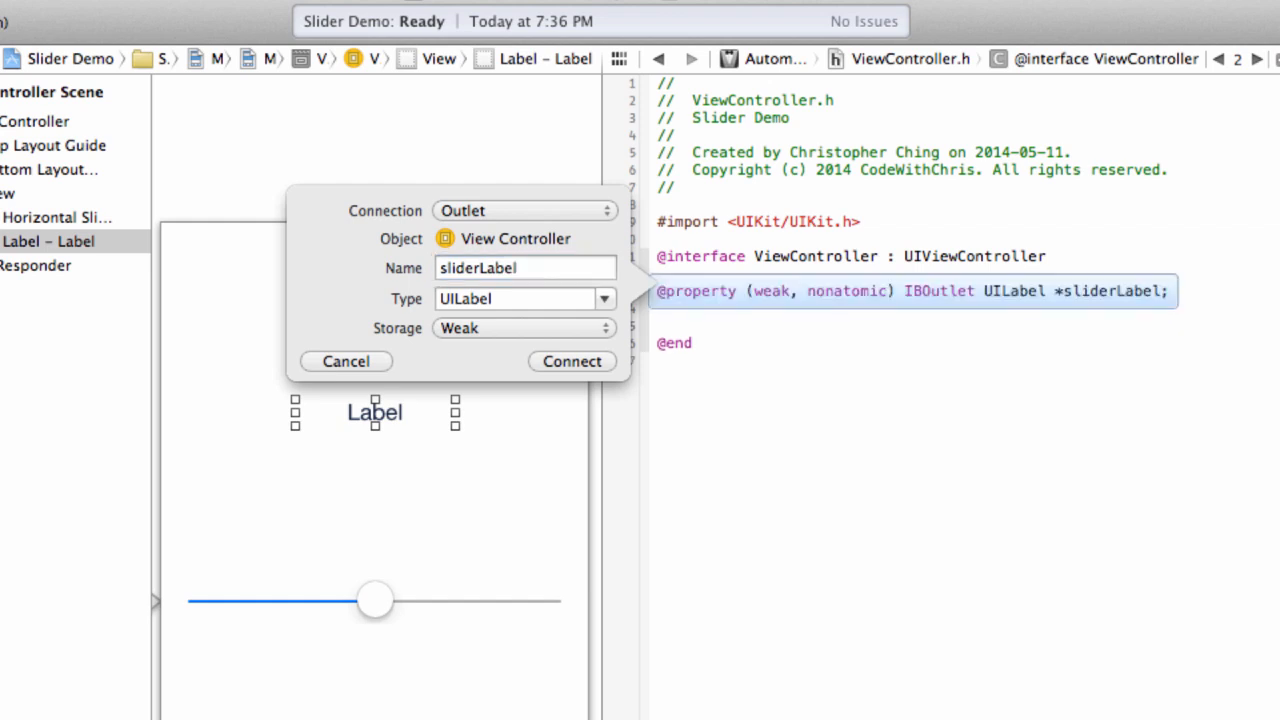
left_click(572, 360)
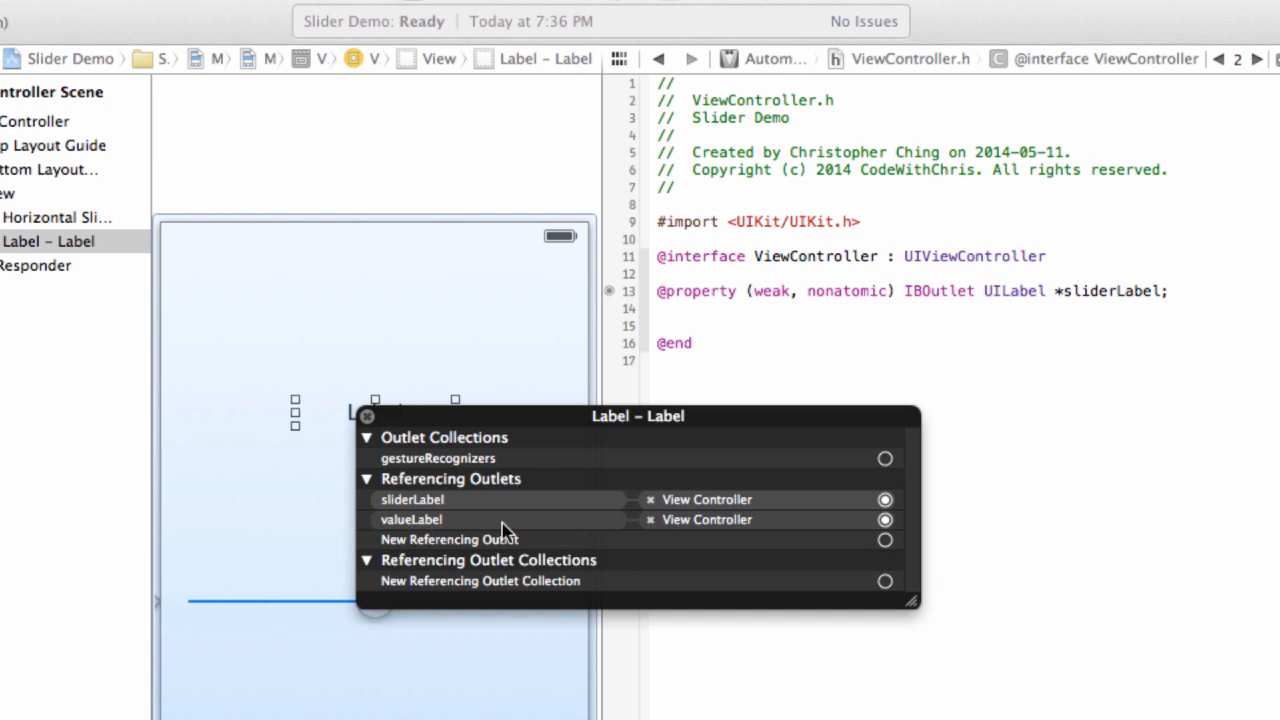
mouse_move(568, 528)
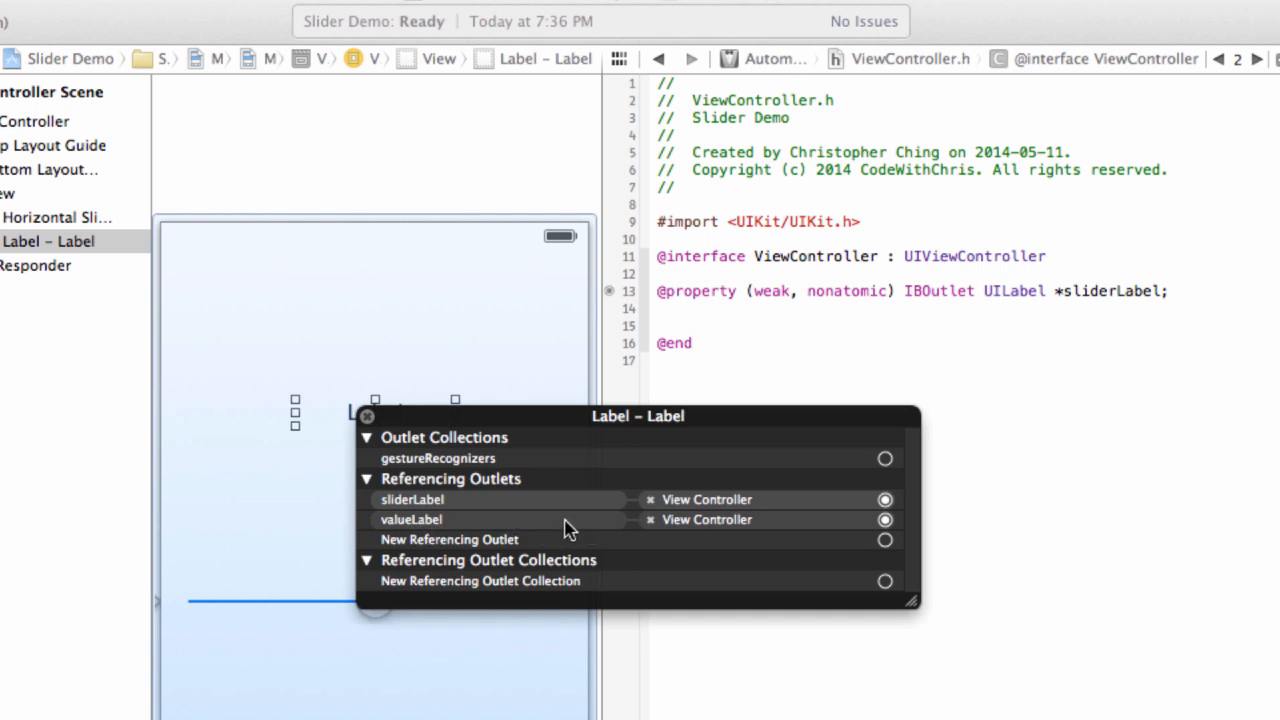
mouse_move(656, 528)
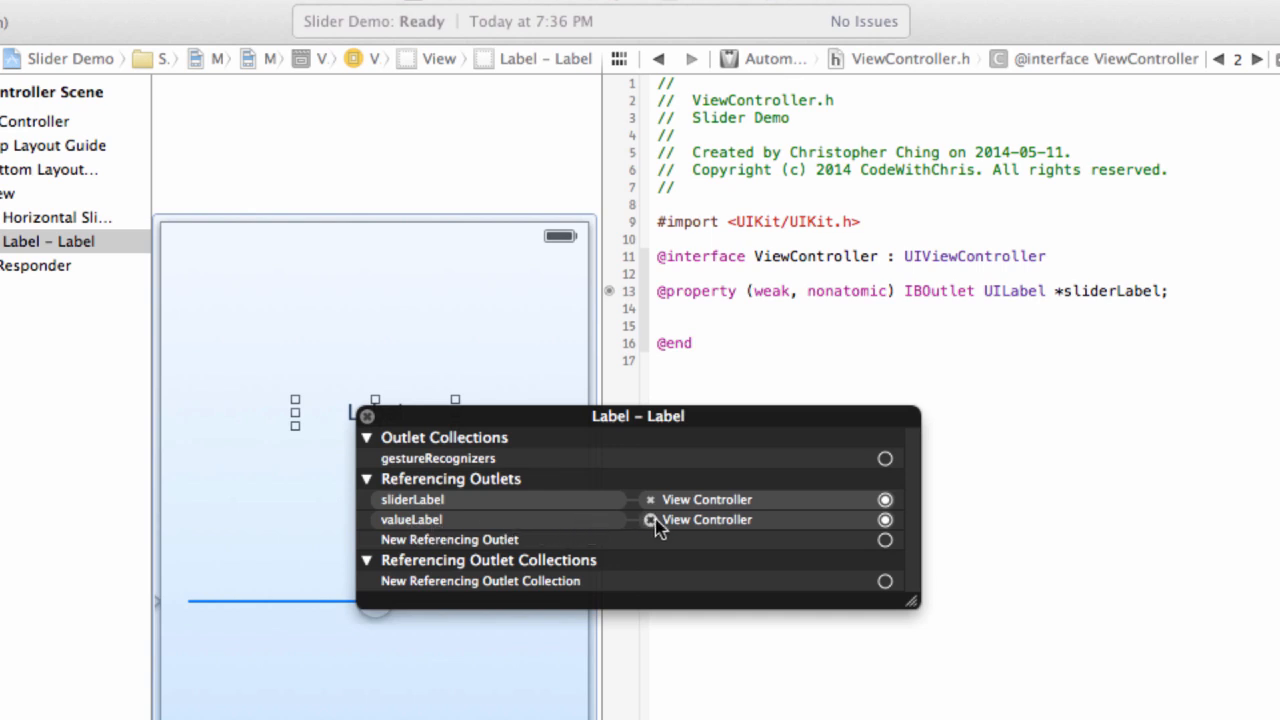
mouse_move(656, 532)
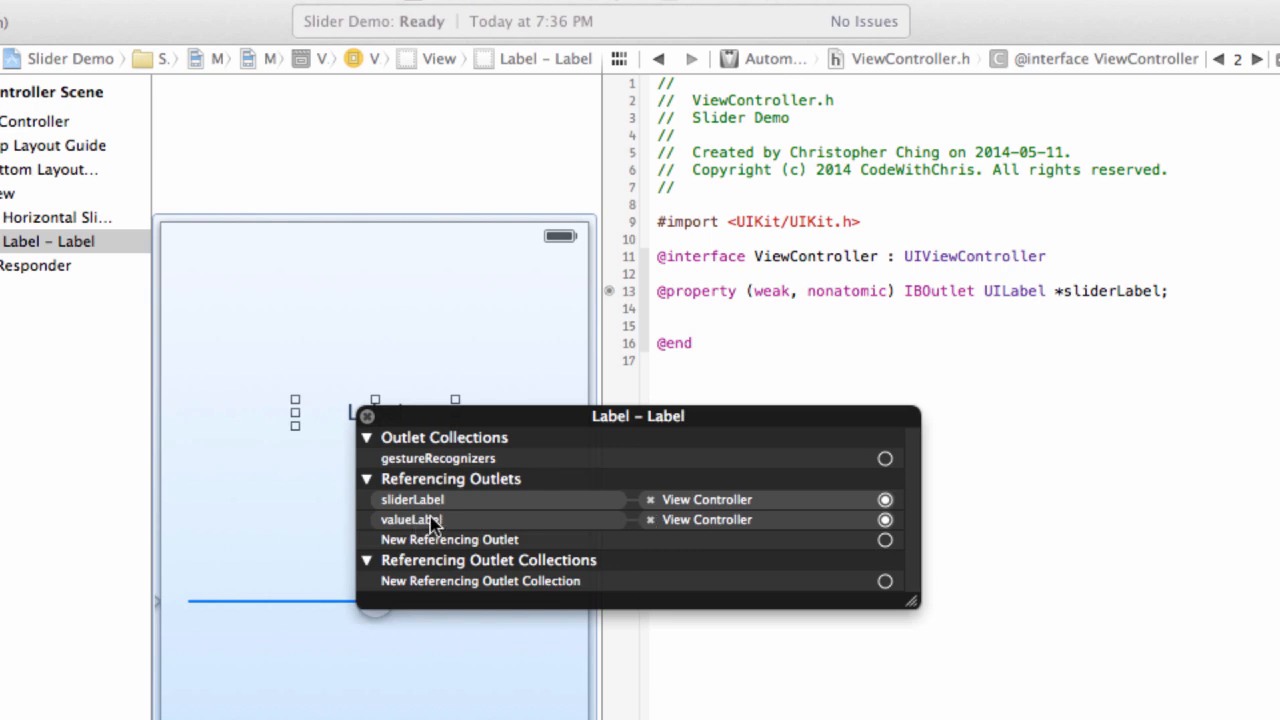
mouse_move(650, 528)
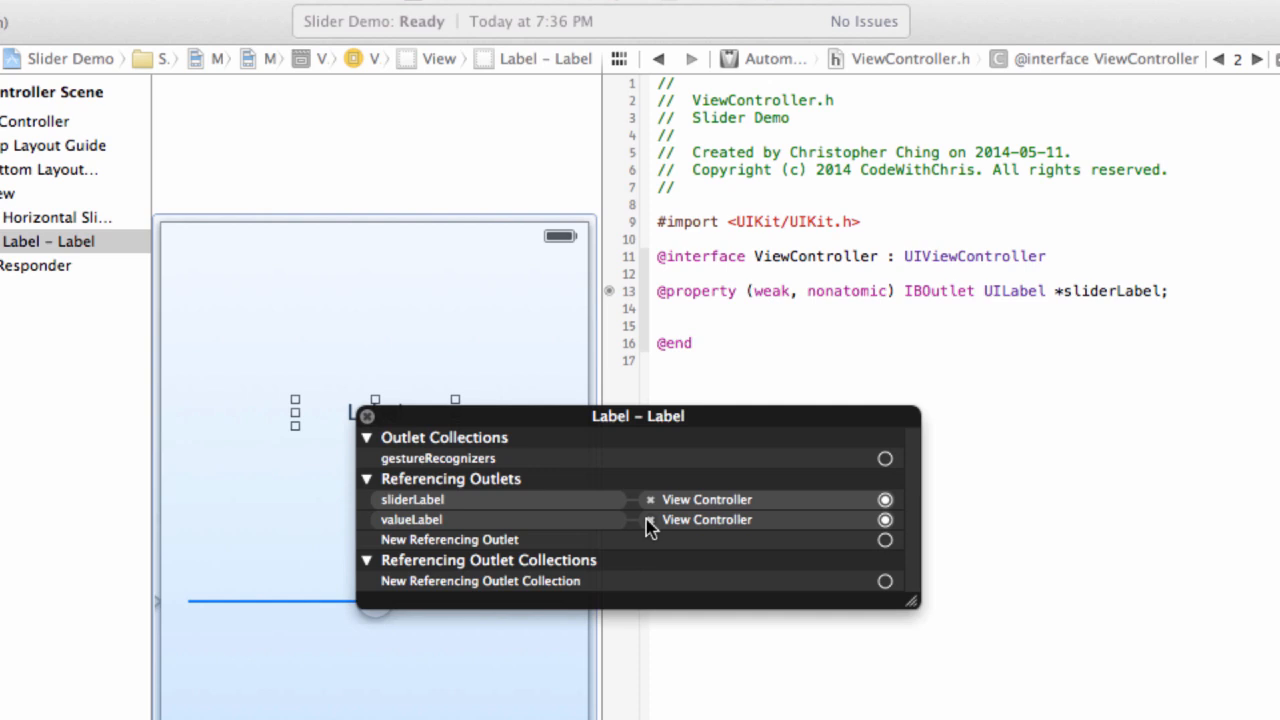
- Delete the label's stale valueLabel referencing outlet so only sliderLabel remains
left_click(364, 416)
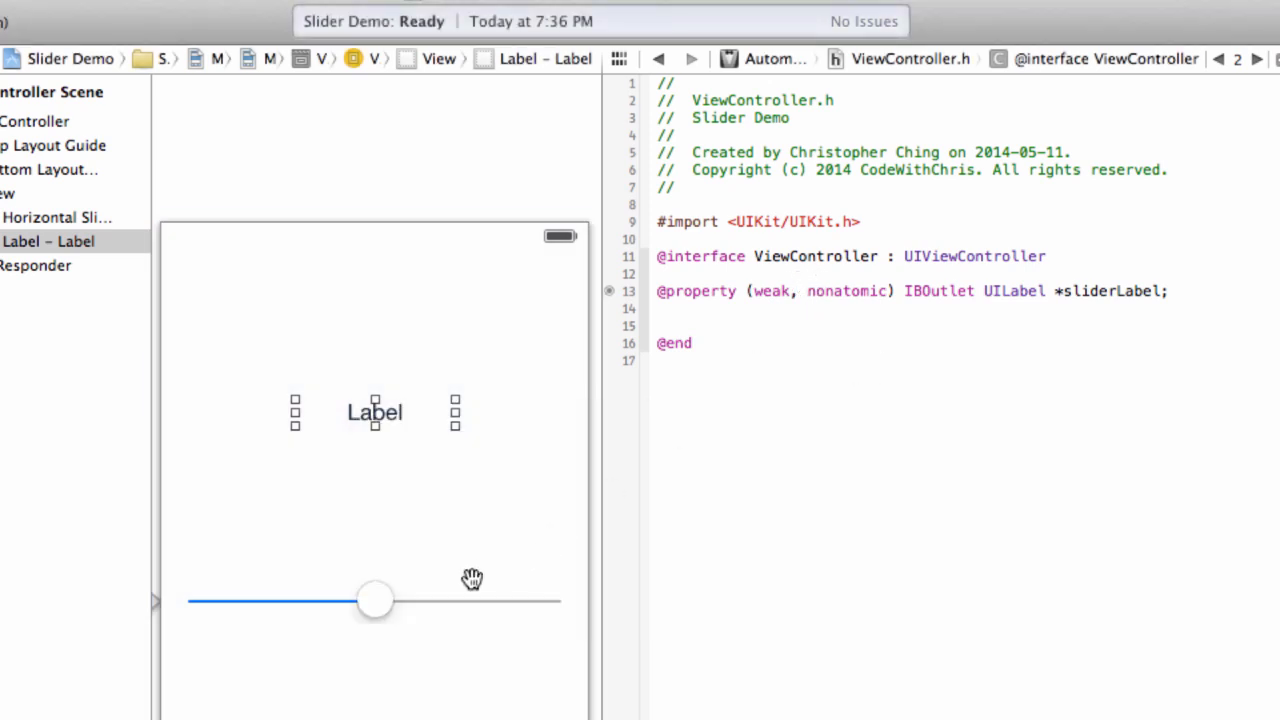
- Connect the horizontal slider to a UISlider outlet named slider in ViewController.h
left_click(374, 600)
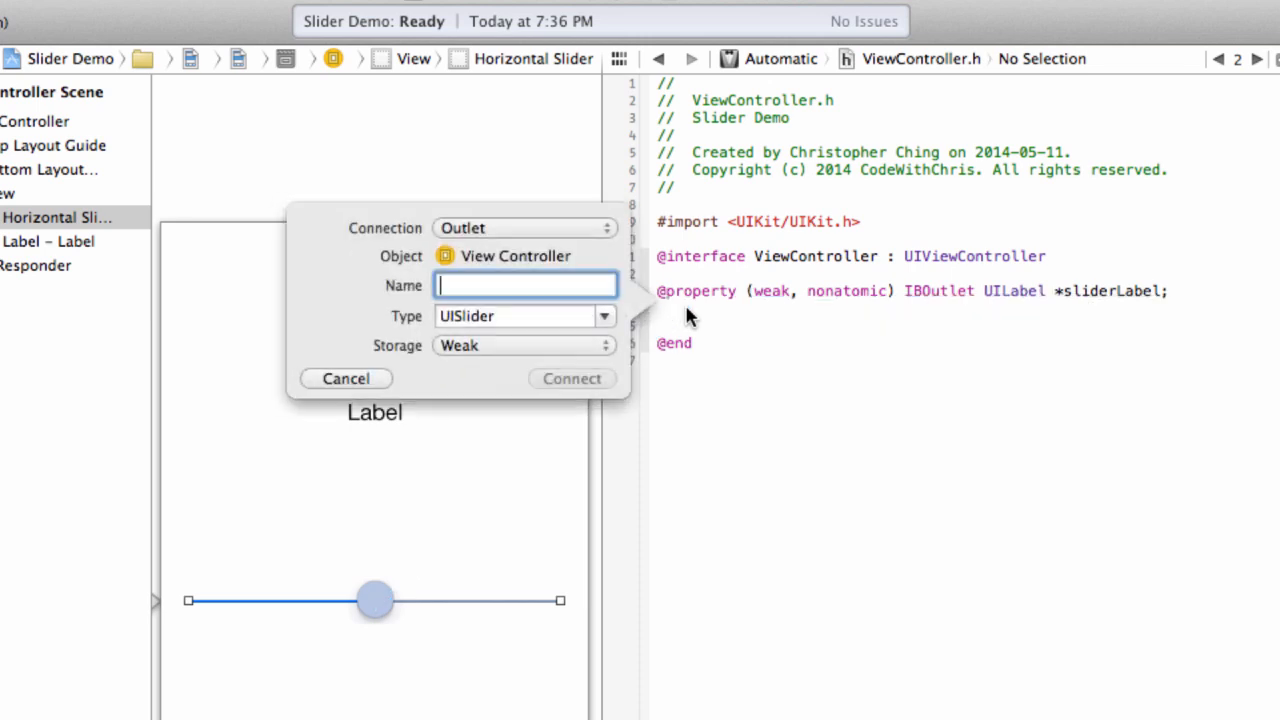
type("slider")
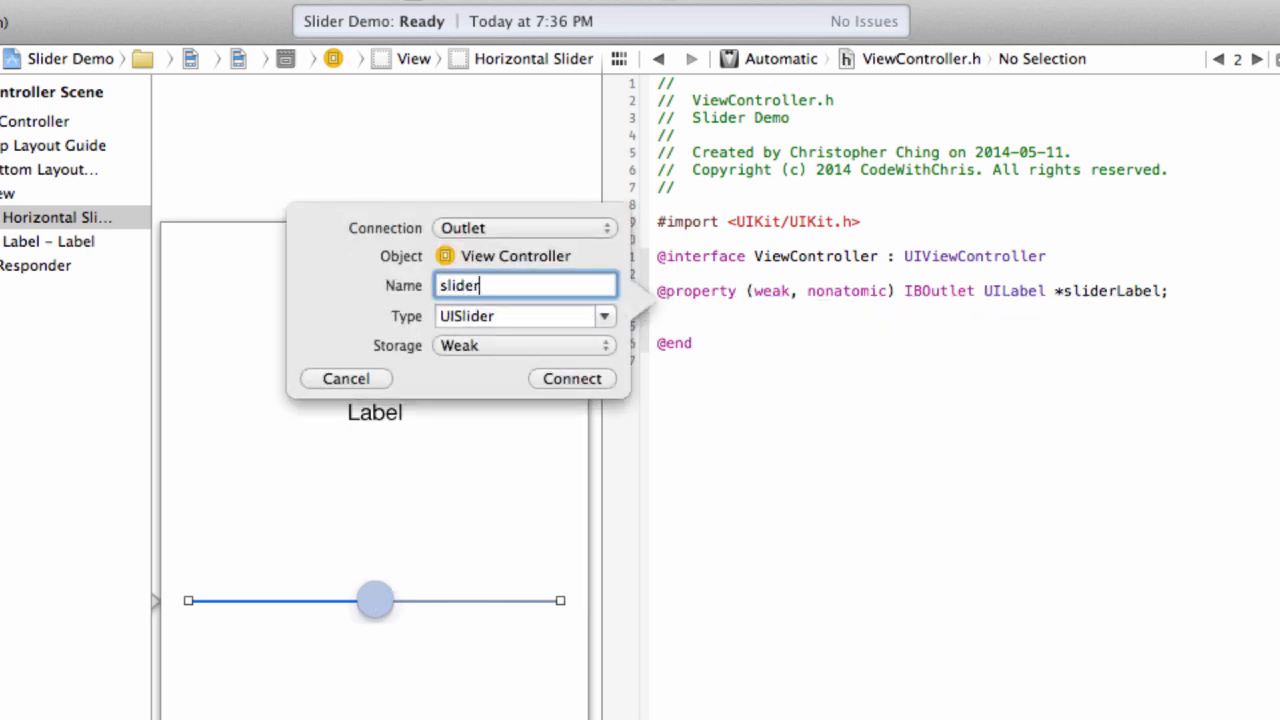
left_click(572, 378)
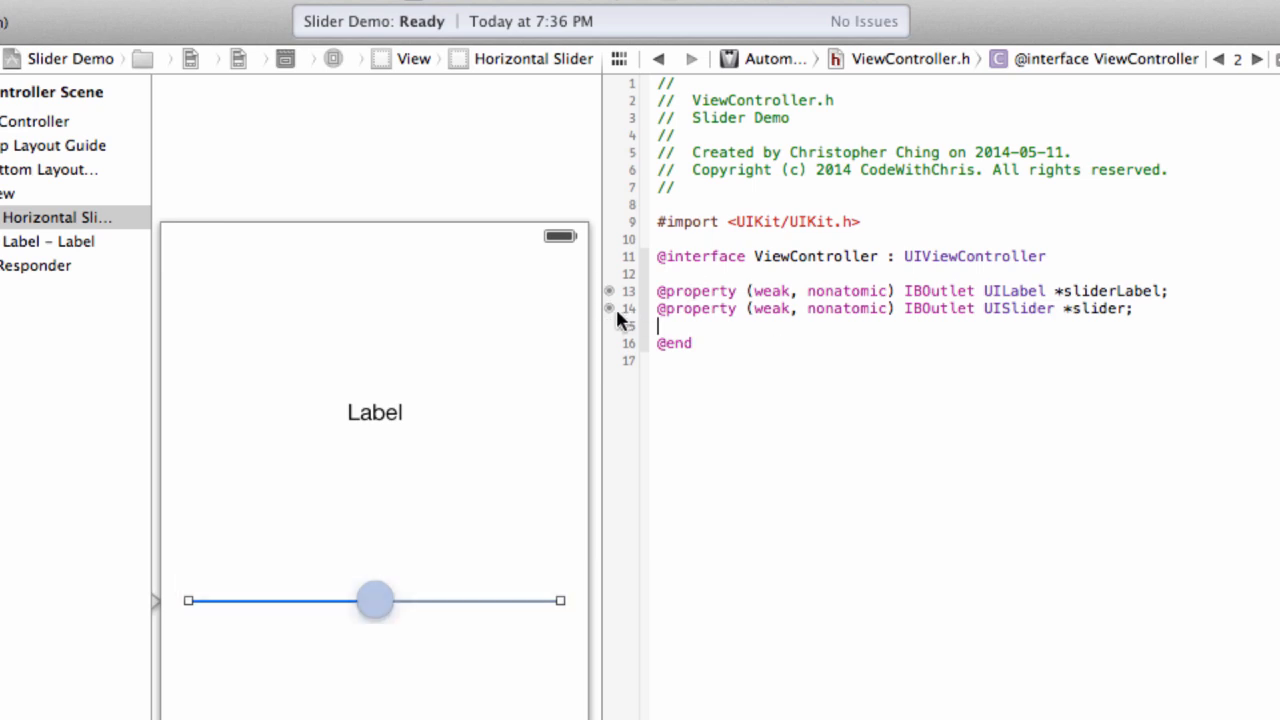
left_click(376, 600)
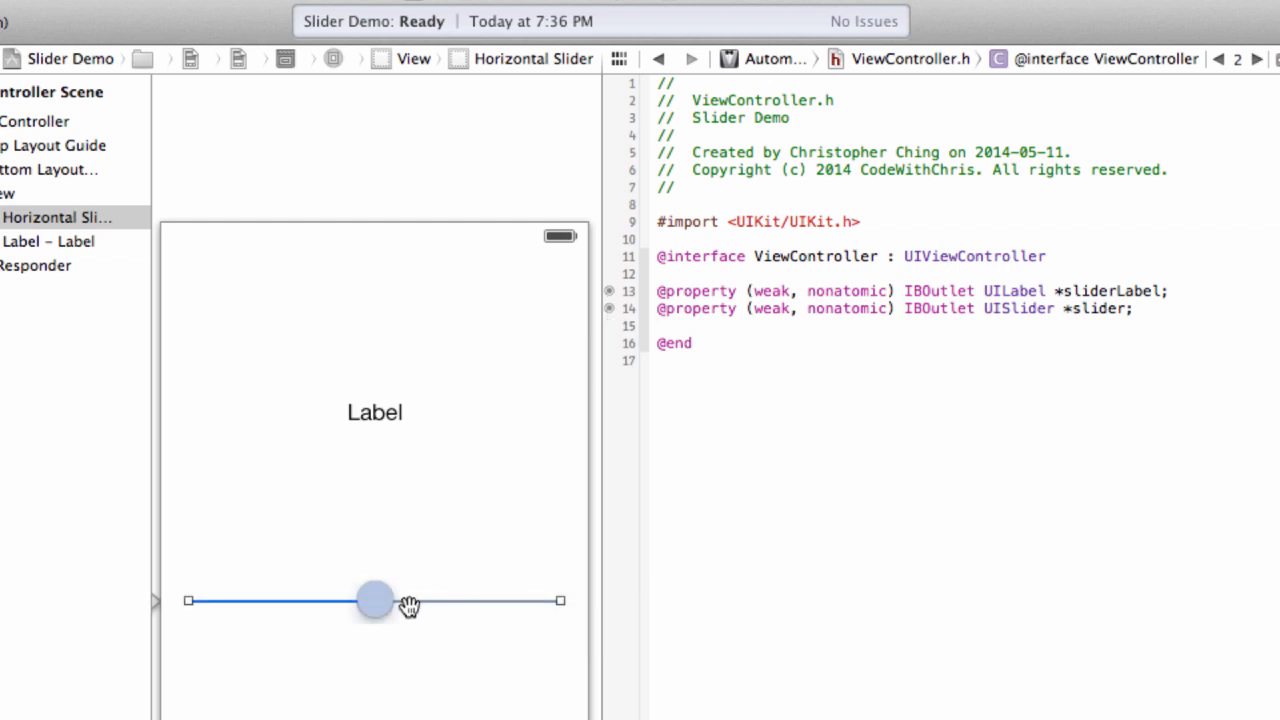
mouse_move(884, 296)
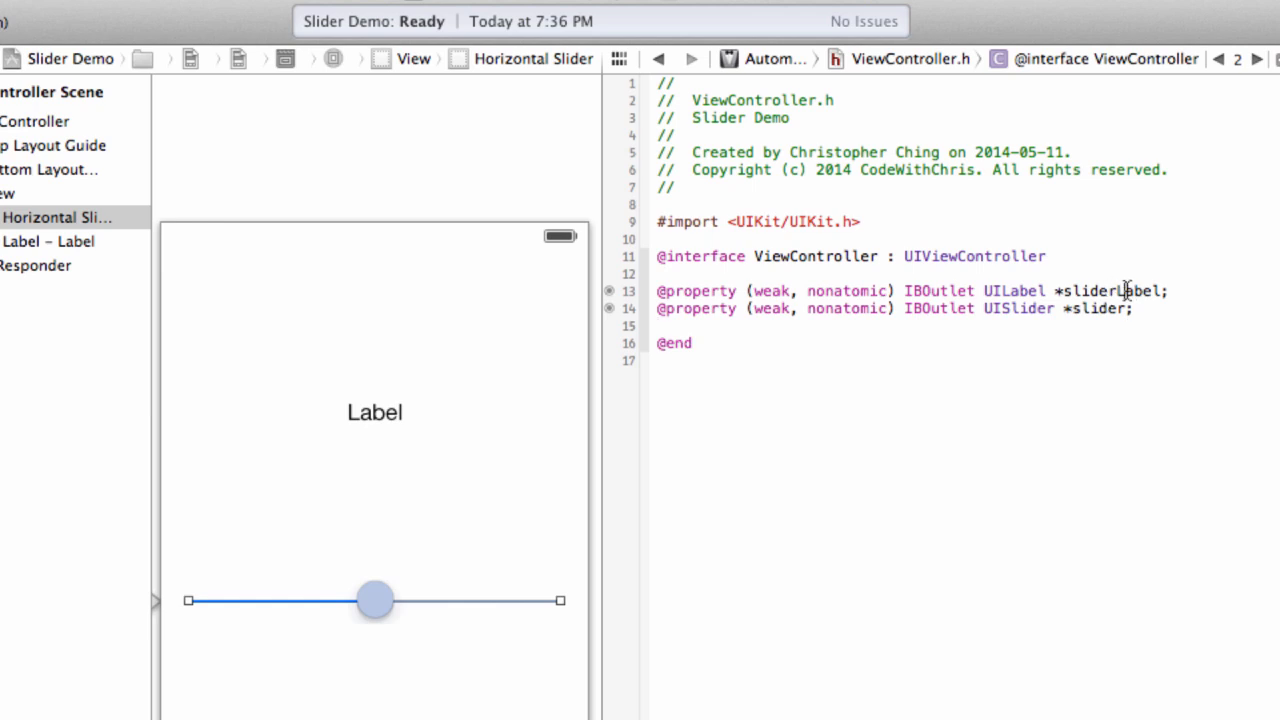
double_click(1098, 308)
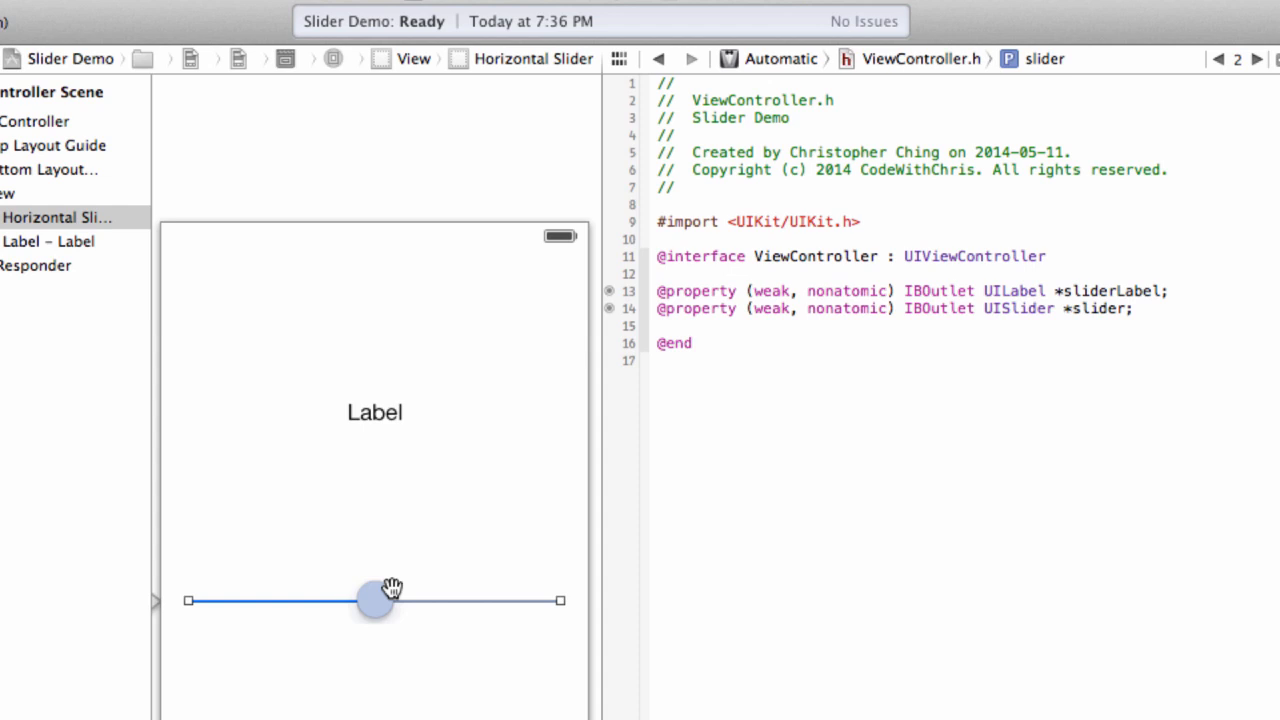
mouse_move(784, 308)
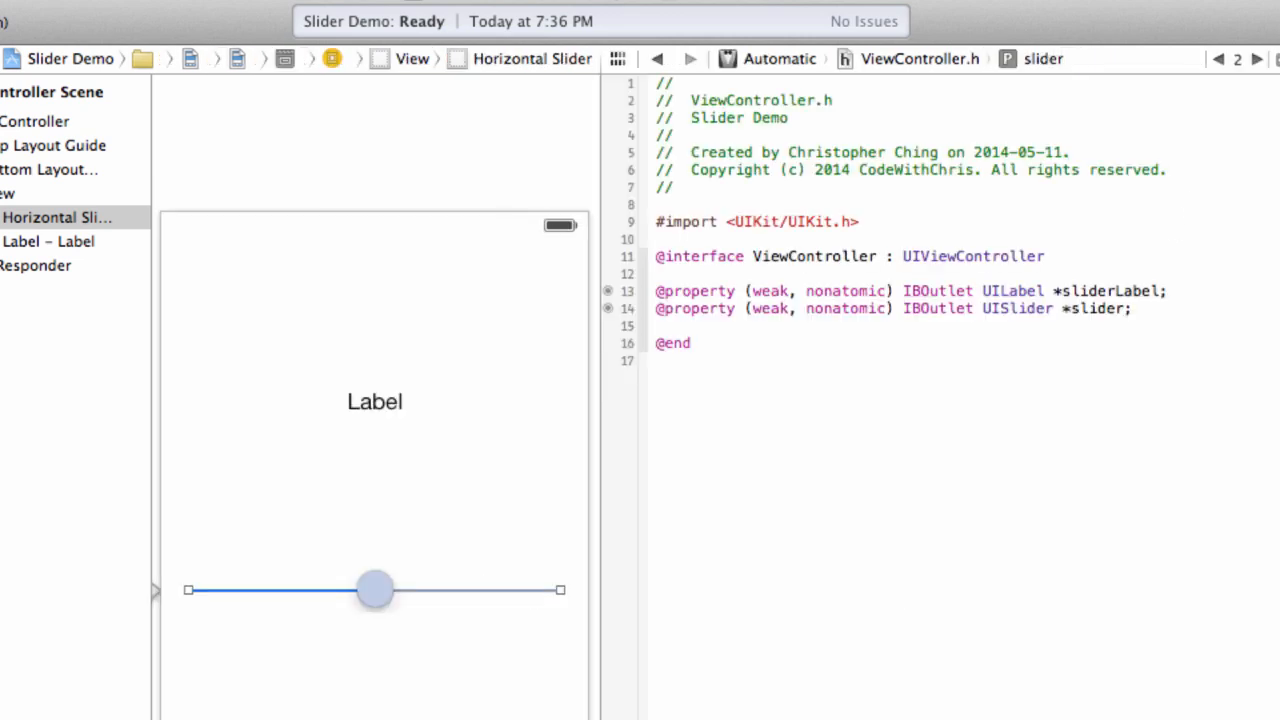
mouse_move(812, 380)
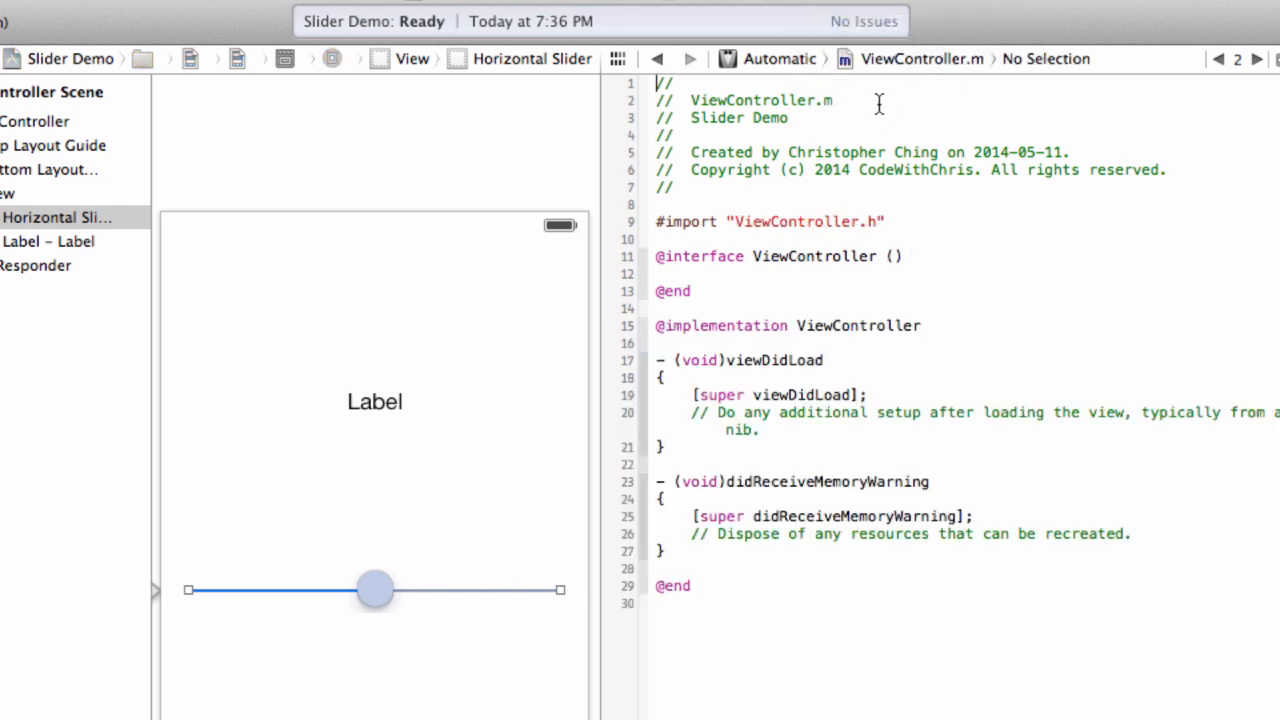
- Connect the slider's Value Changed event to a new IBAction named sliderChanged in ViewController.m
left_click(784, 548)
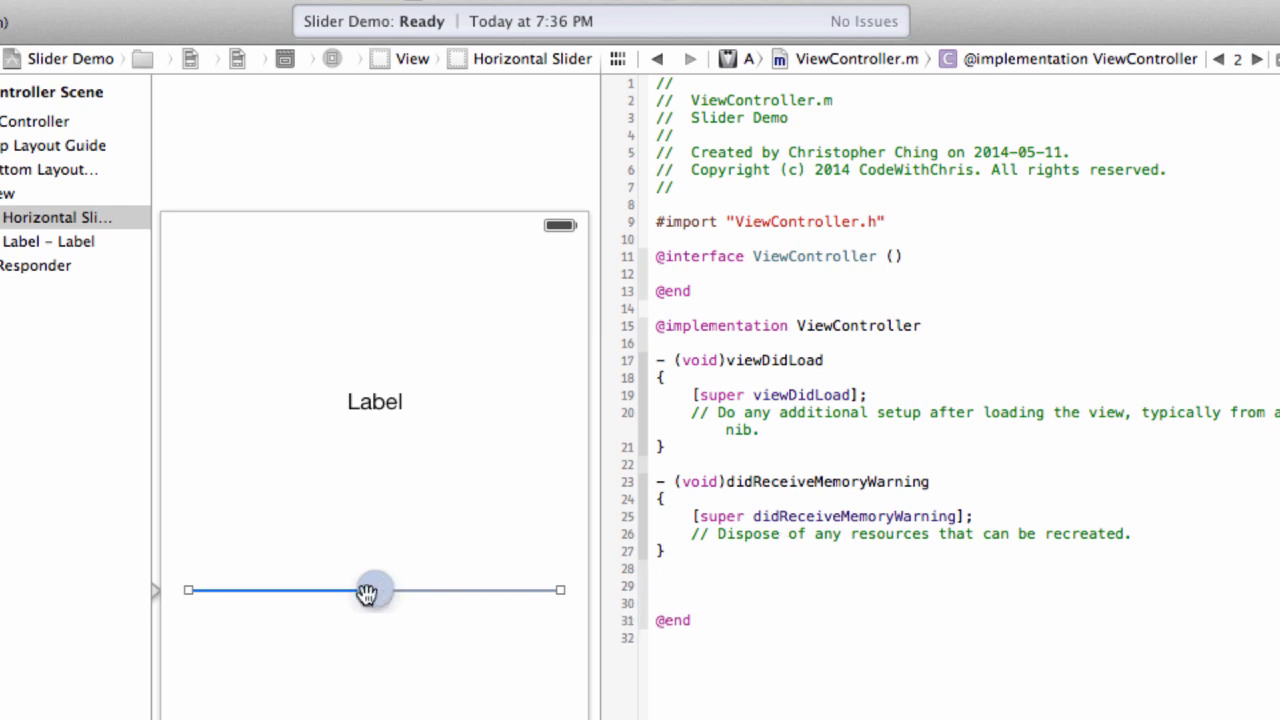
left_click_drag(374, 590, 670, 578)
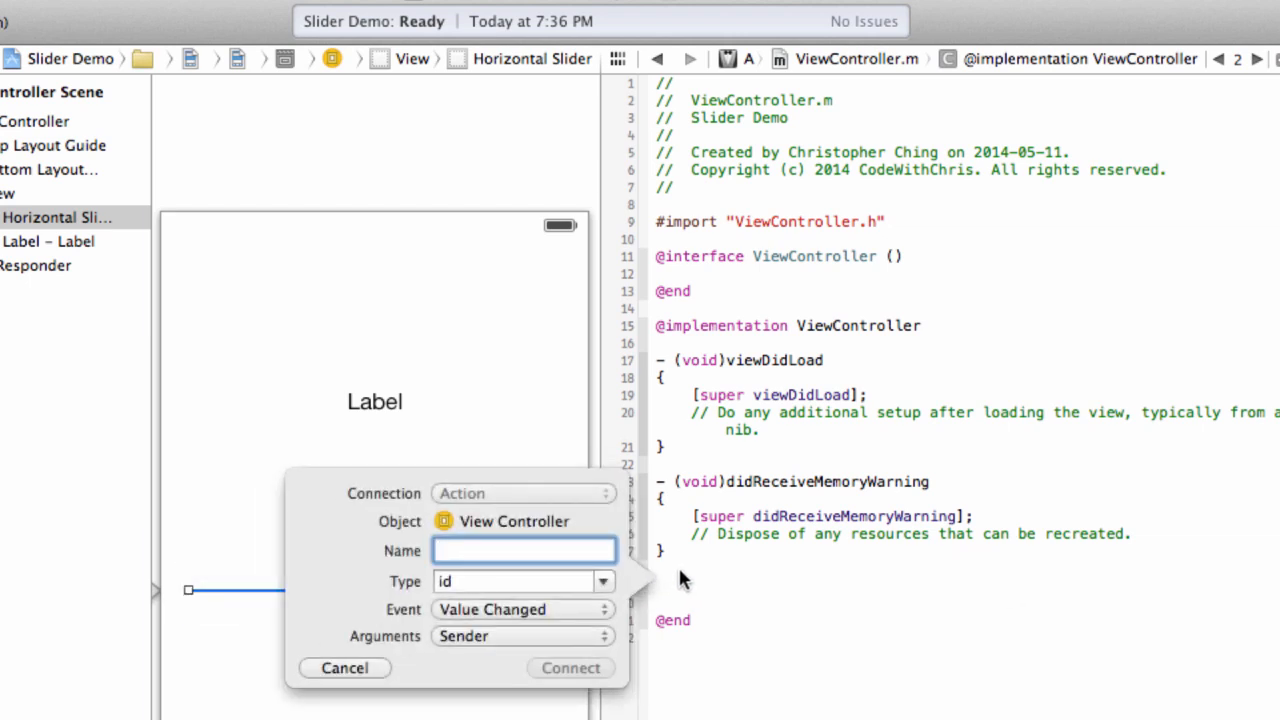
mouse_move(756, 564)
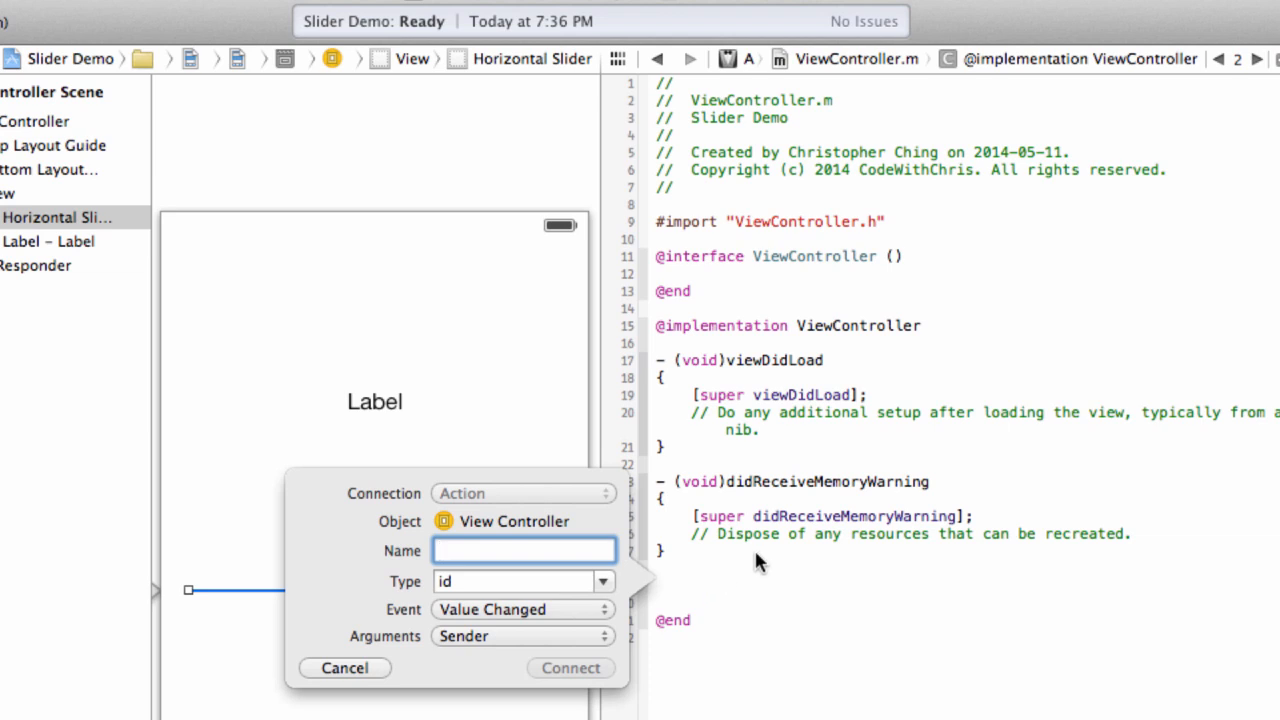
type("s")
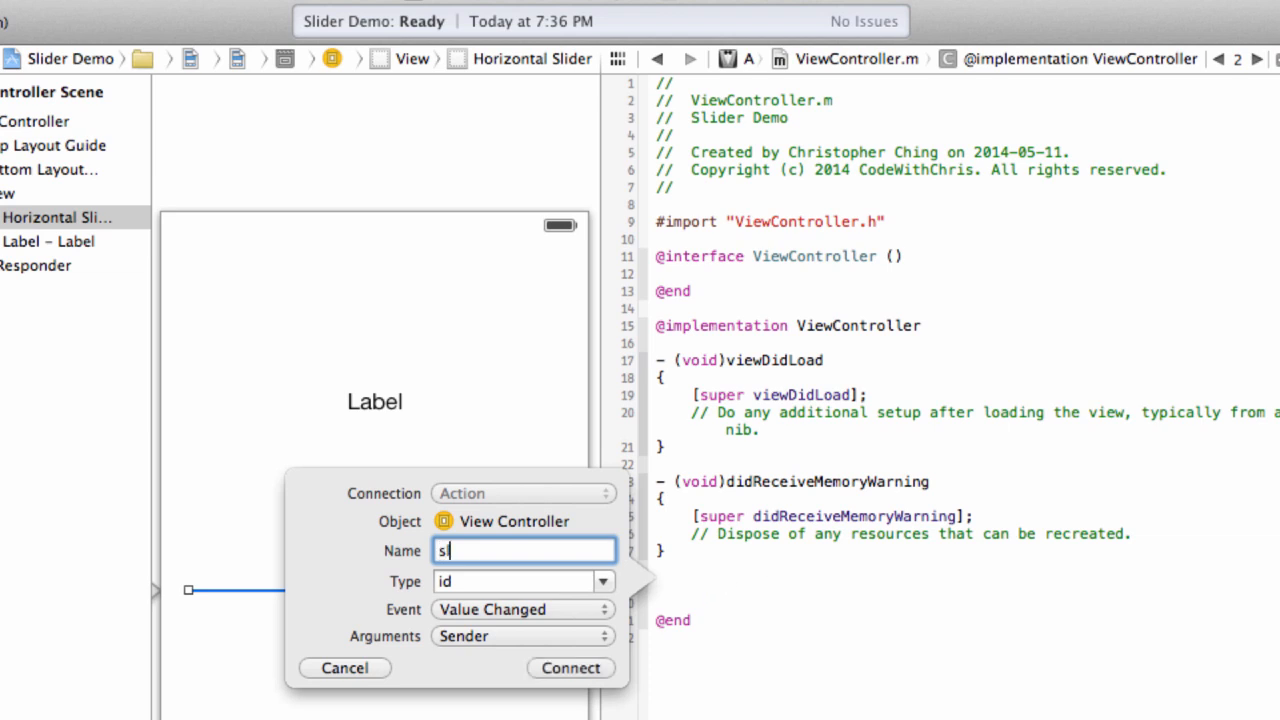
type("liderChange")
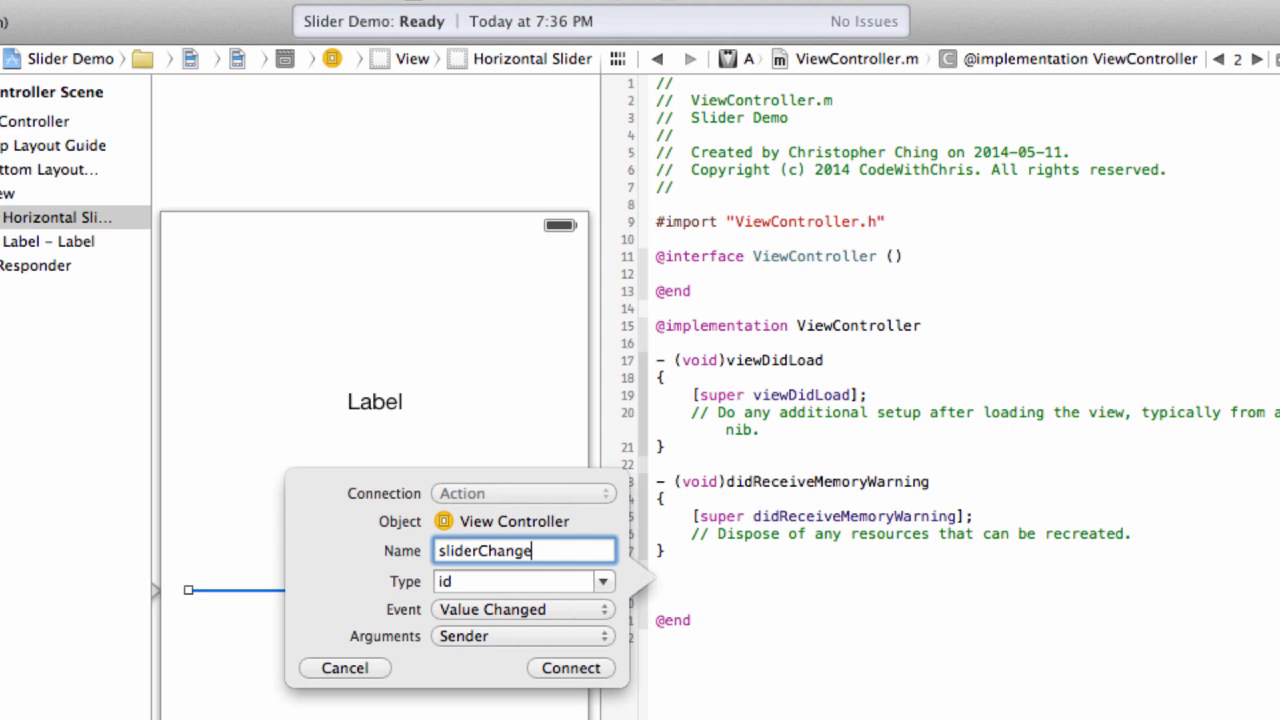
type("d")
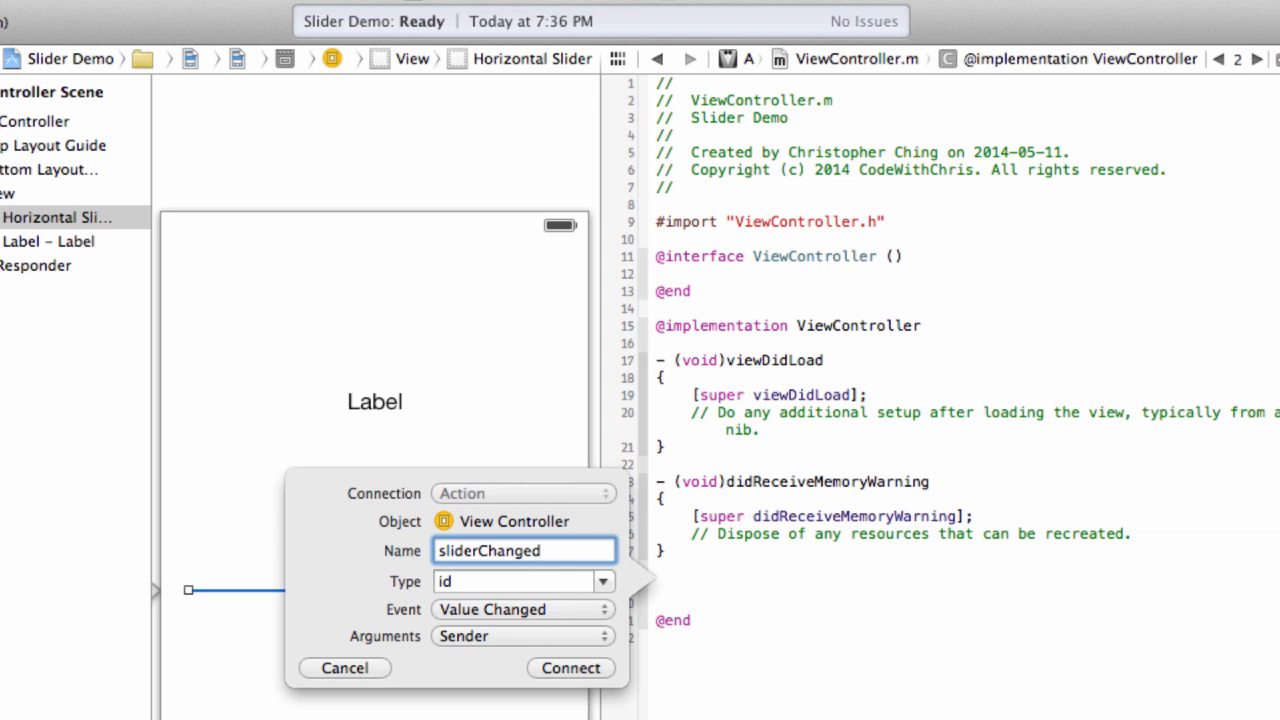
left_click(570, 668)
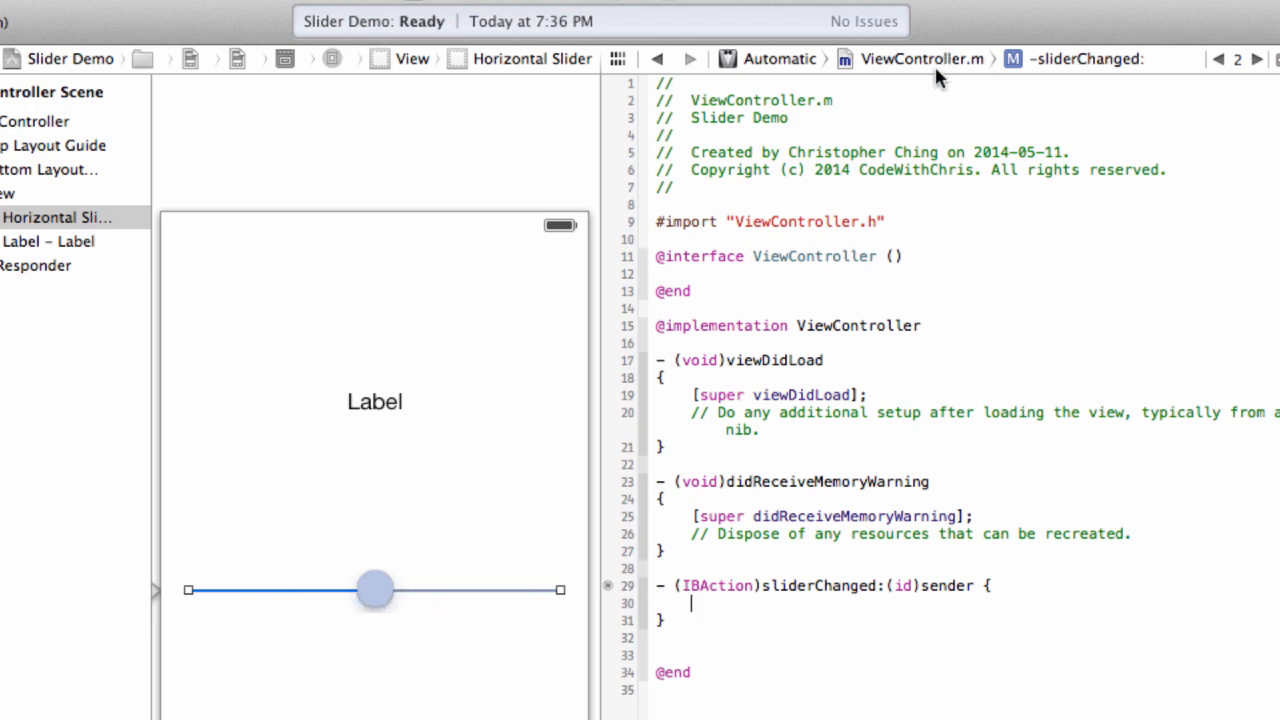
left_click(920, 58)
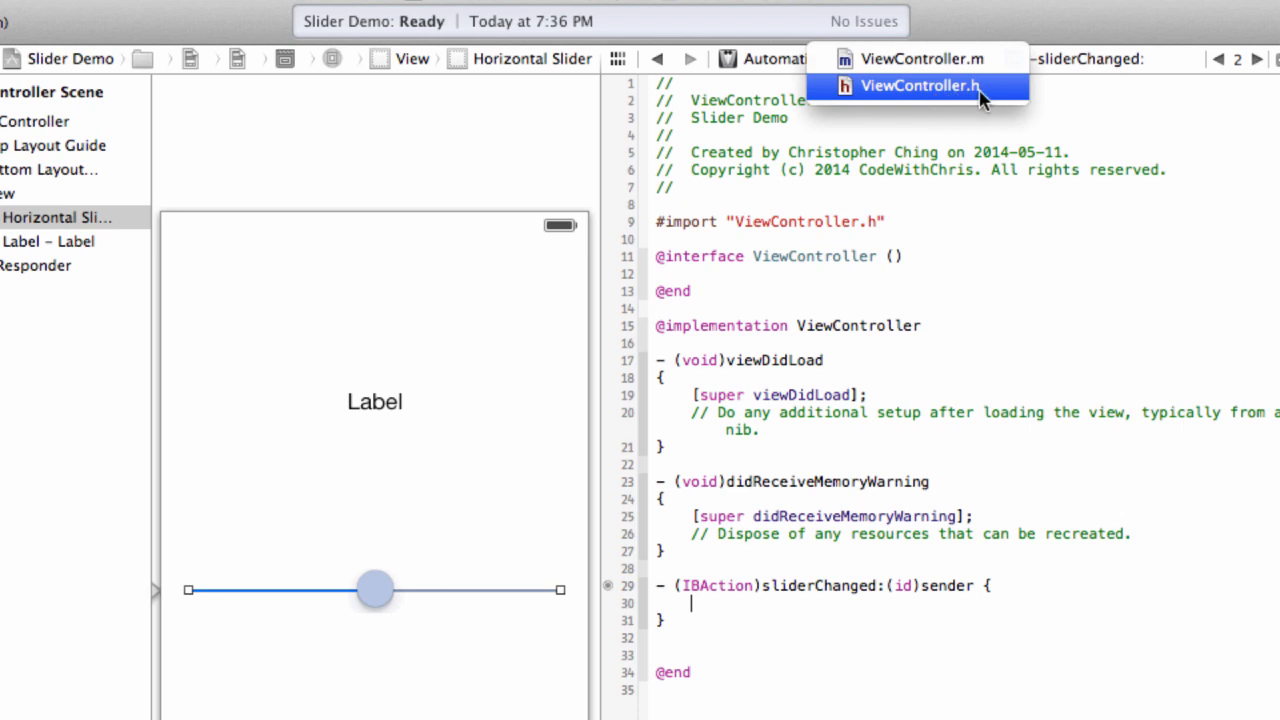
mouse_move(920, 58)
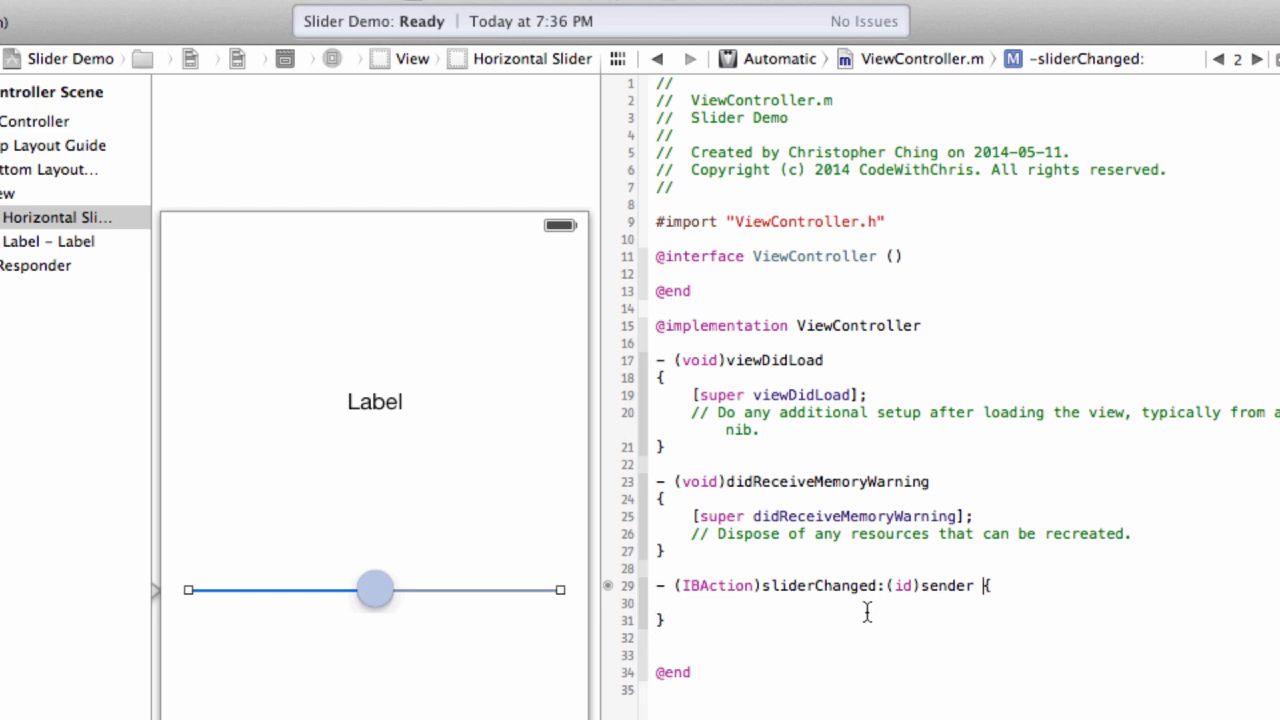
mouse_move(372, 590)
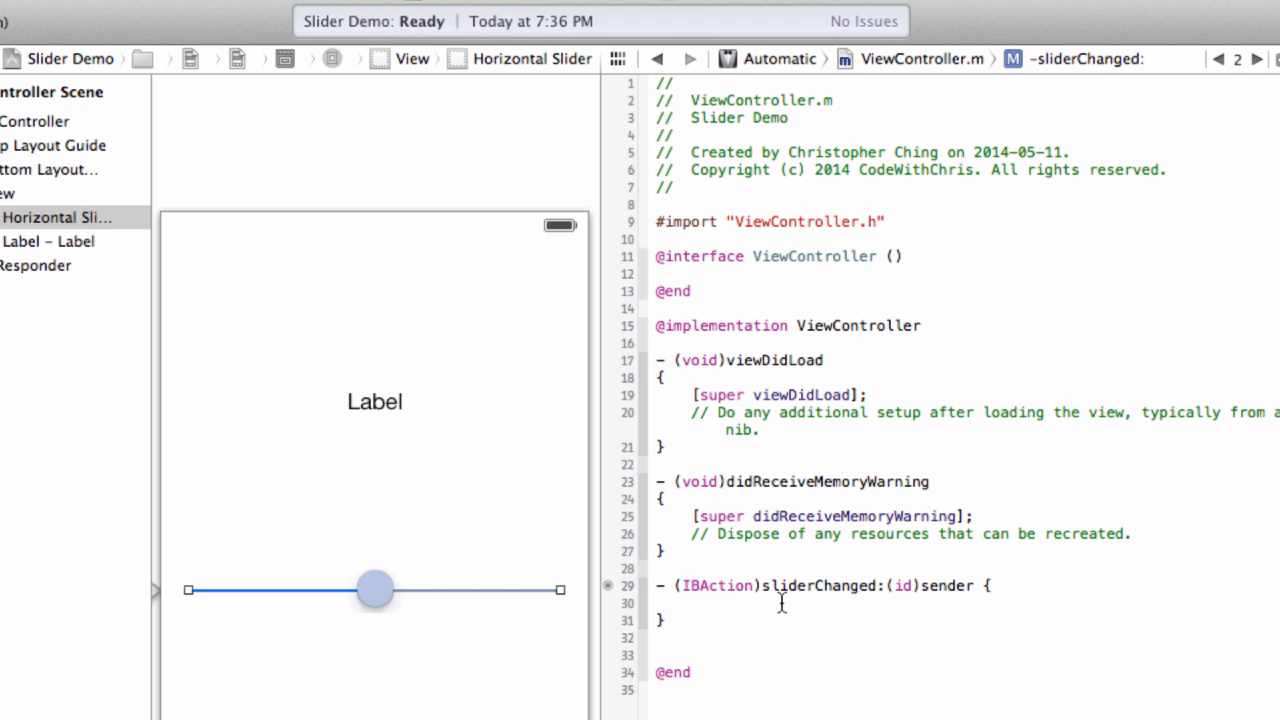
mouse_move(680, 584)
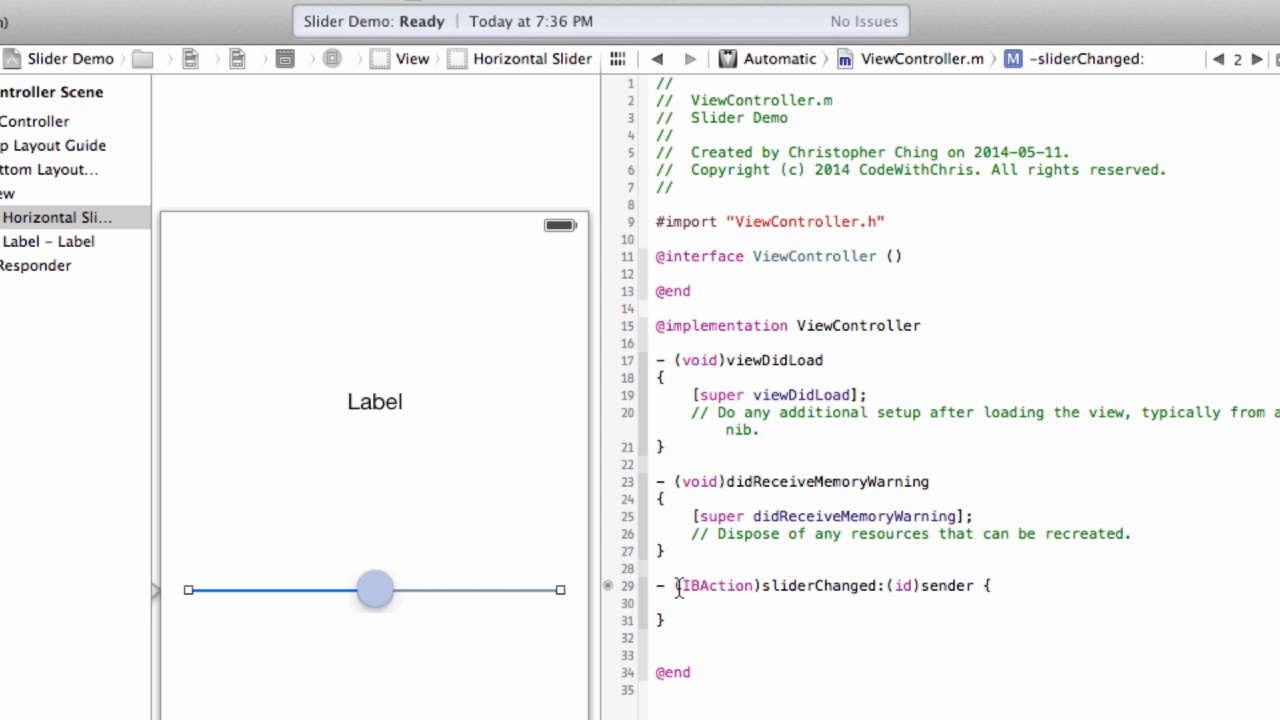
double_click(818, 584)
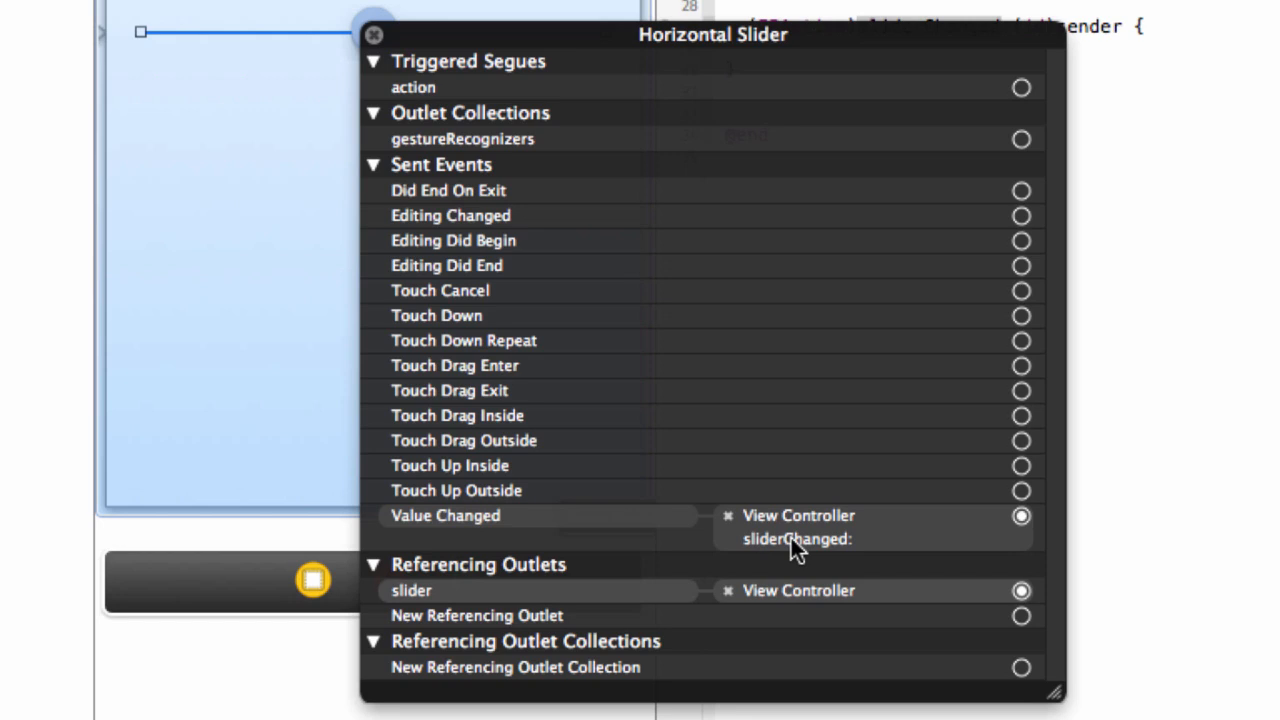
mouse_move(820, 560)
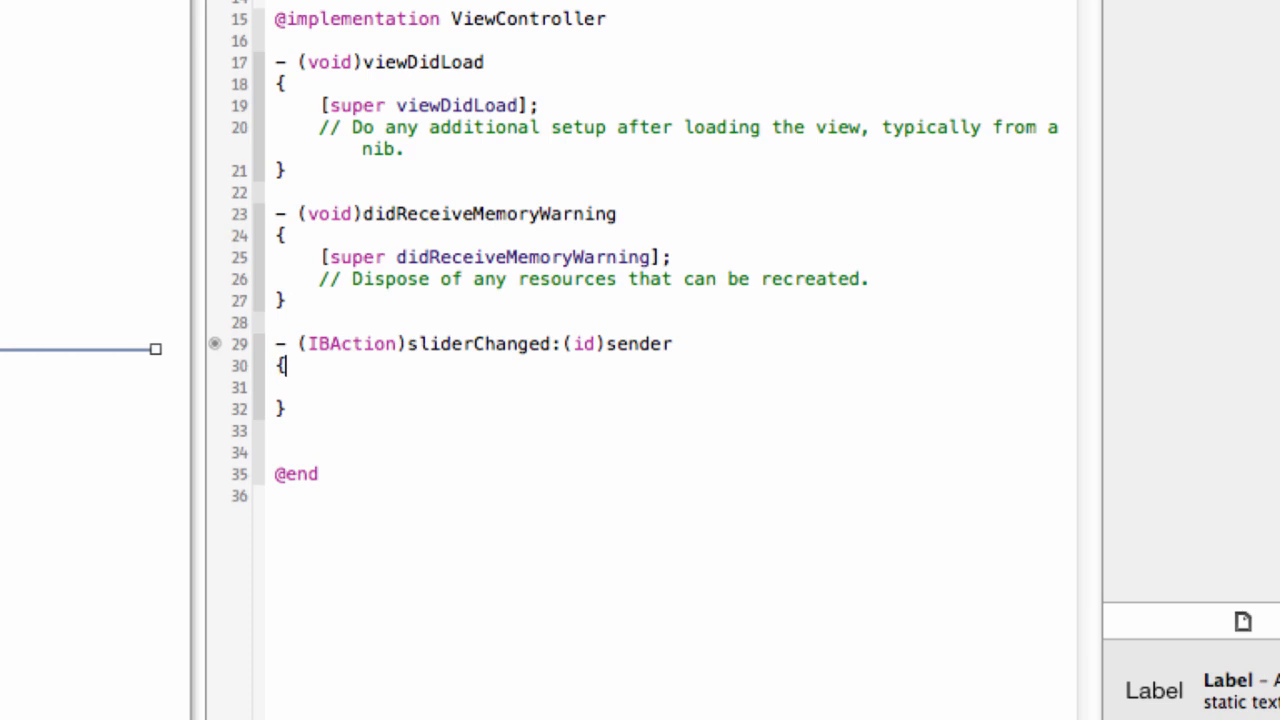
- Write the comment '// When slider value changes, the code below is executed' and begin an NSString declaration
type("//")
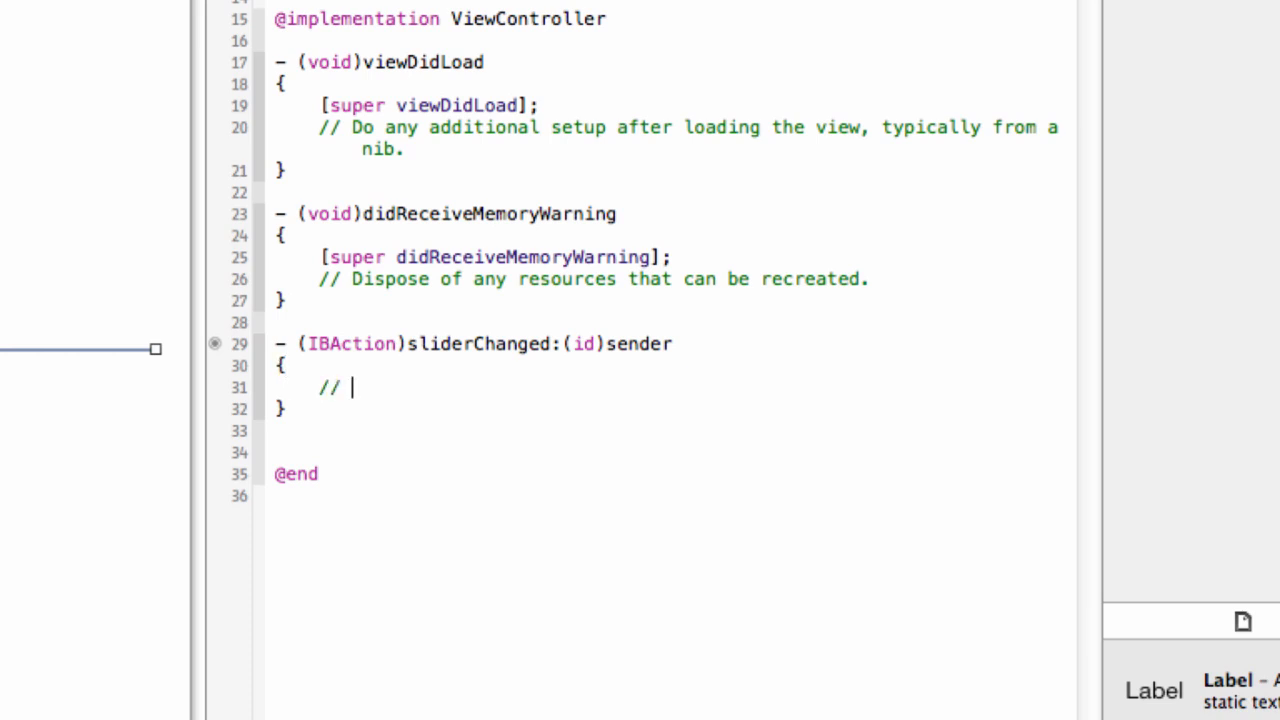
type("When")
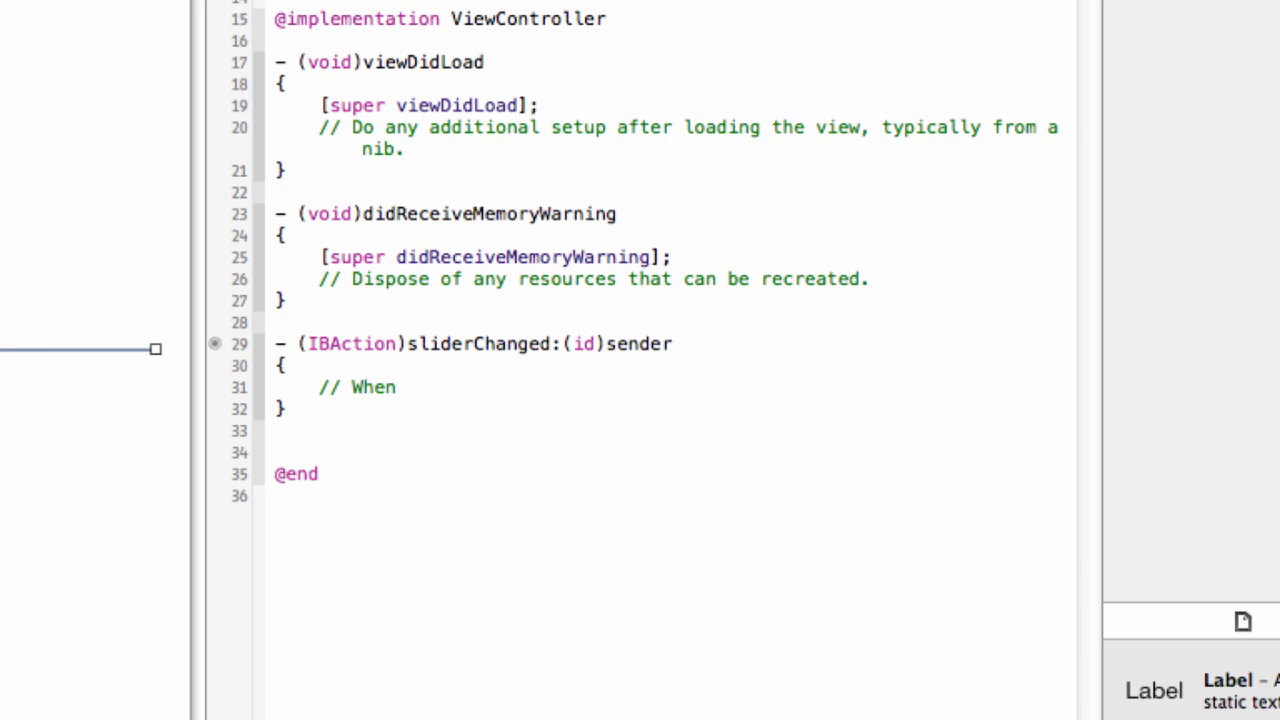
left_click(404, 388)
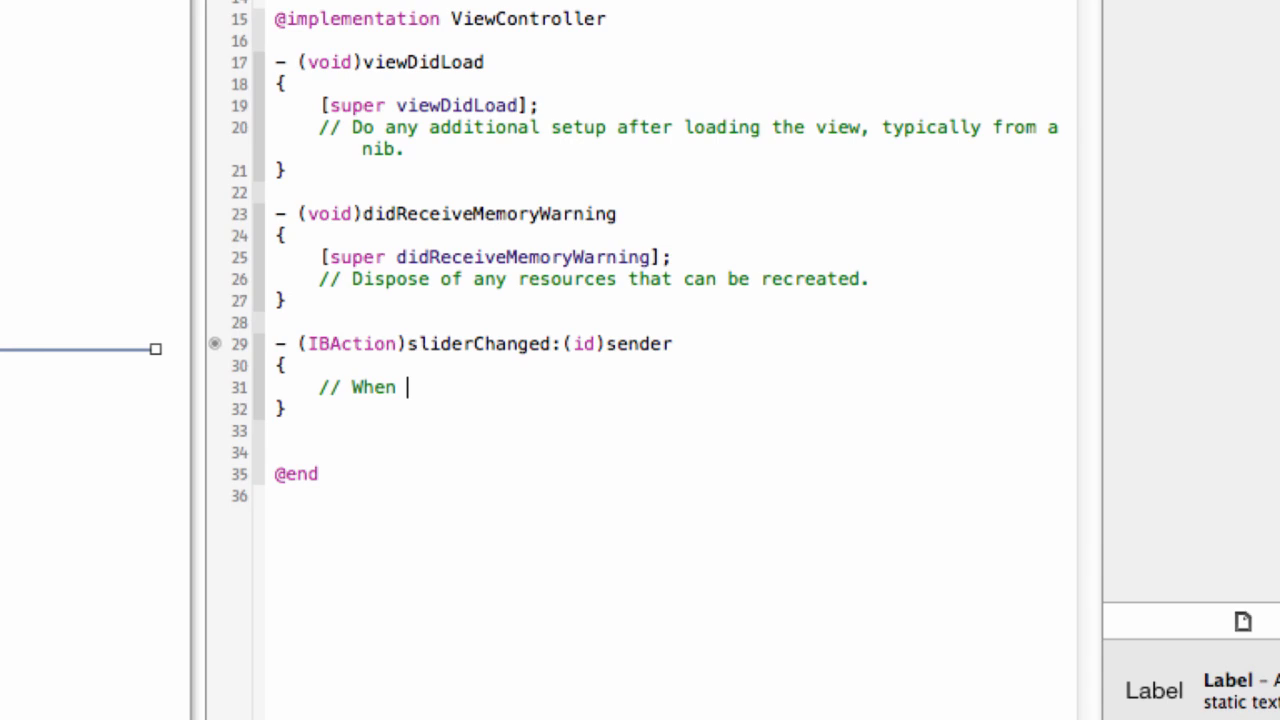
type("s")
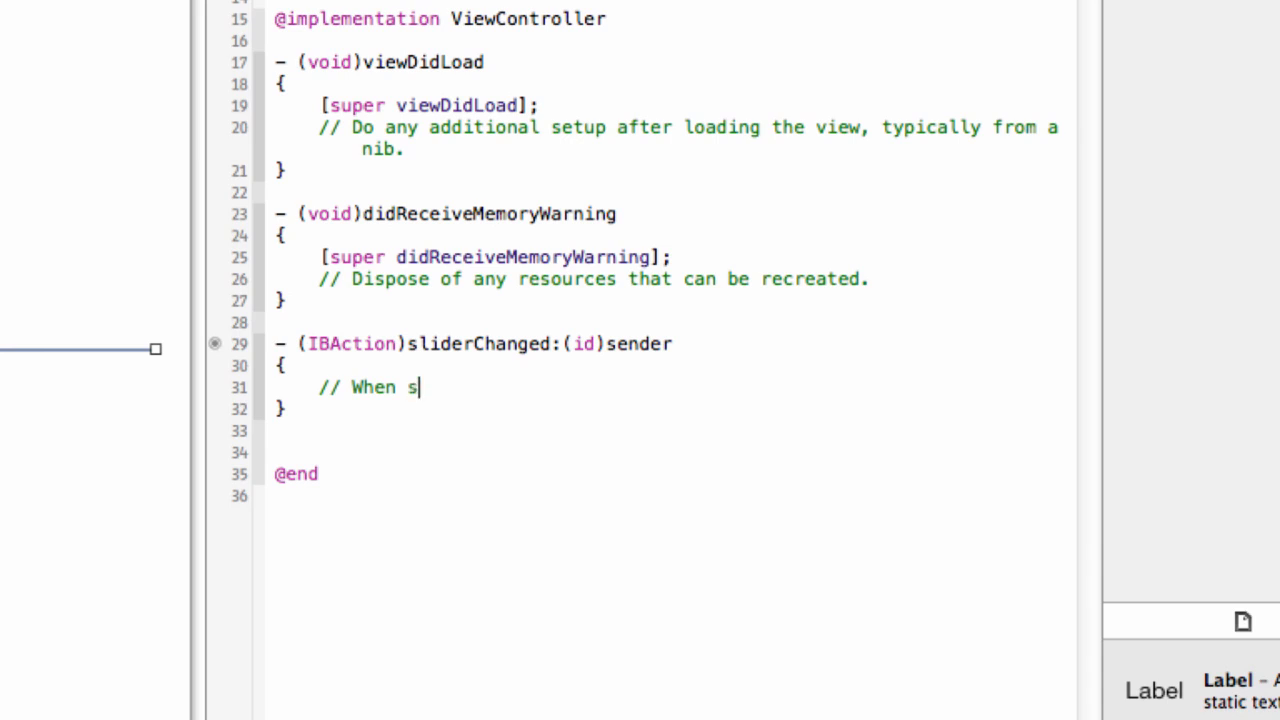
type("lider vl")
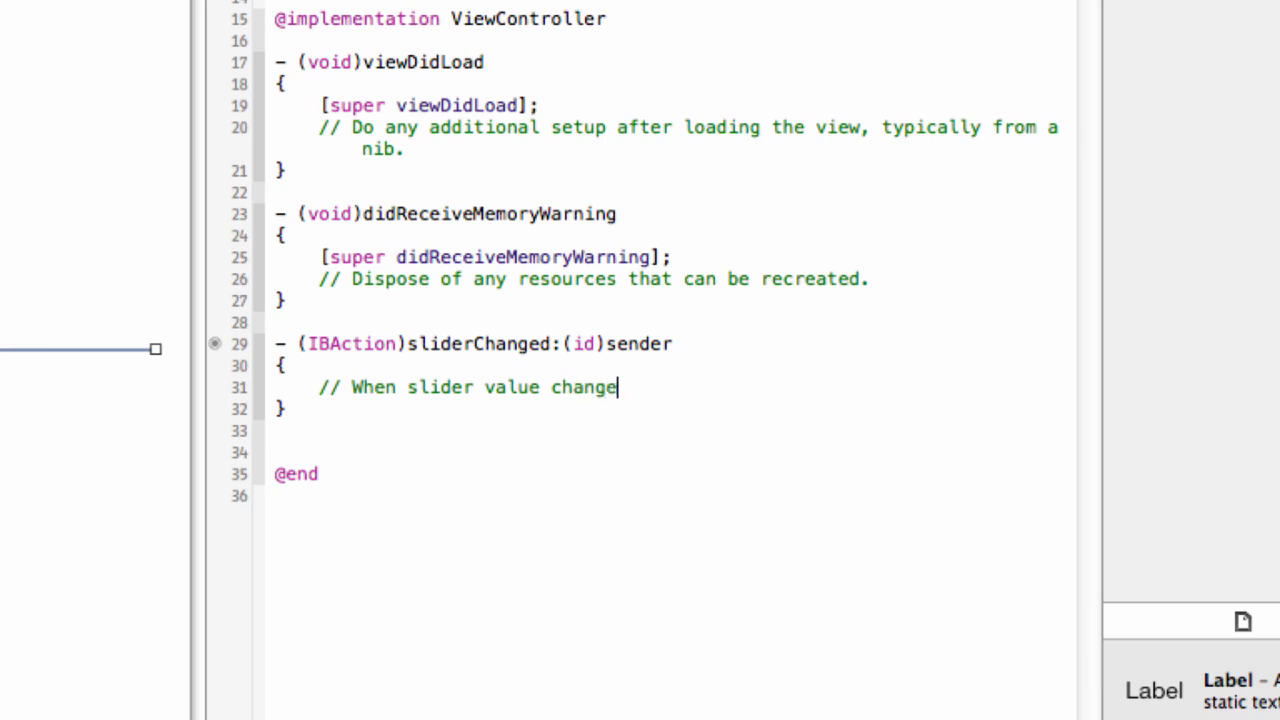
type("s, this")
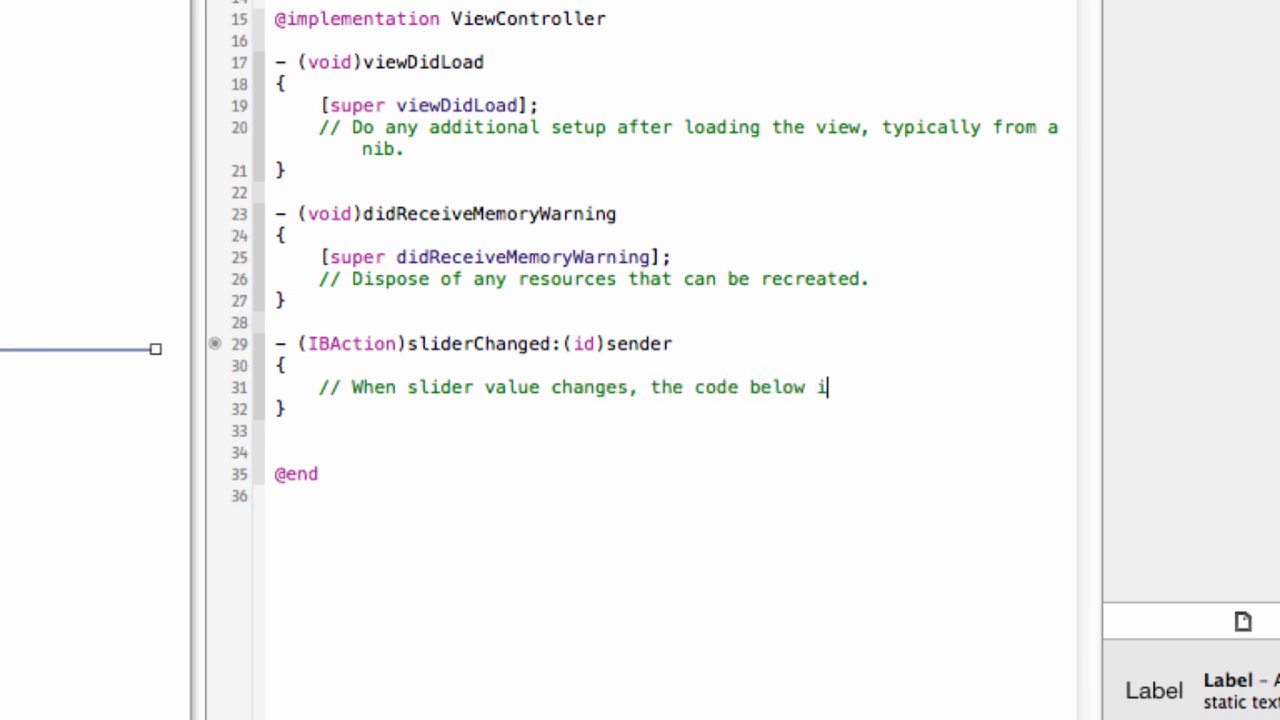
type("s executed")
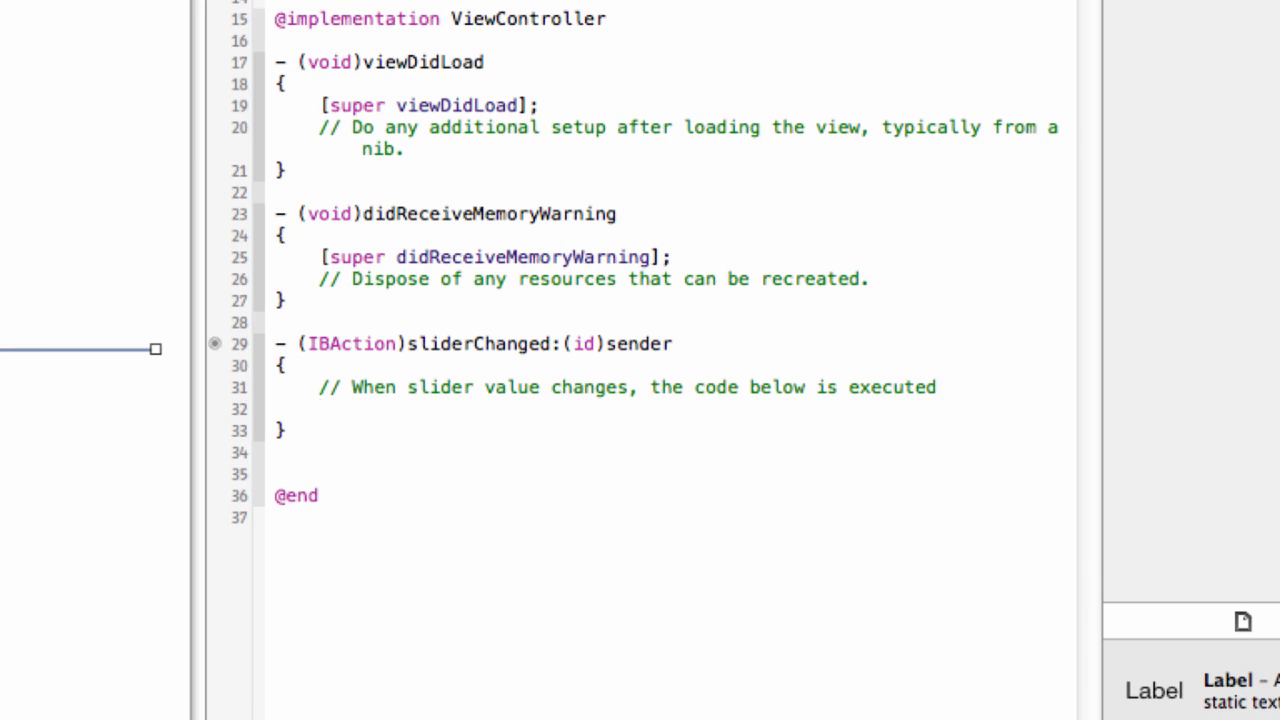
type("NSString")
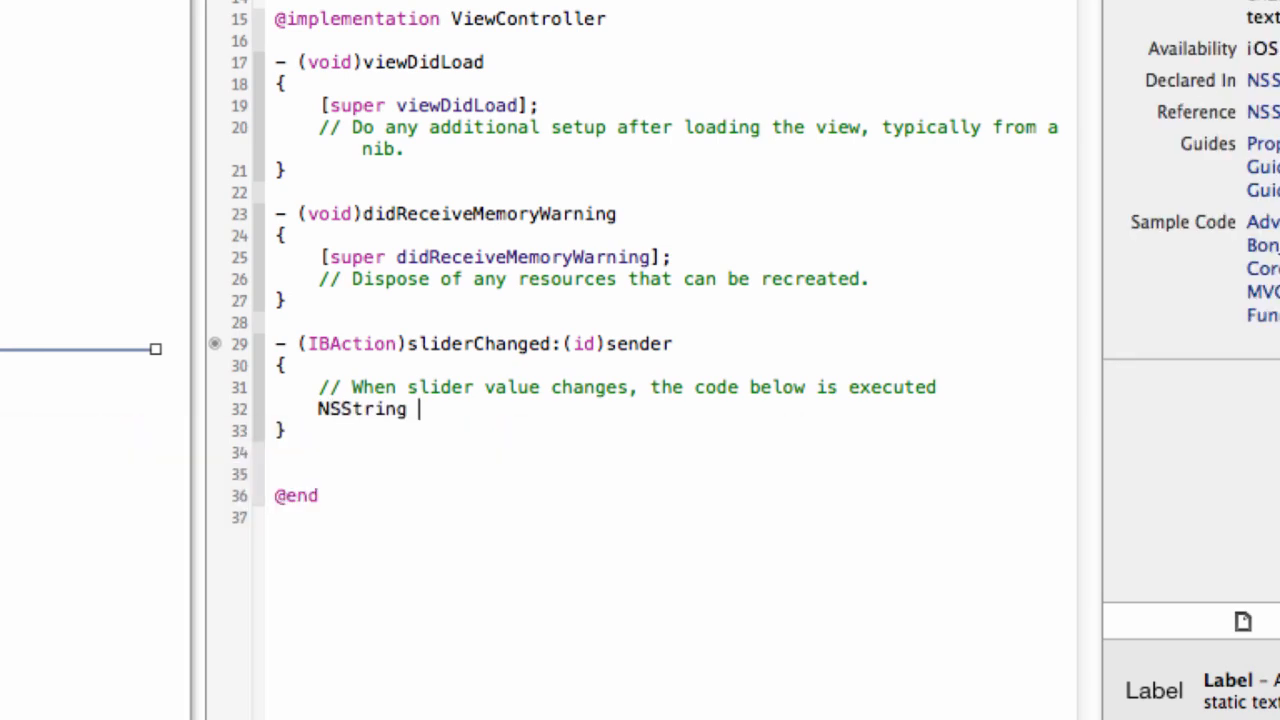
- Declare NSString *sliderValue assigned from an [NSString ...] expression
type("*")
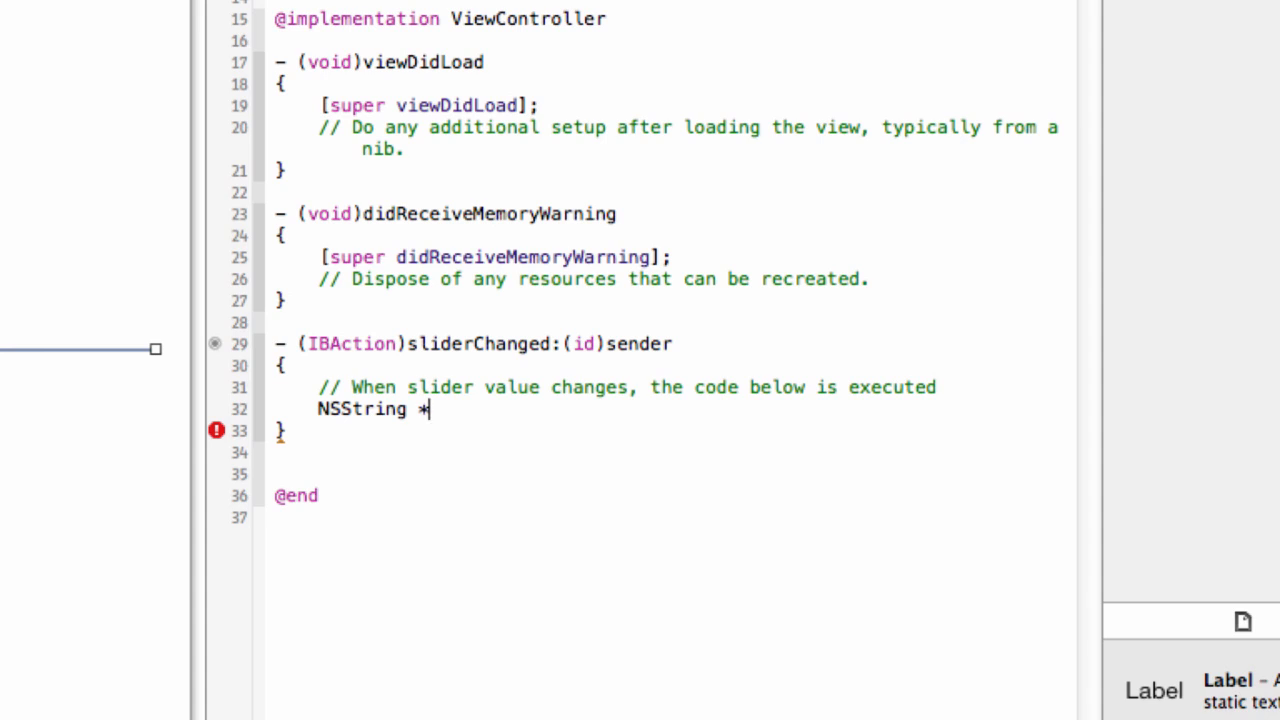
type("sliderS")
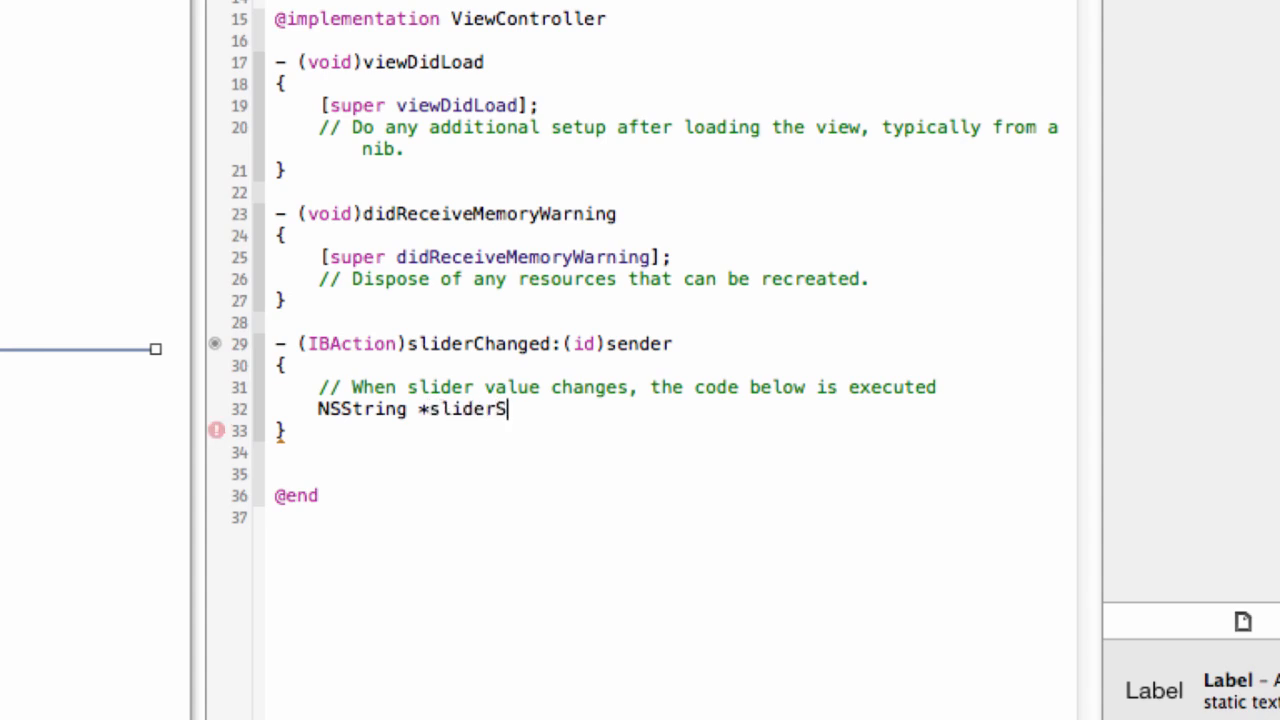
type("trin")
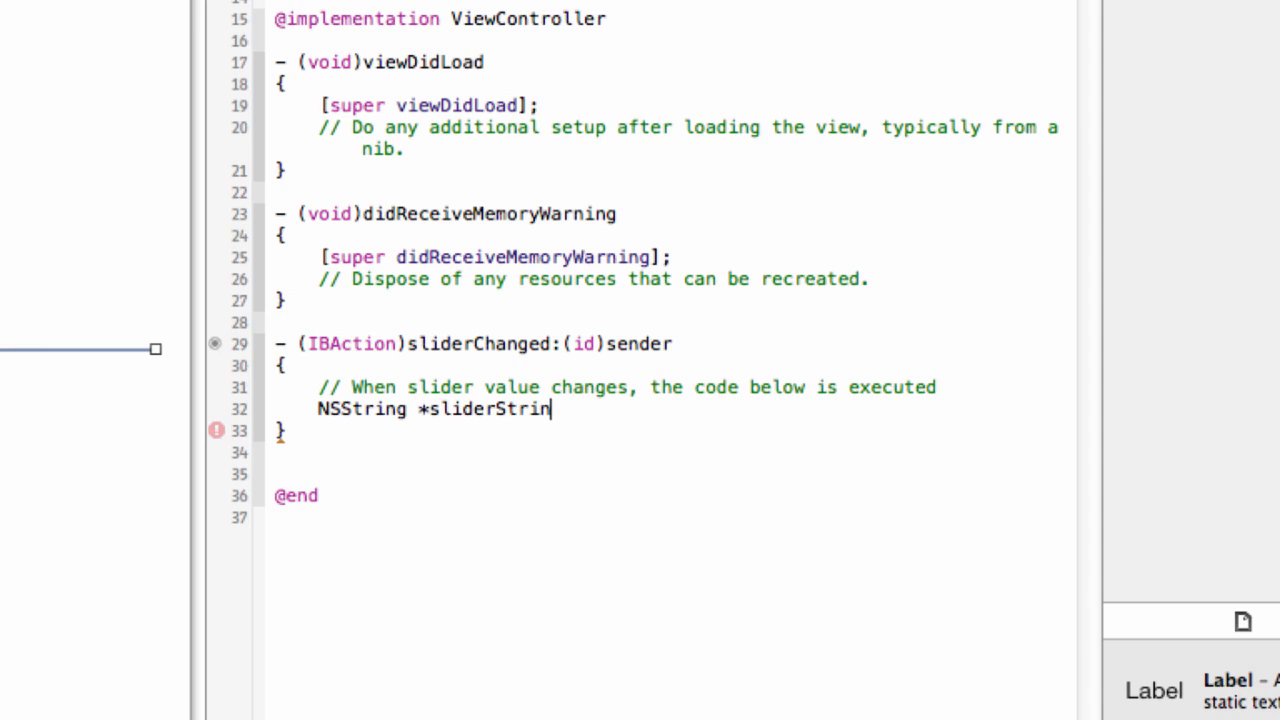
type("Value")
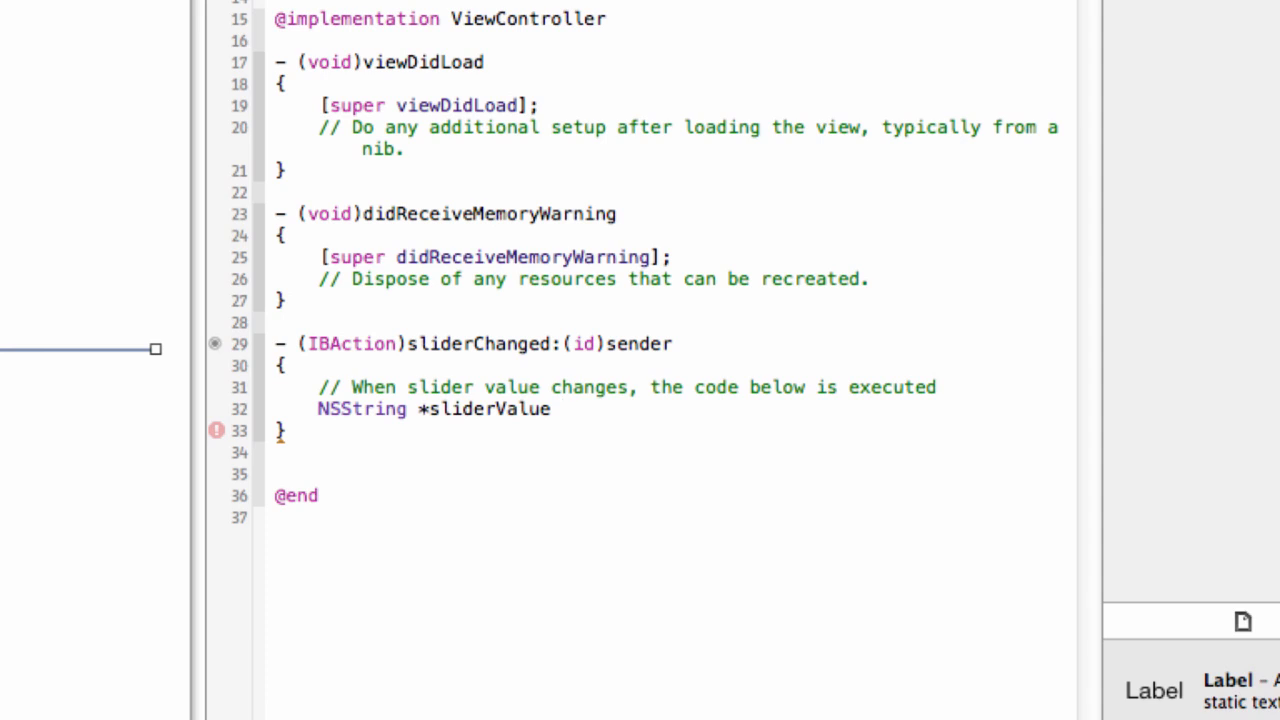
type("= [NSString stringWithFormat:(NSString *), ...")
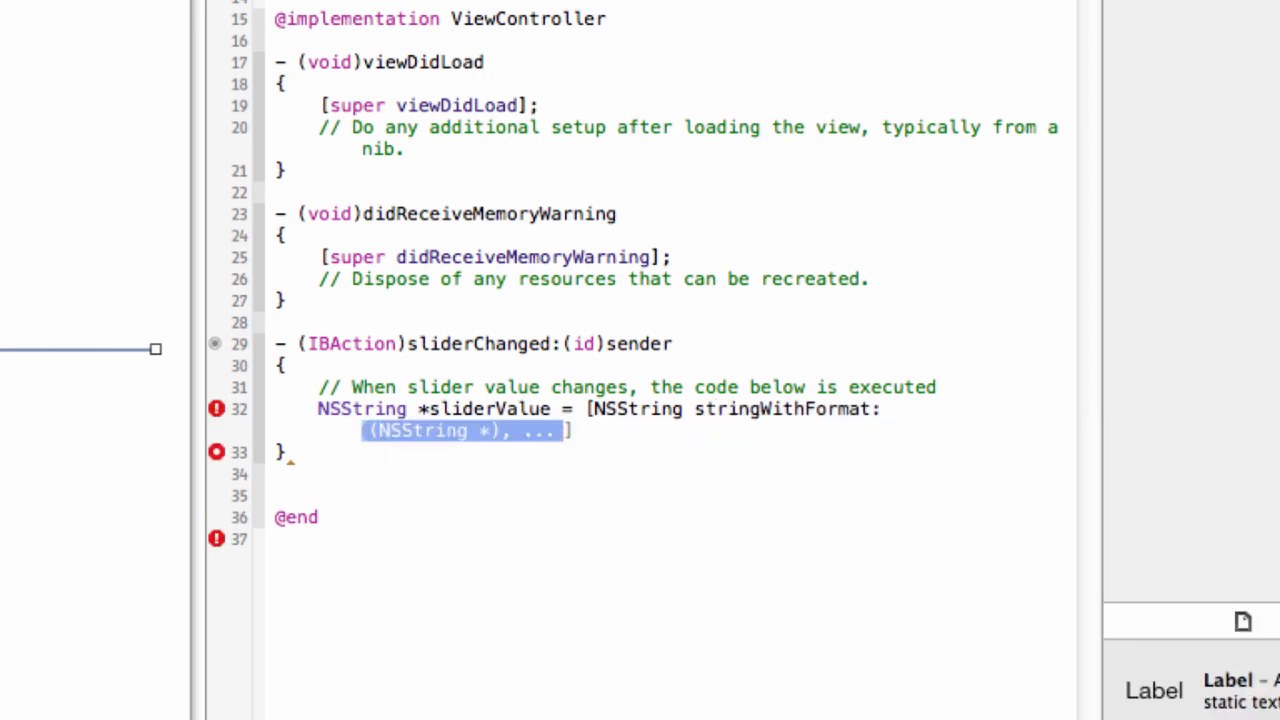
- Complete it as stringWithFormat:@"%d" with self.slider.value as the argument
type("@\"\"")
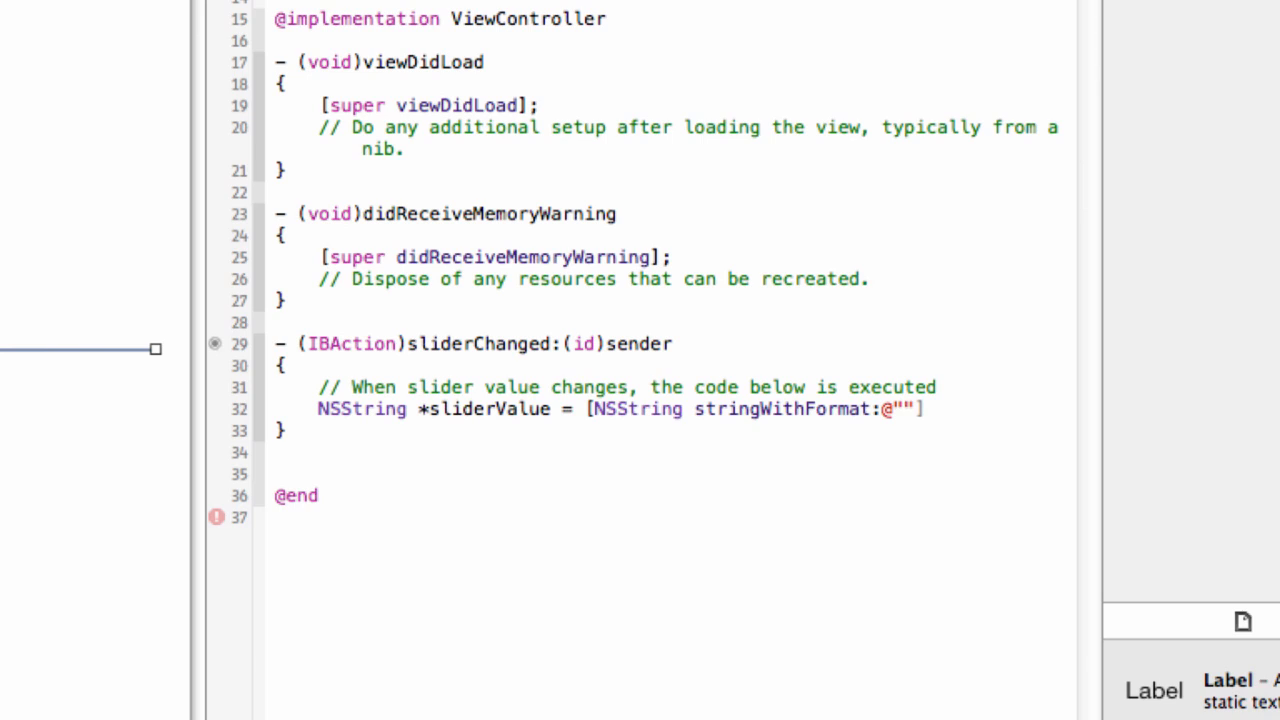
type("%")
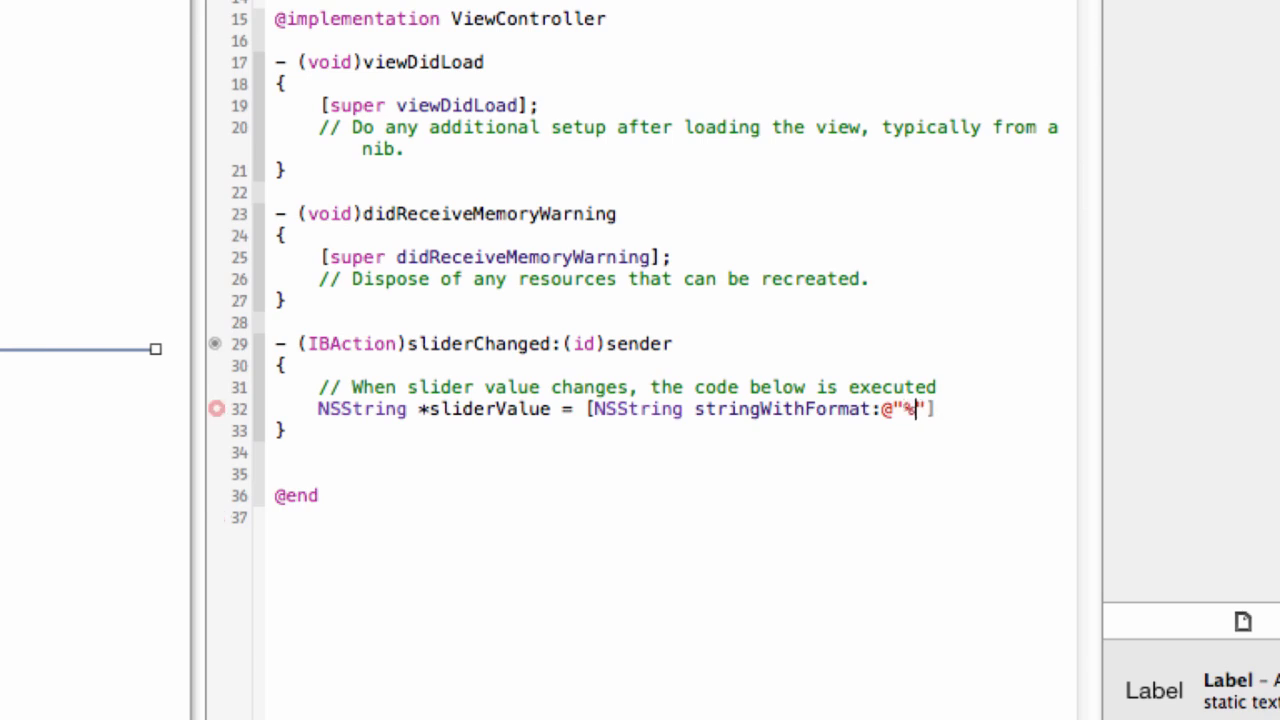
type("d\",")
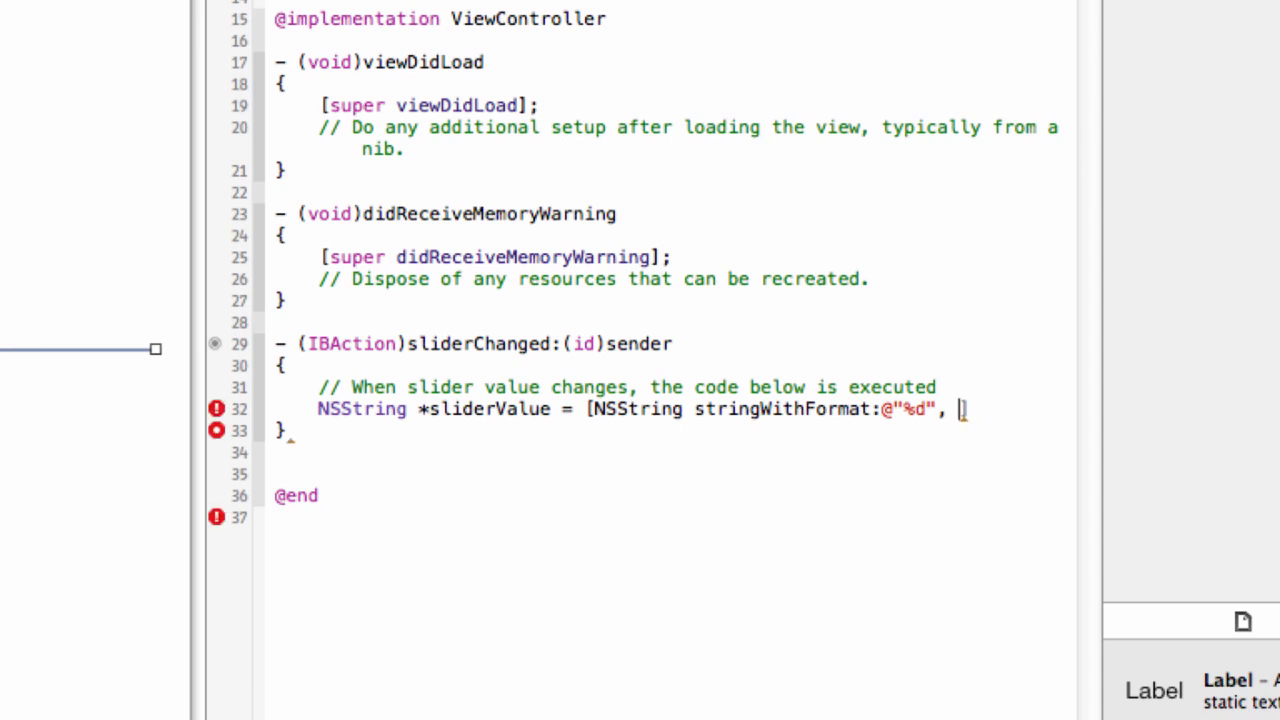
type("self.slider.va")
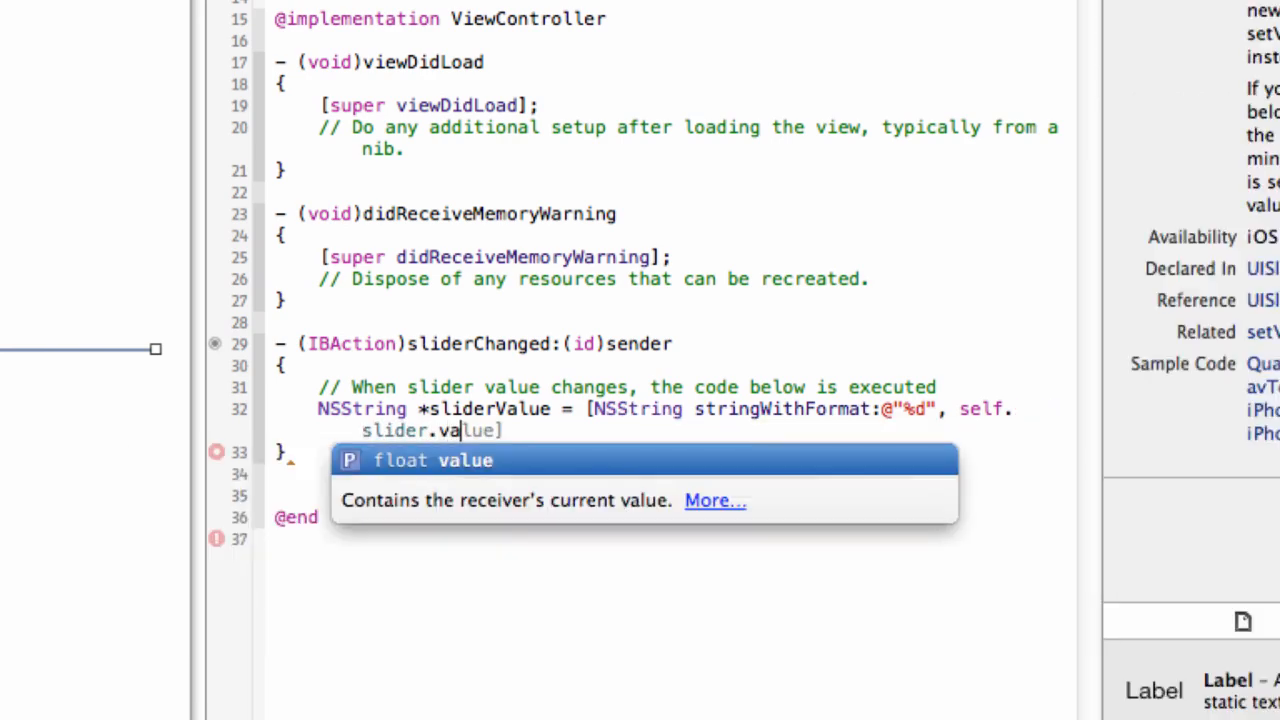
key("Tab")
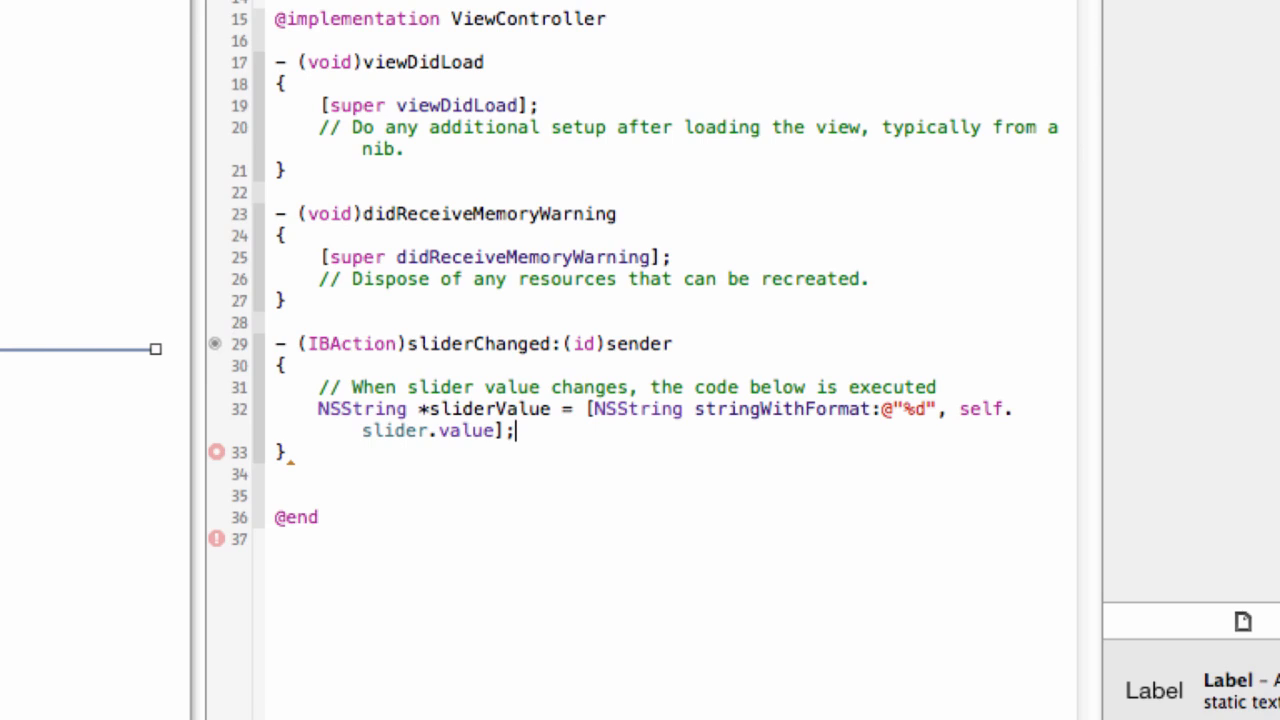
left_click(430, 432)
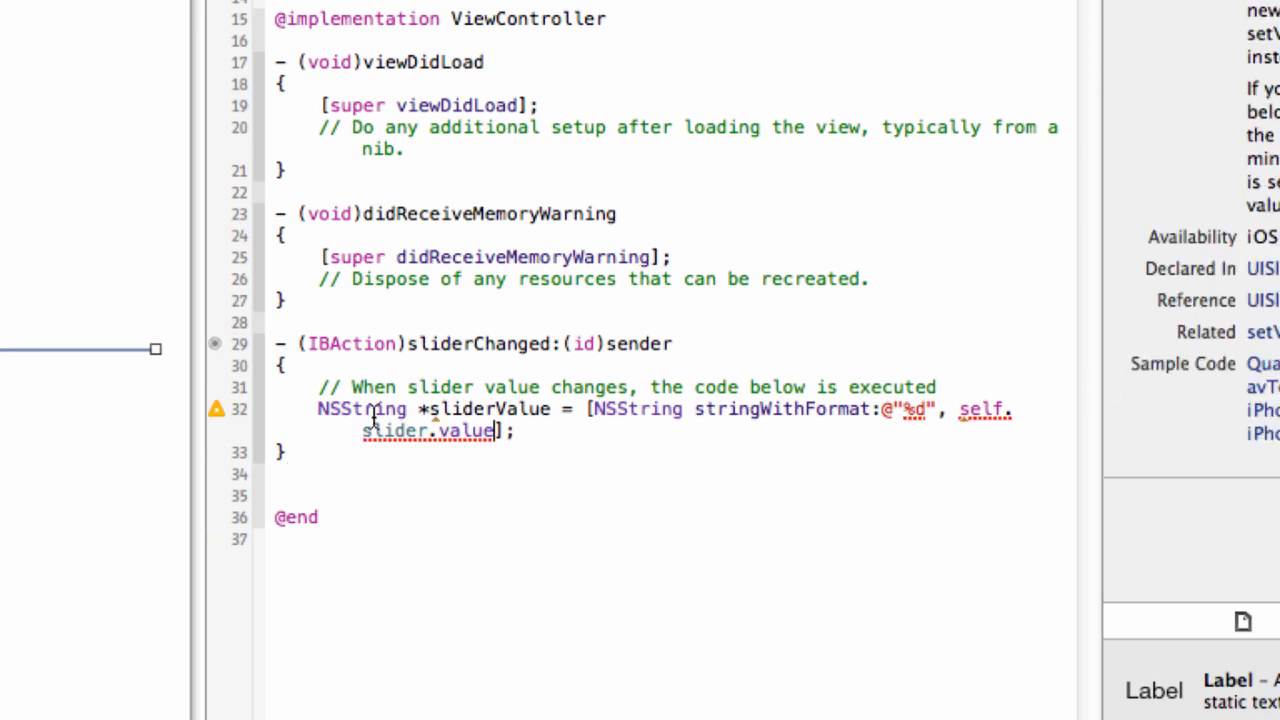
mouse_move(372, 412)
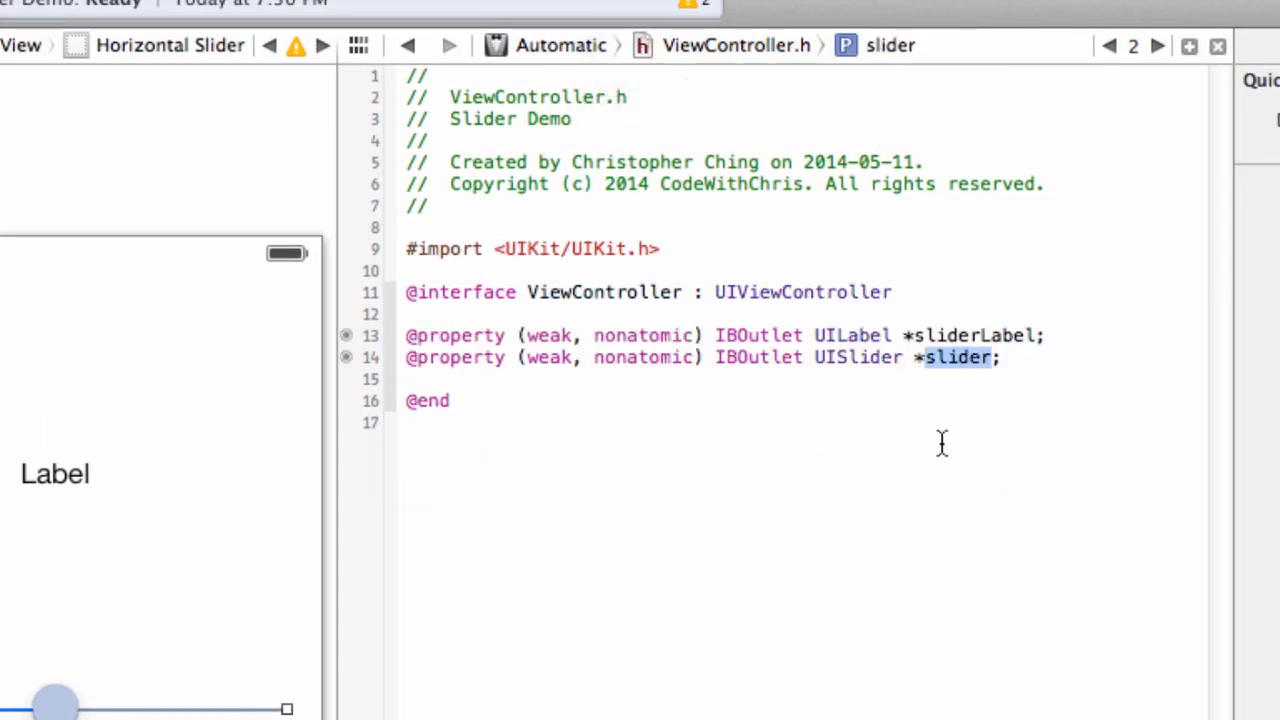
- Check the slider outlet via the jump bar, return to ViewController.m, and change %d to %f
left_click(736, 44)
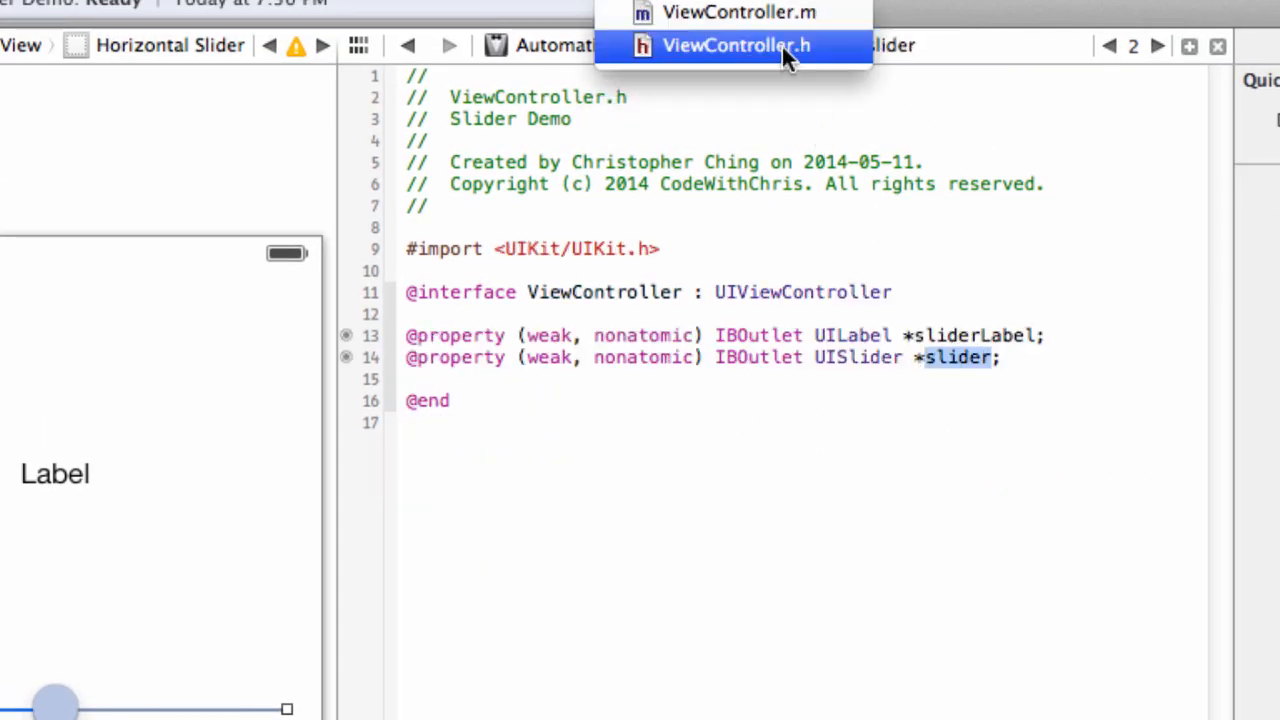
left_click(740, 12)
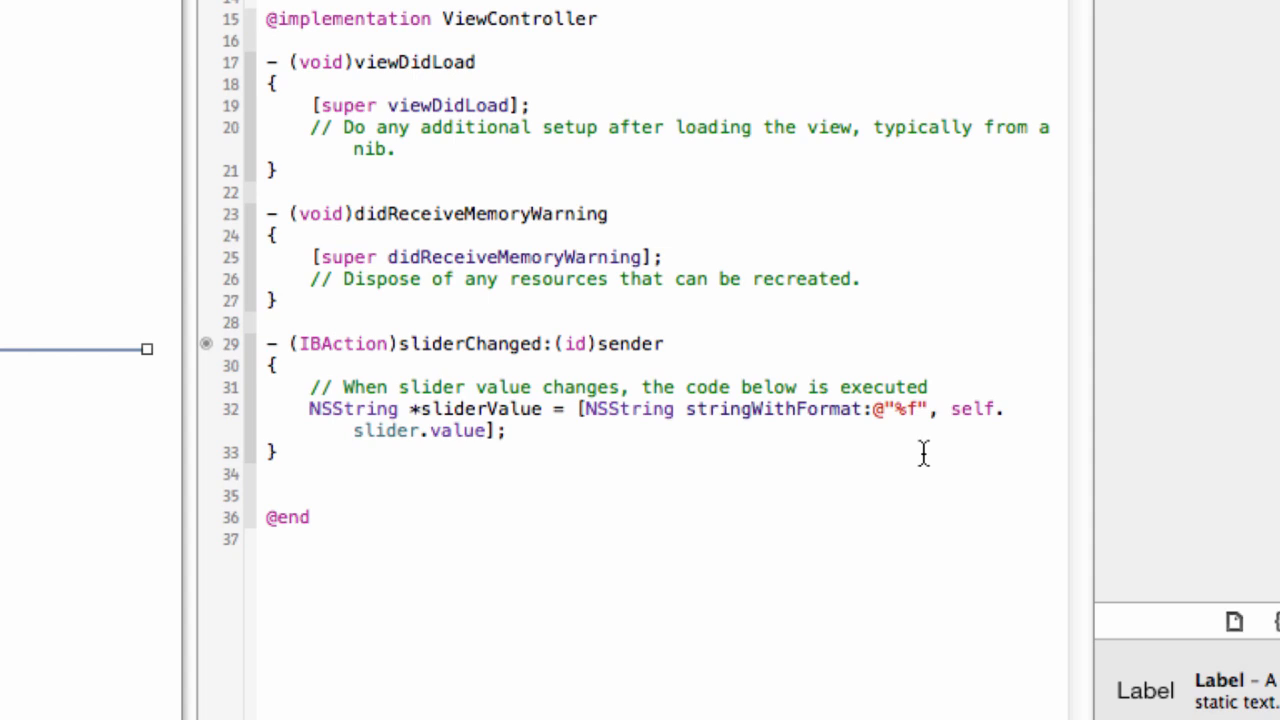
double_click(904, 408)
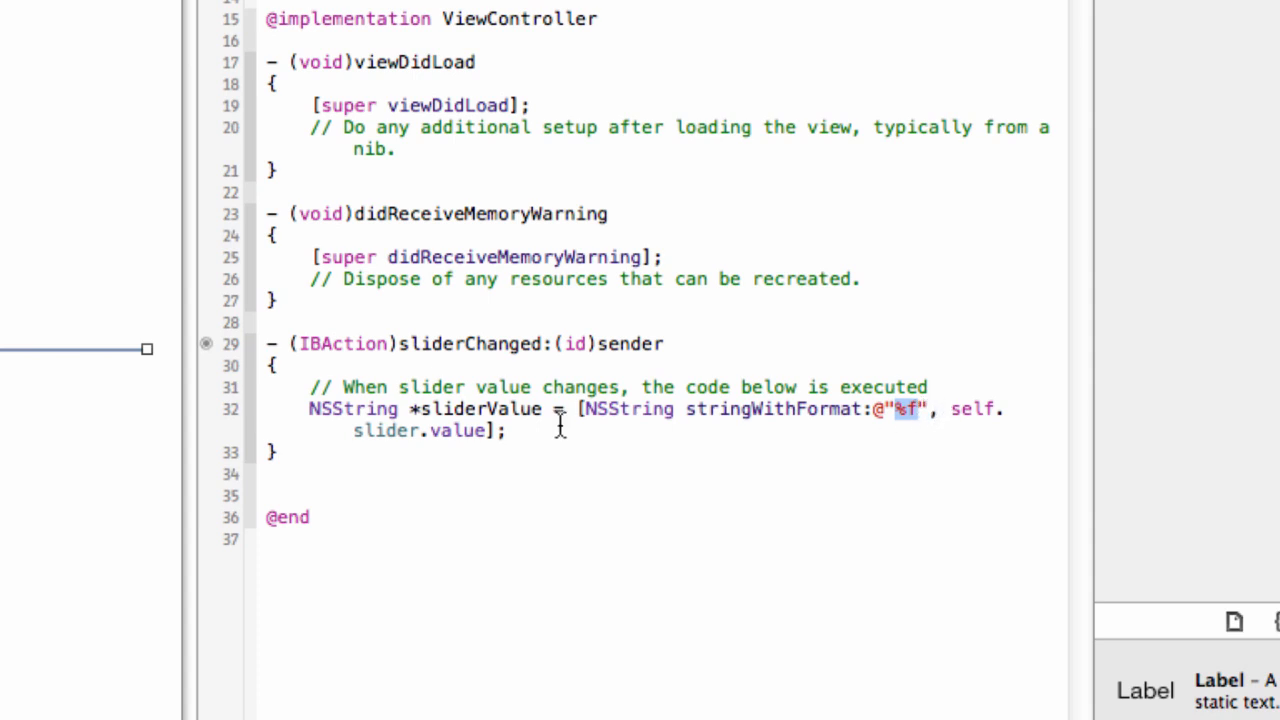
mouse_move(464, 430)
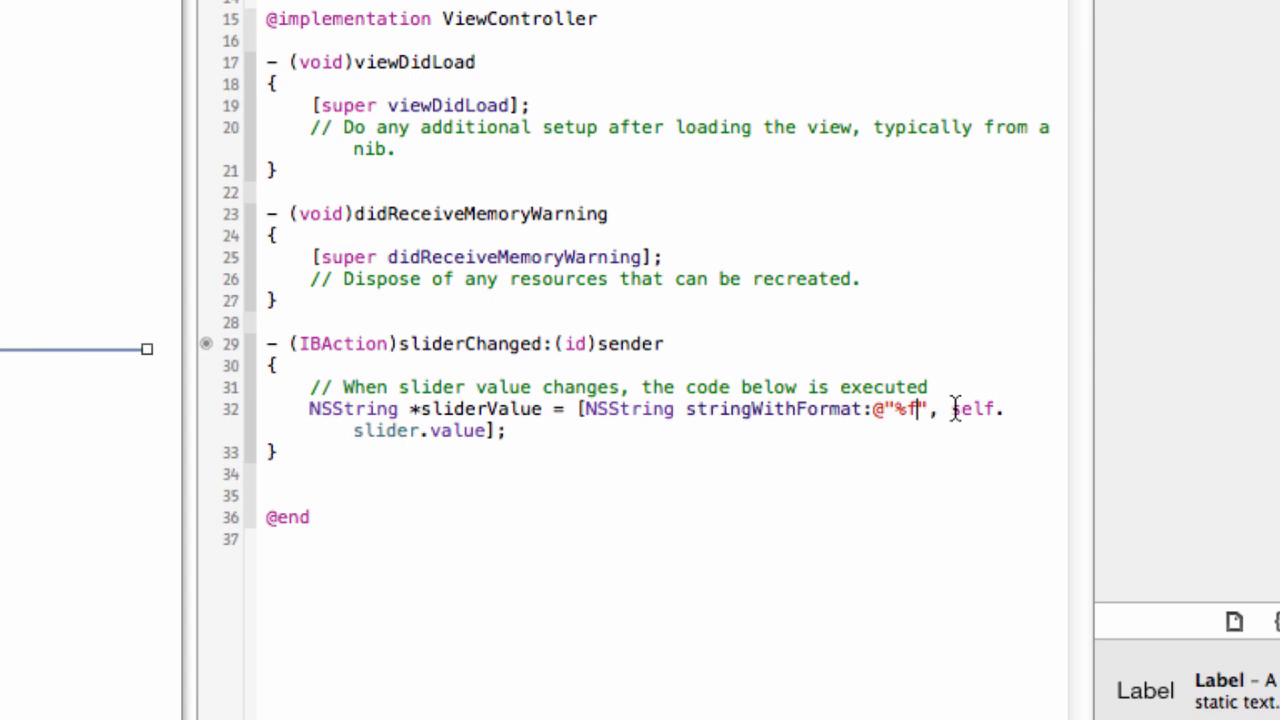
- Review the self.slider.value argument and NSString type, then position after the sliderValue line
left_click_drag(950, 408, 490, 432)
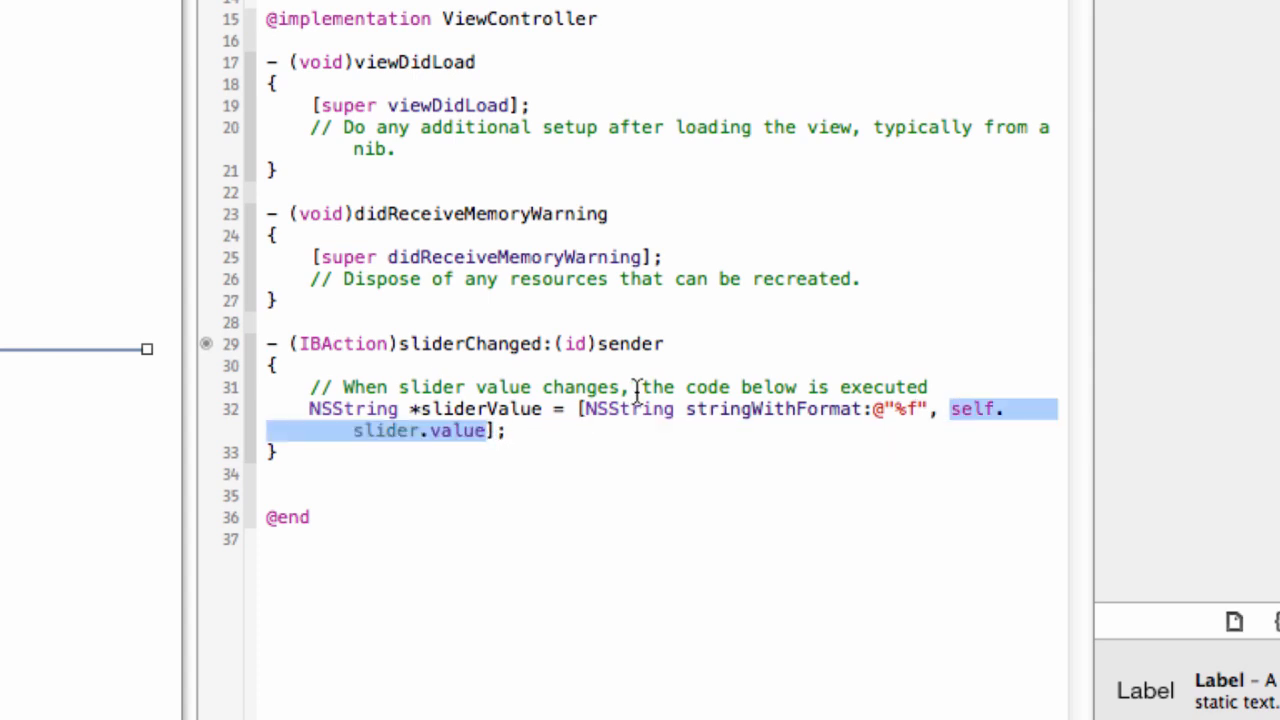
left_click(628, 408)
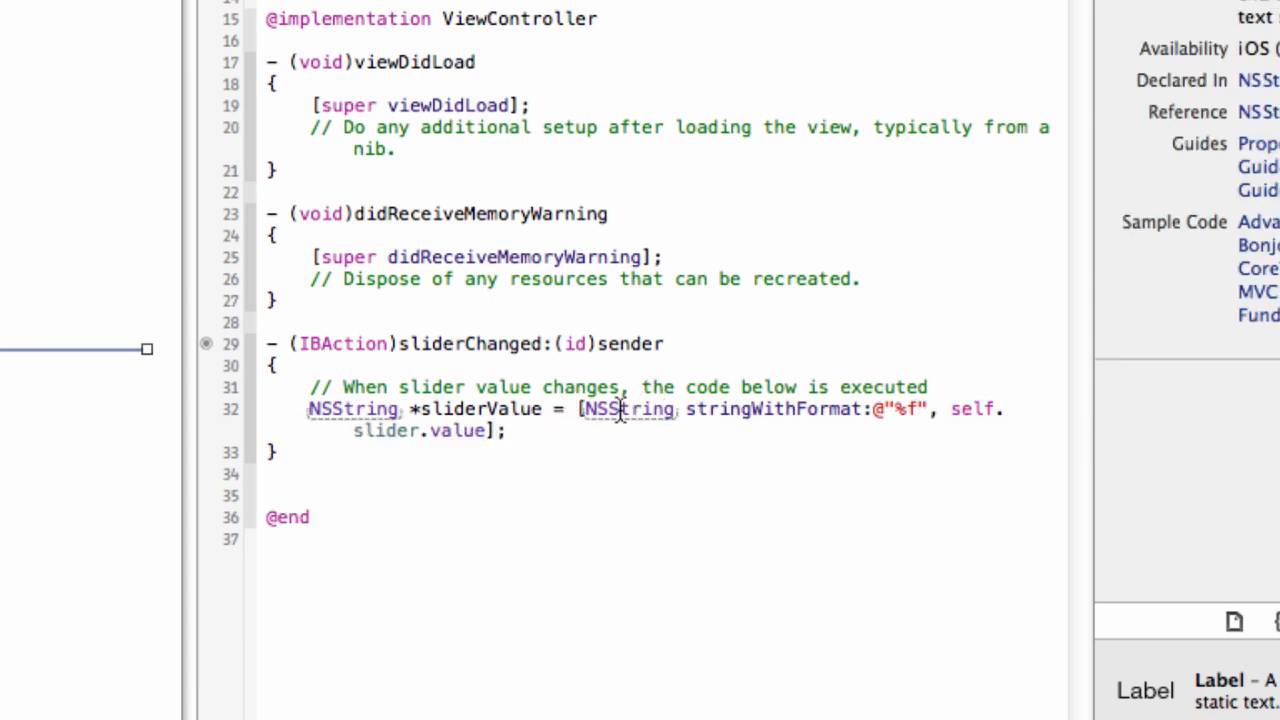
double_click(476, 408)
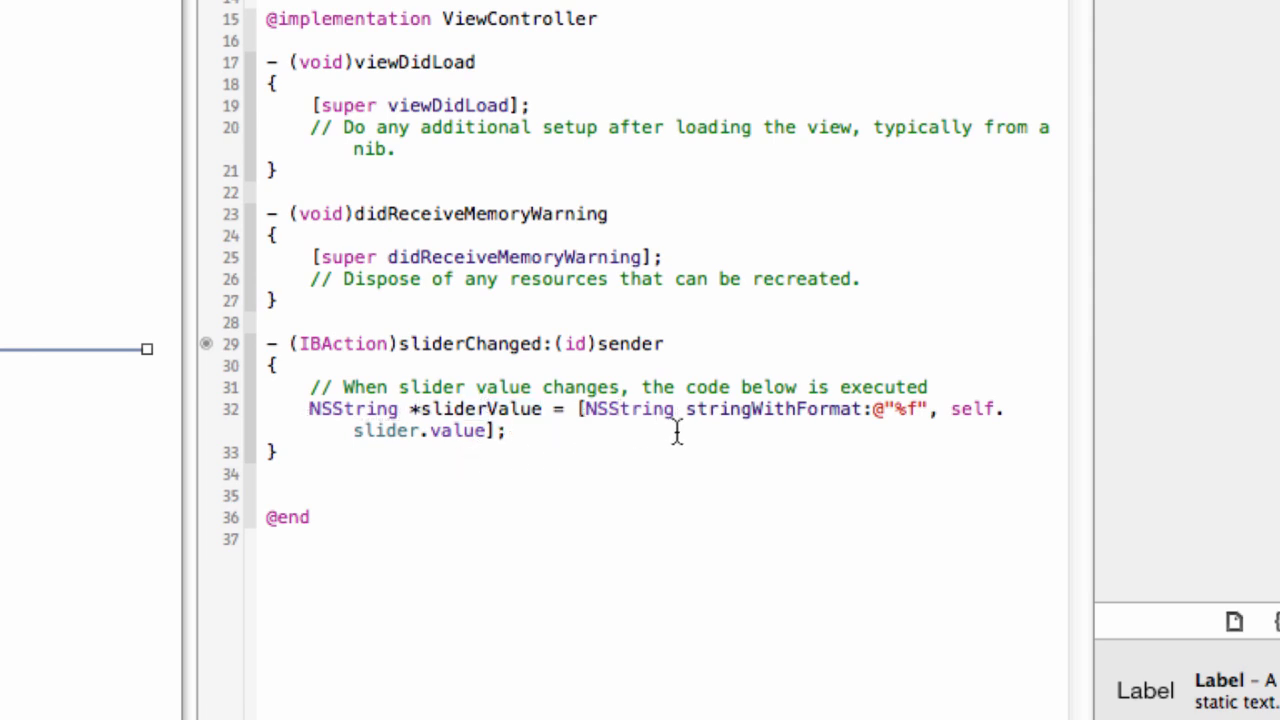
left_click(504, 430)
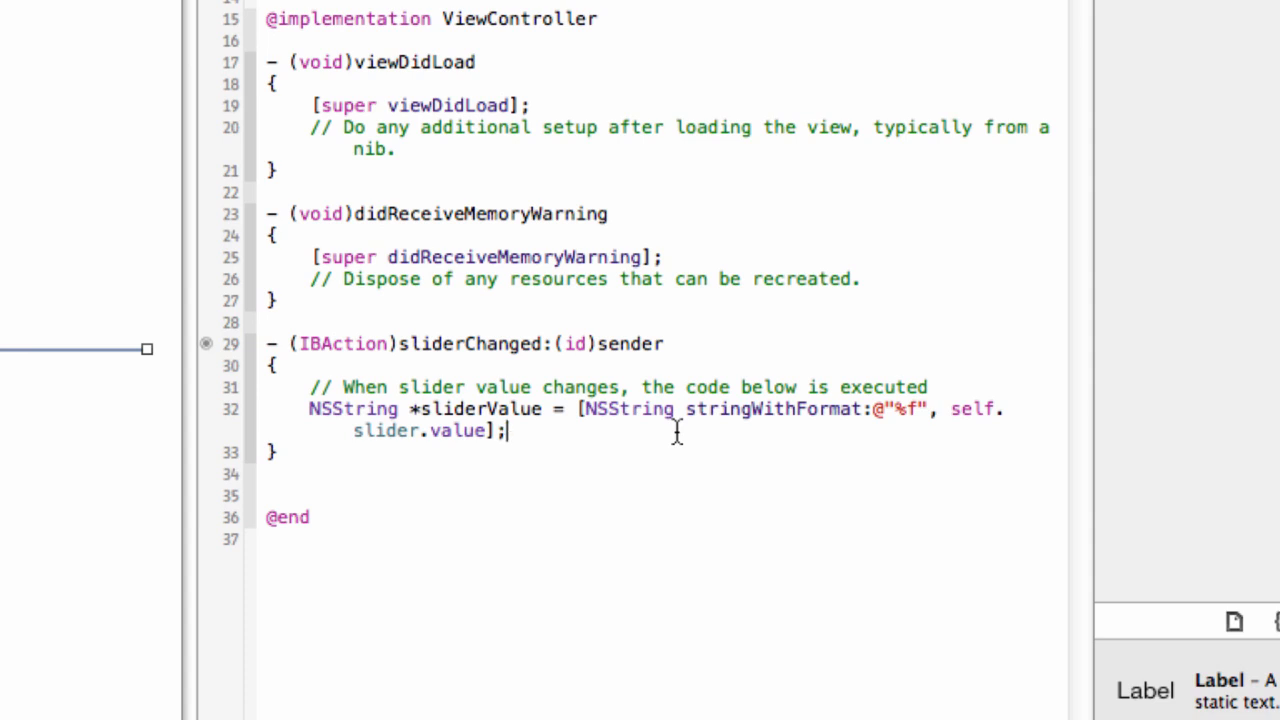
- Add the line self.sliderLabel.text = sliderValue; and check the sliderValue declaration
type("self")
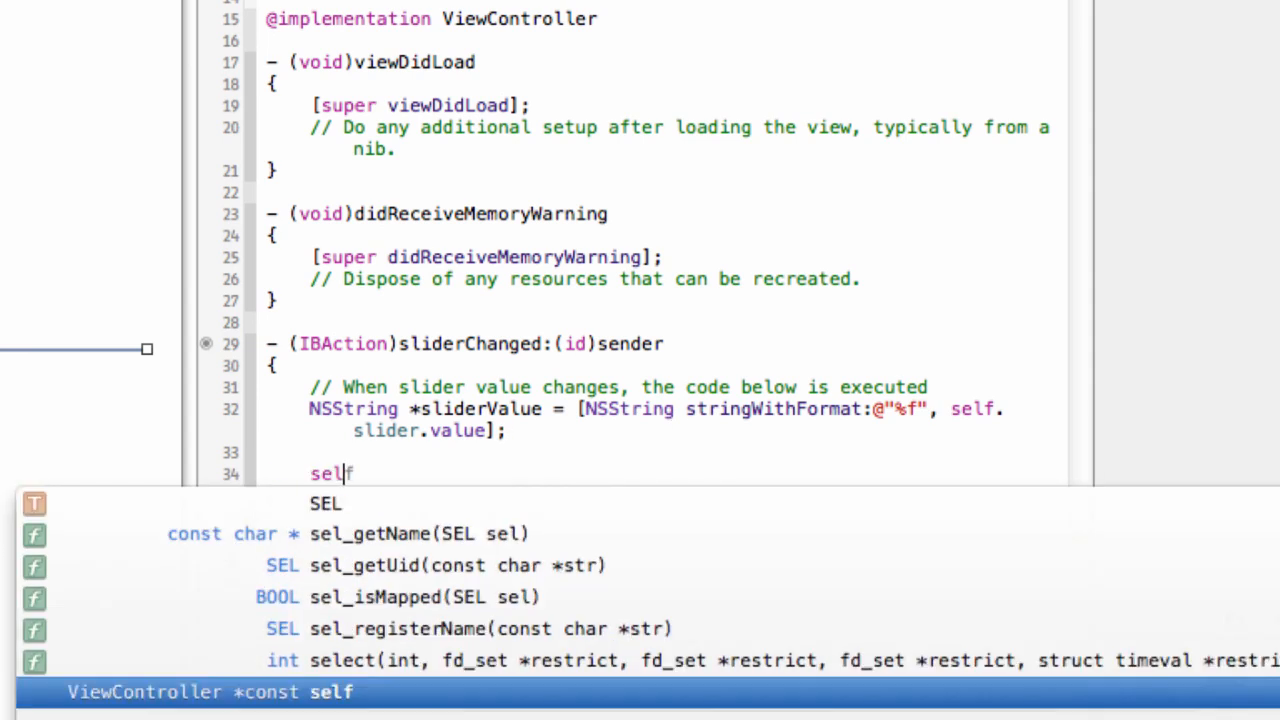
type(".sliderLabel")
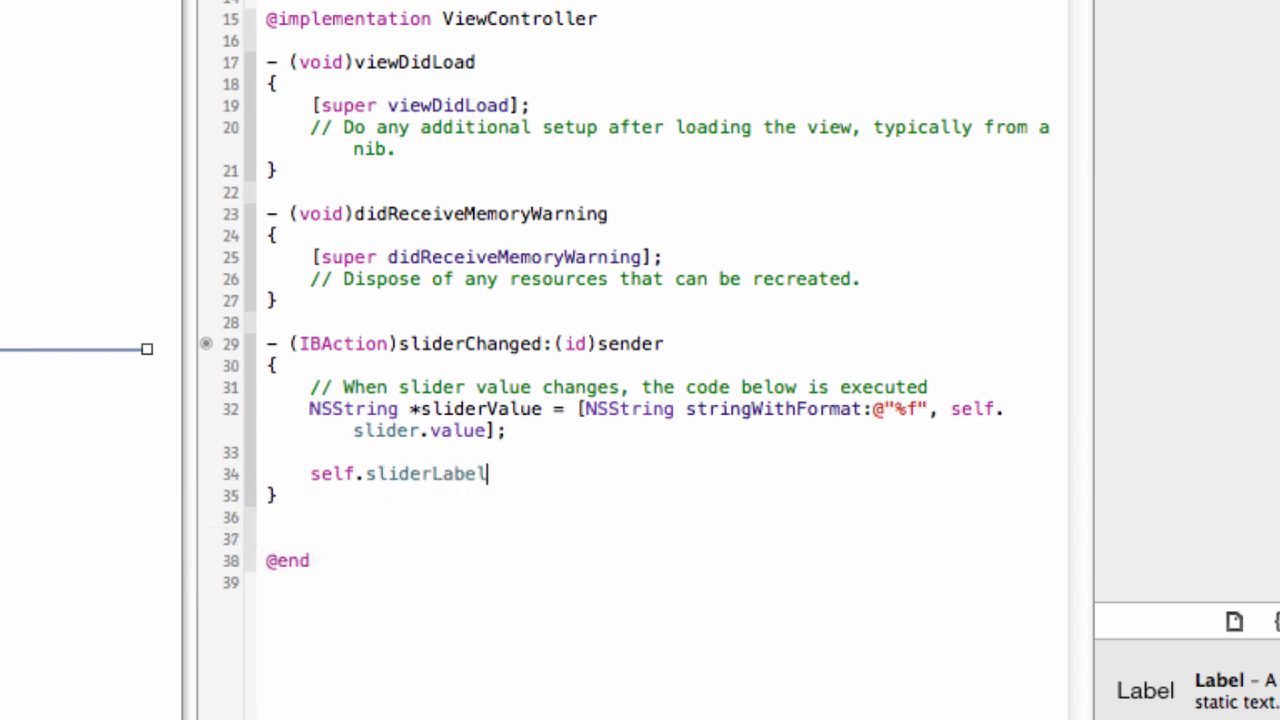
type(".text")
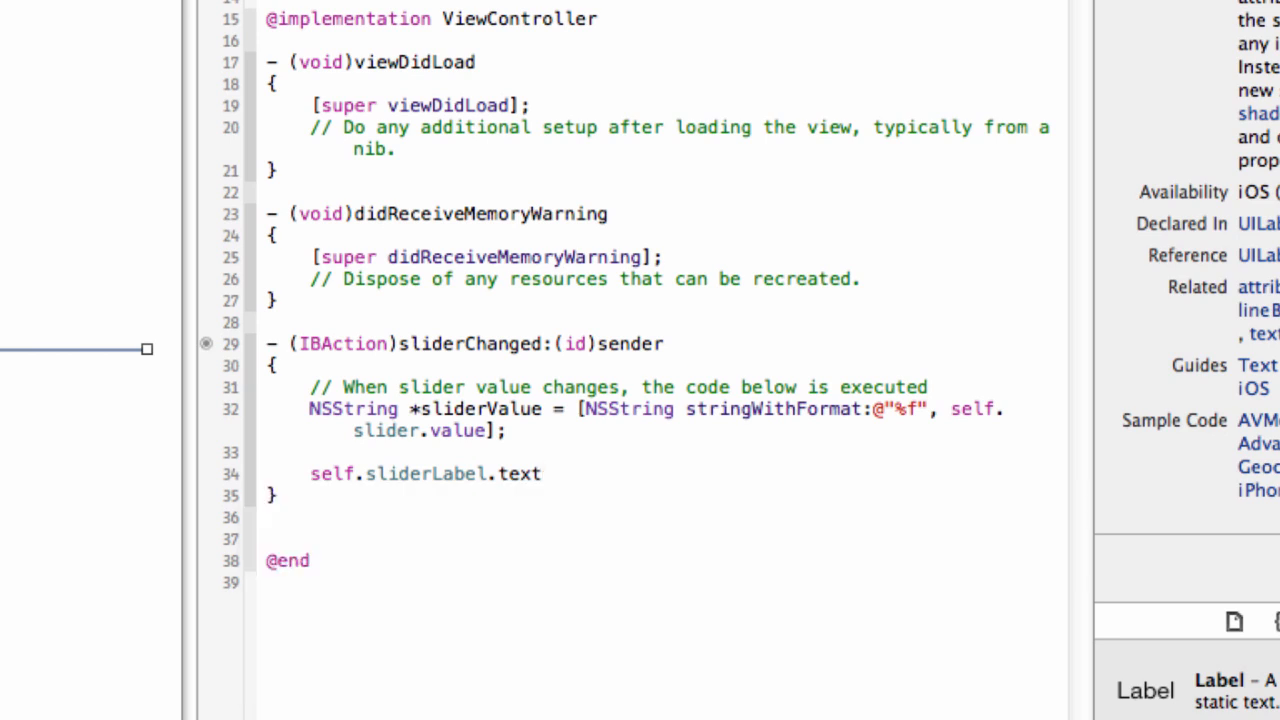
type("=")
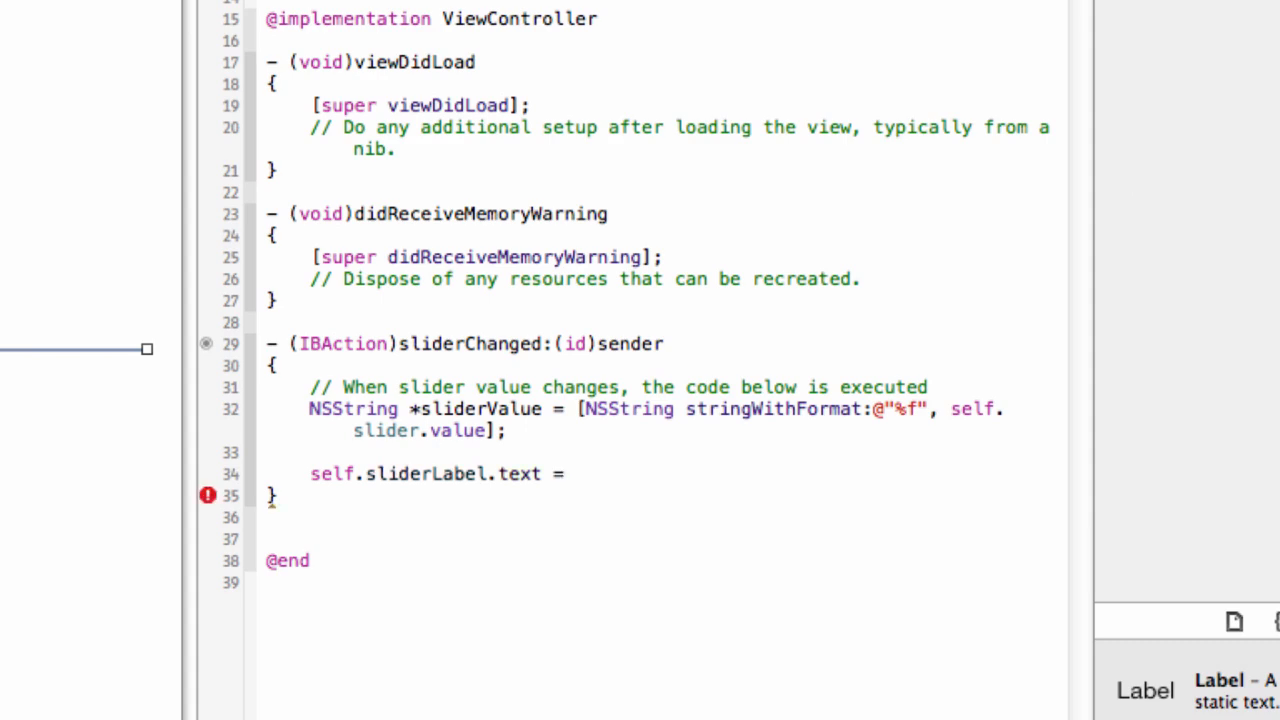
type("sliderValue;")
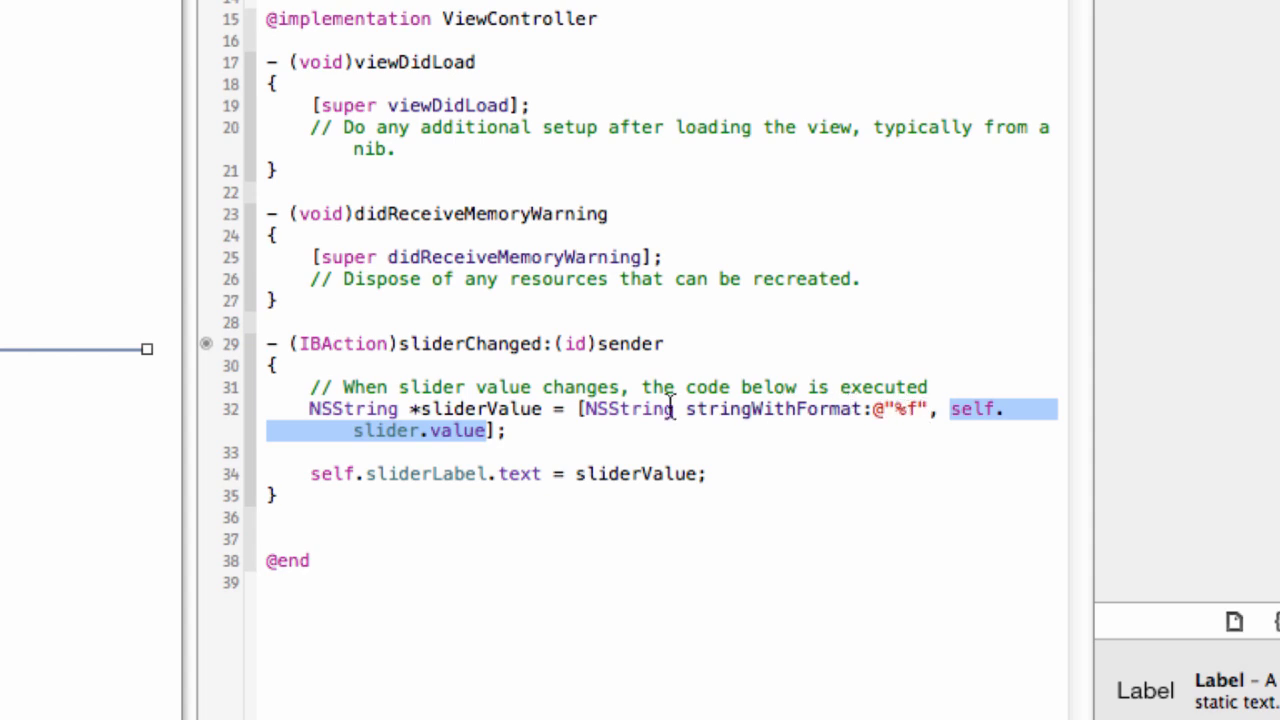
double_click(482, 408)
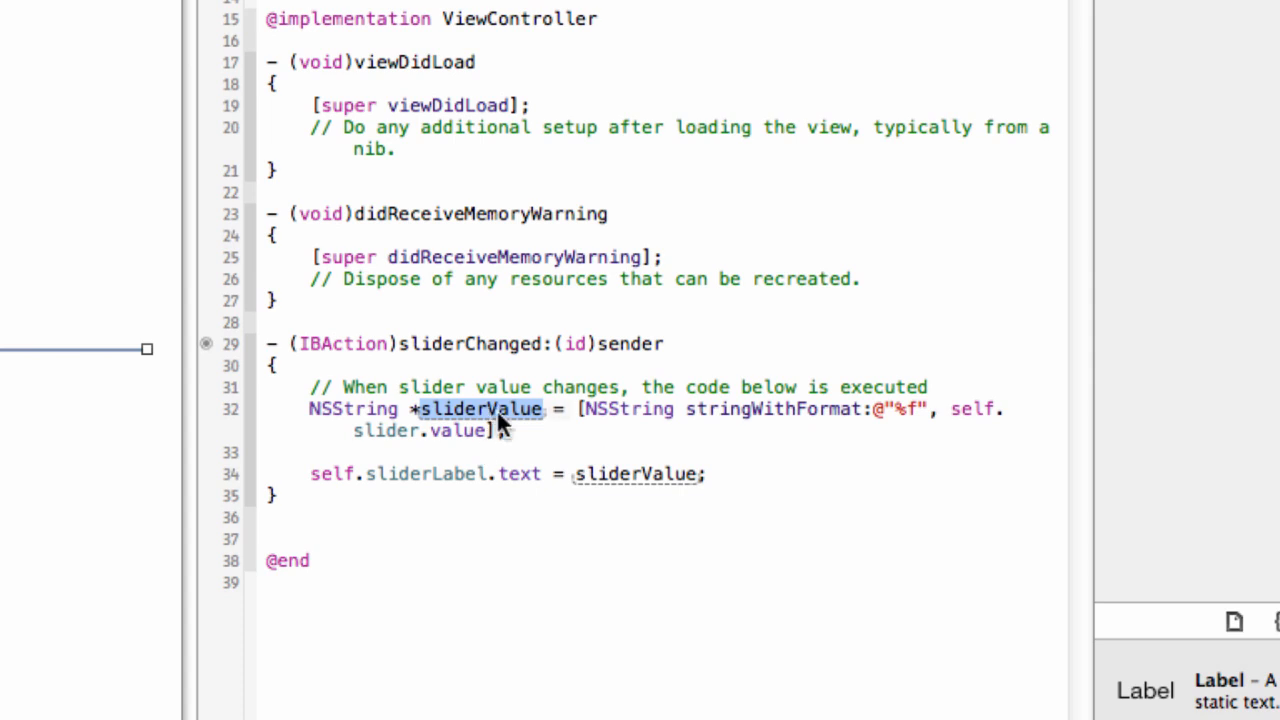
mouse_move(544, 472)
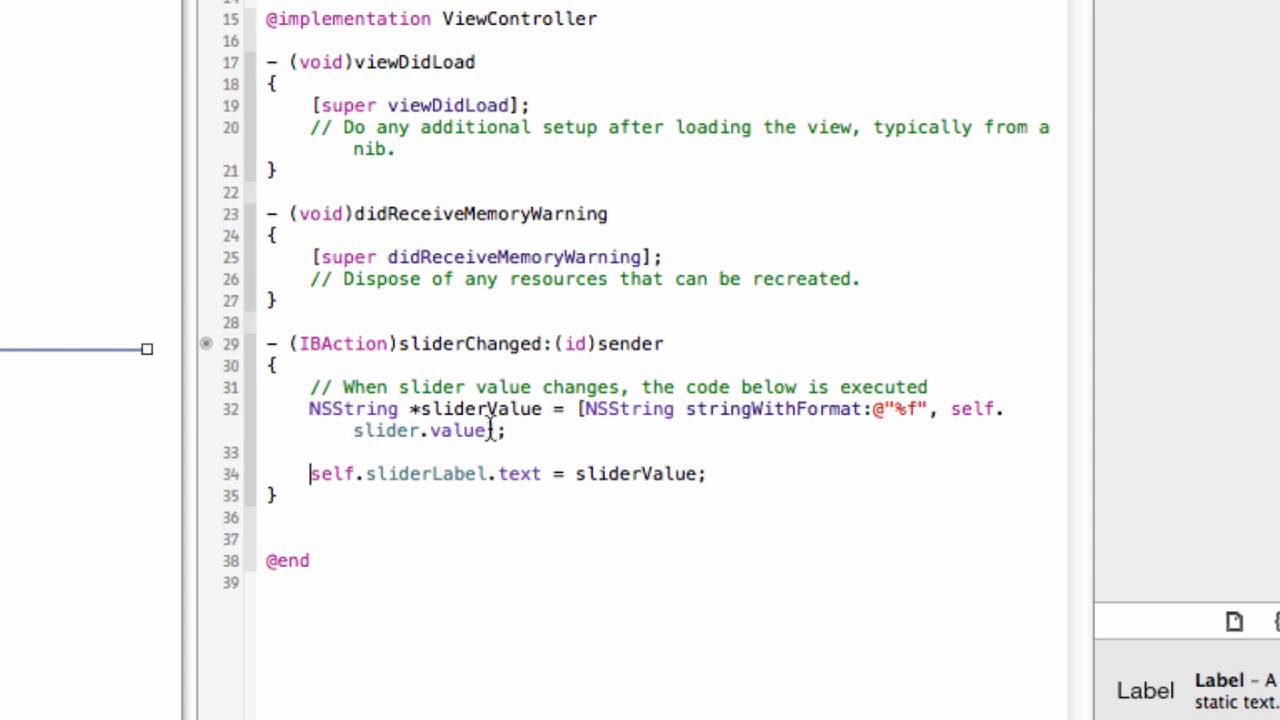
- Run the app with Cmd+R and drag the slider through about 0.60, 0.22, 0.12, 0.13
key("cmd+r")
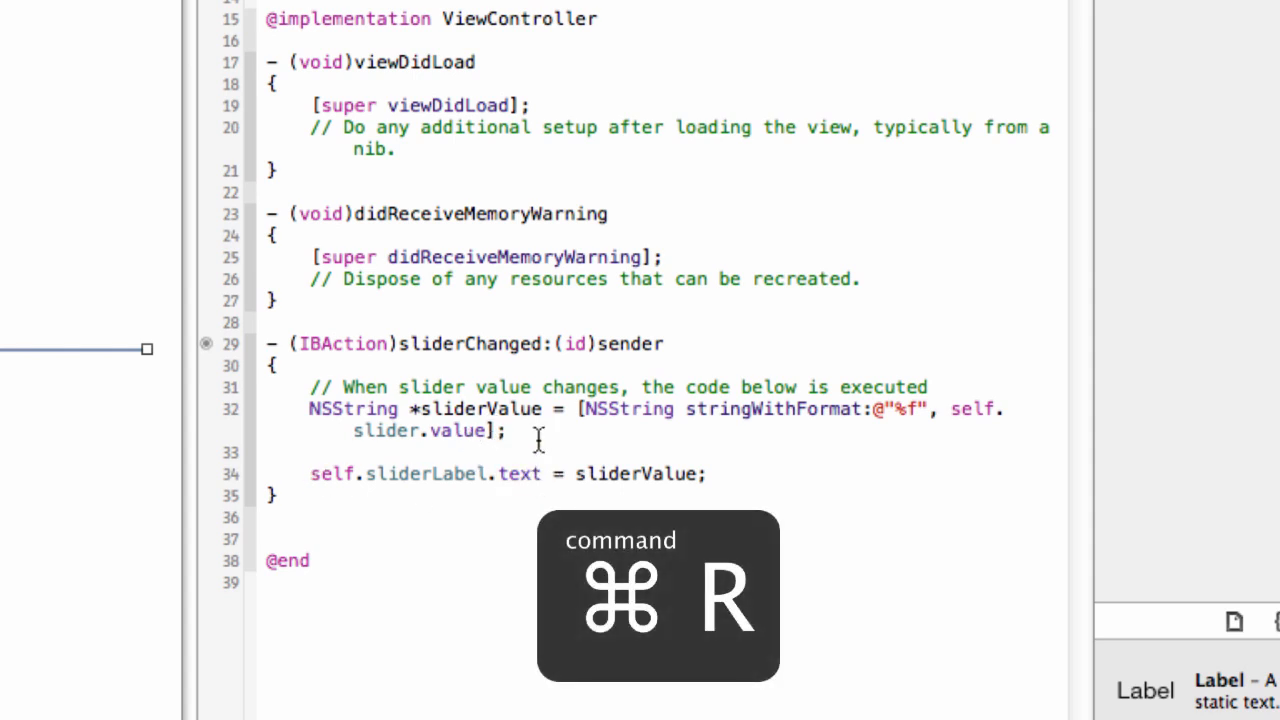
key("cmd+r")
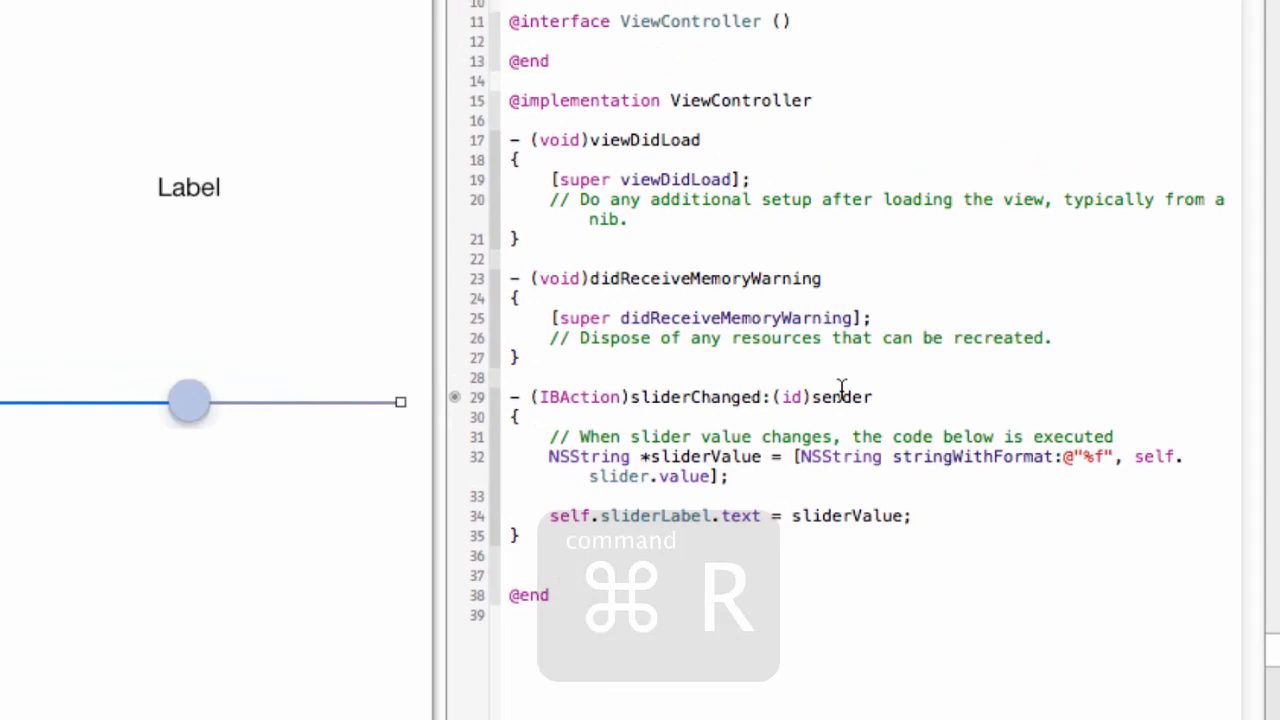
key("cmd+r")
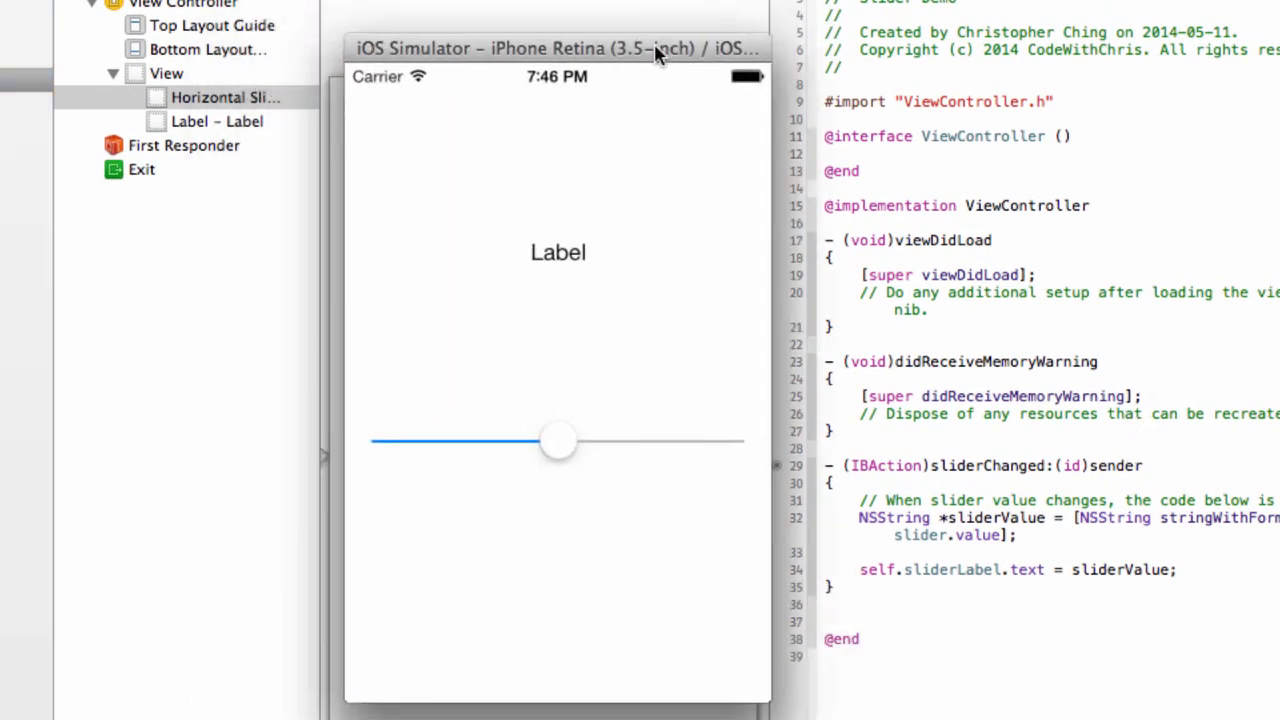
left_click_drag(558, 440, 624, 440)
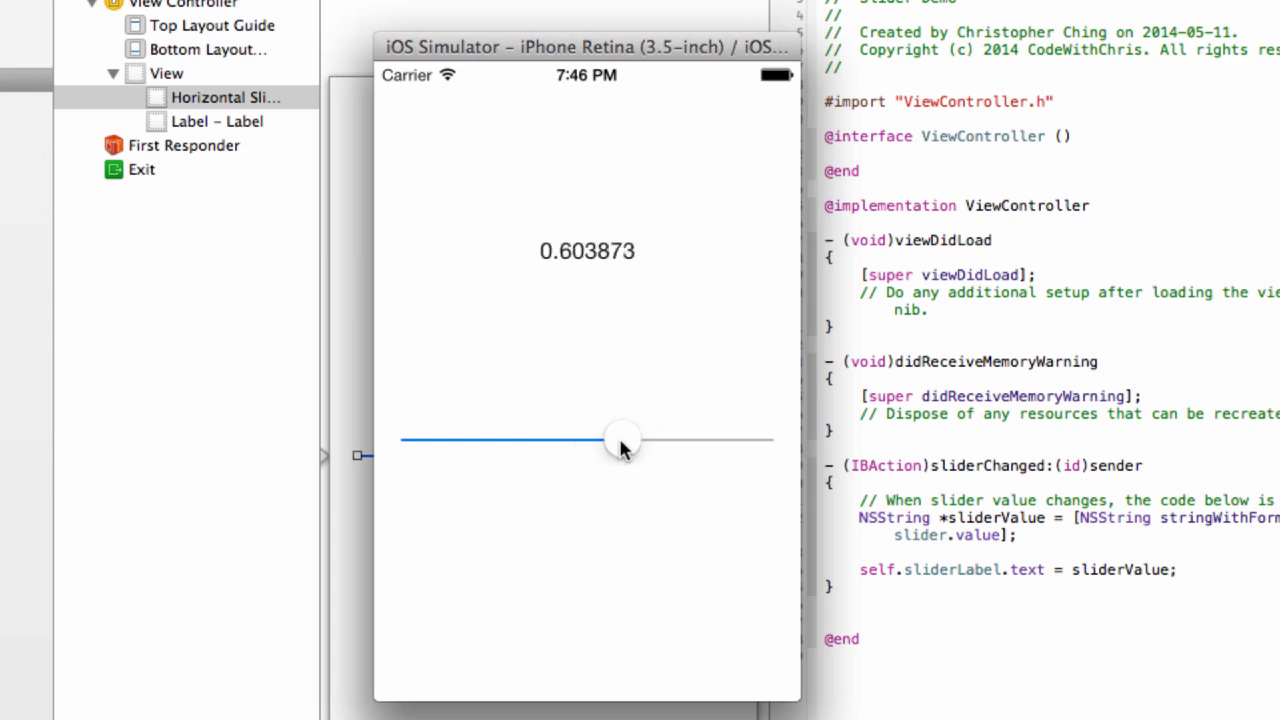
left_click_drag(624, 440, 350, 430)
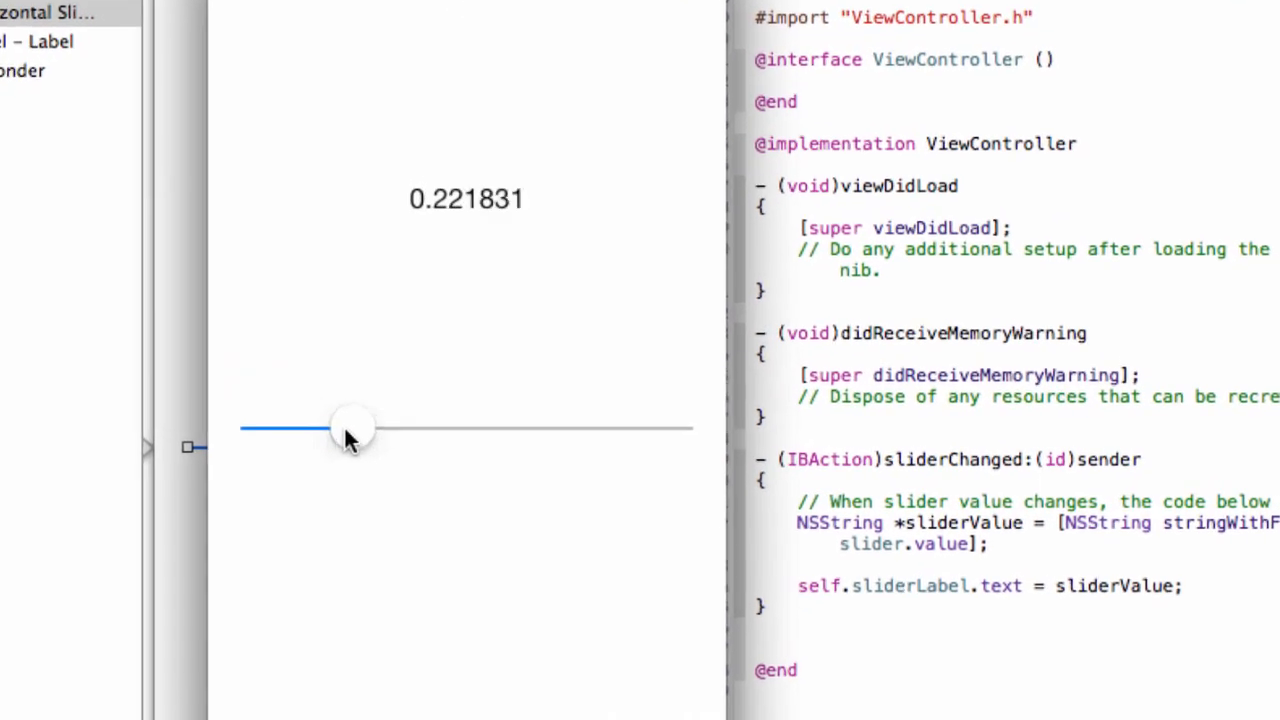
left_click_drag(356, 428, 284, 428)
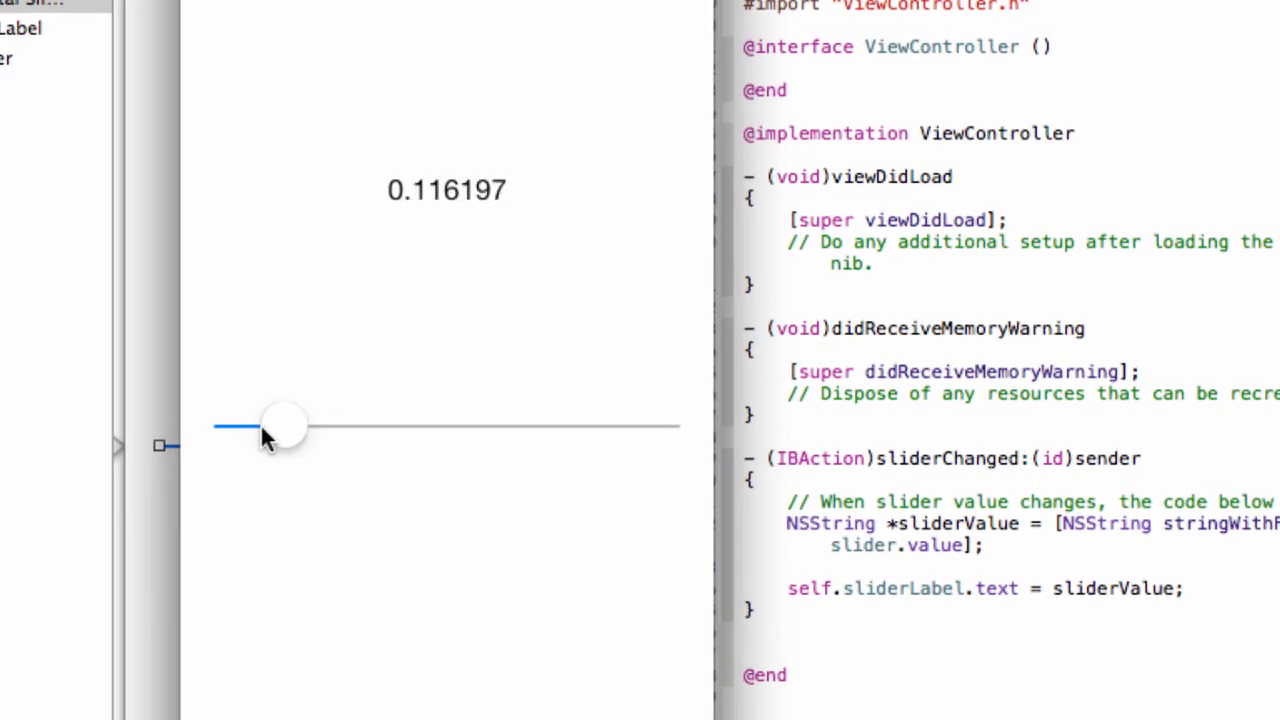
left_click_drag(284, 424, 290, 424)
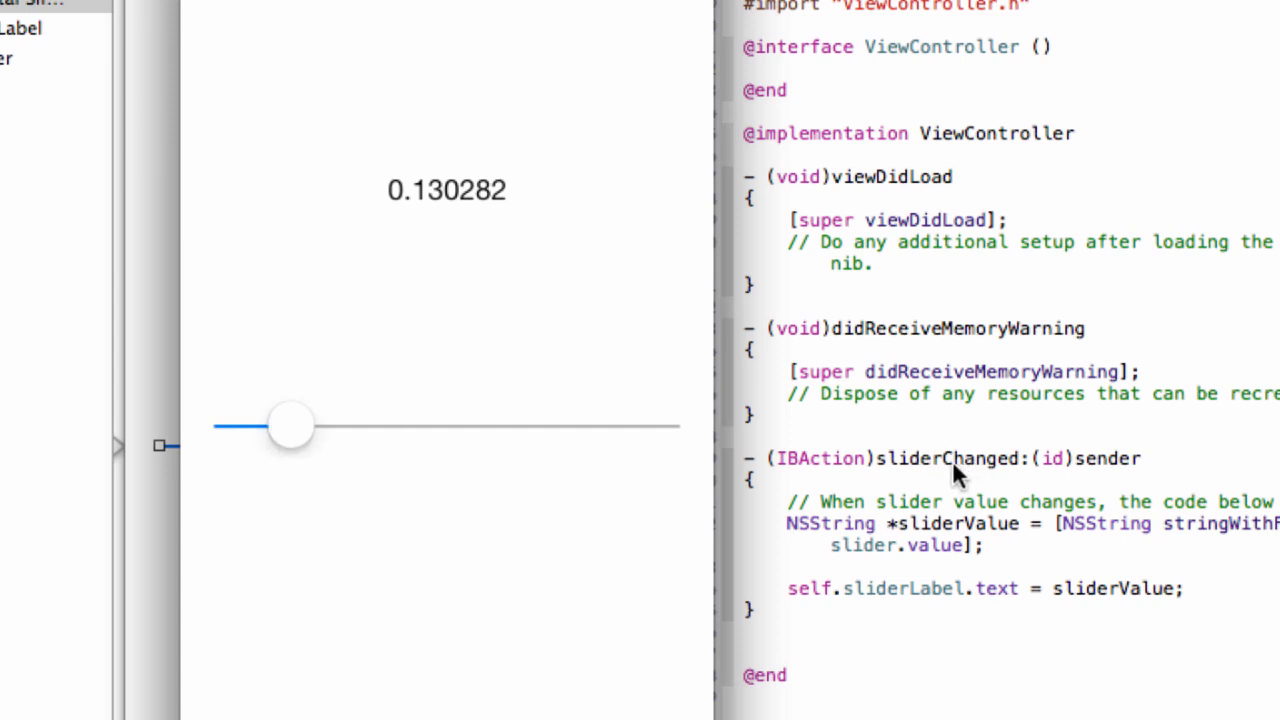
mouse_move(964, 528)
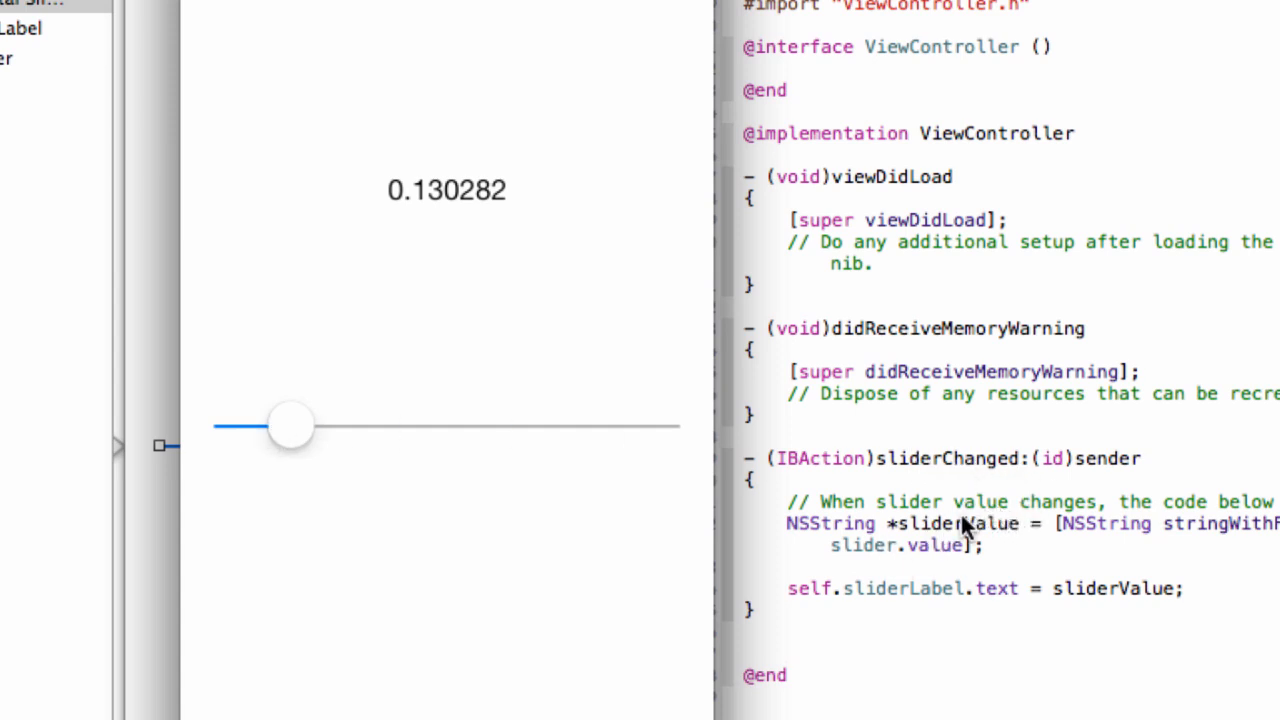
mouse_move(918, 512)
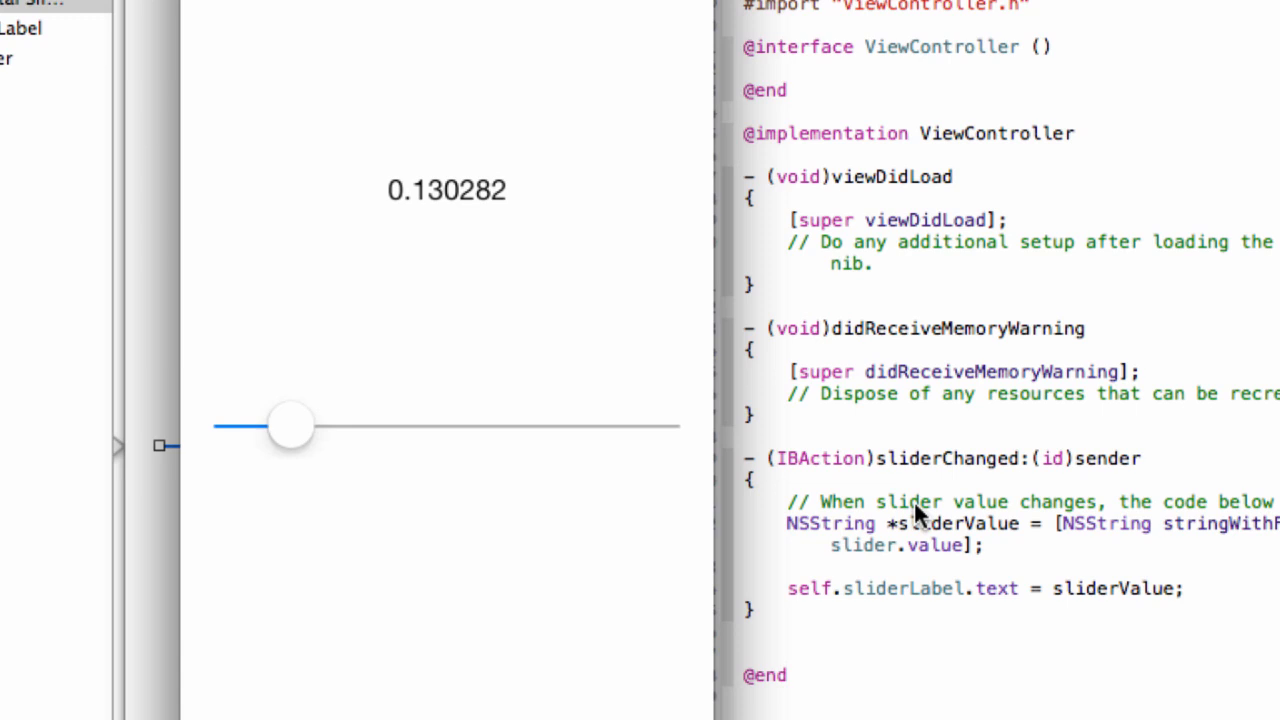
- Drag the slider to max 1.000000, min 0.000000, then through 0.34, 0.37, 0.30, ending at 0.436620
left_click_drag(290, 424, 312, 424)
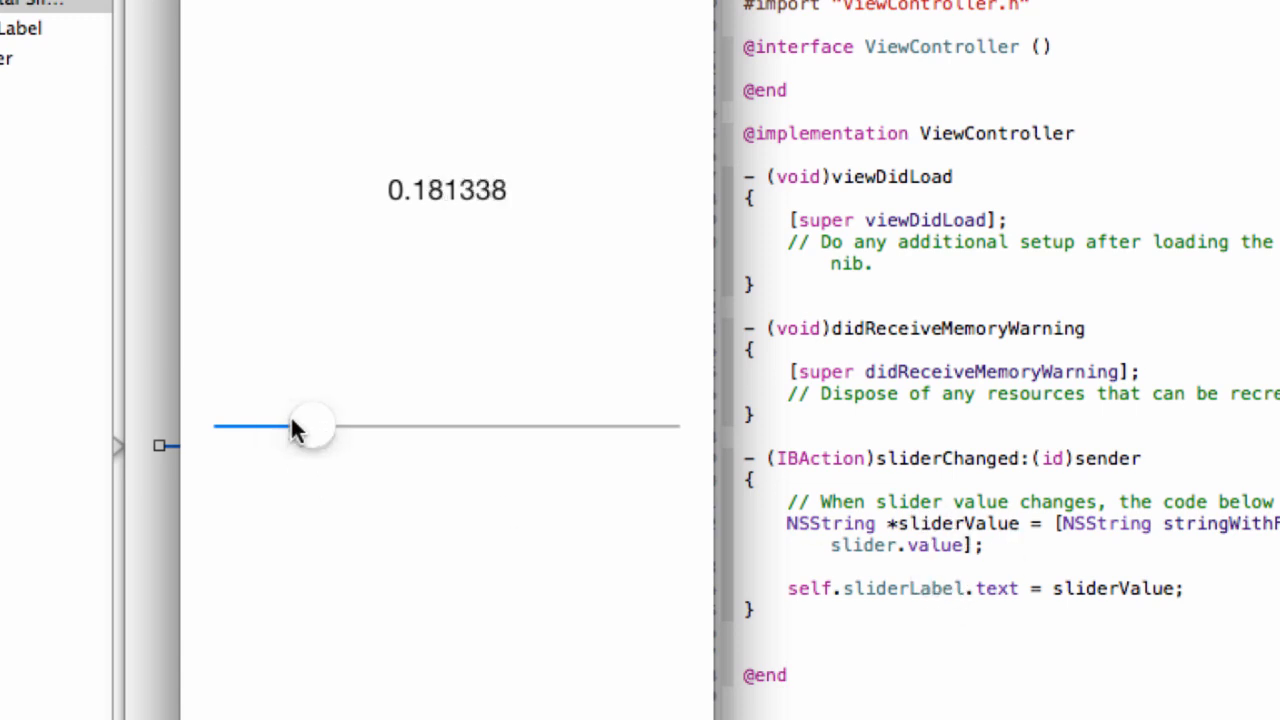
left_click_drag(310, 424, 656, 424)
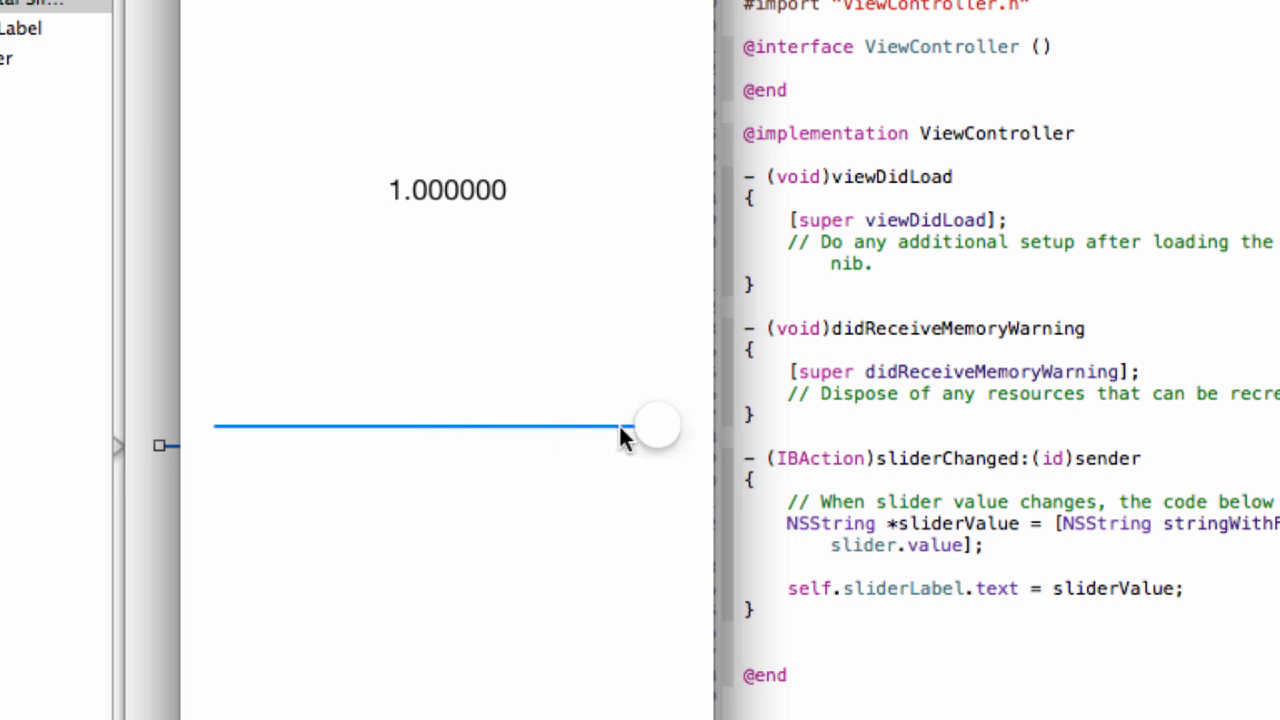
left_click_drag(656, 424, 236, 424)
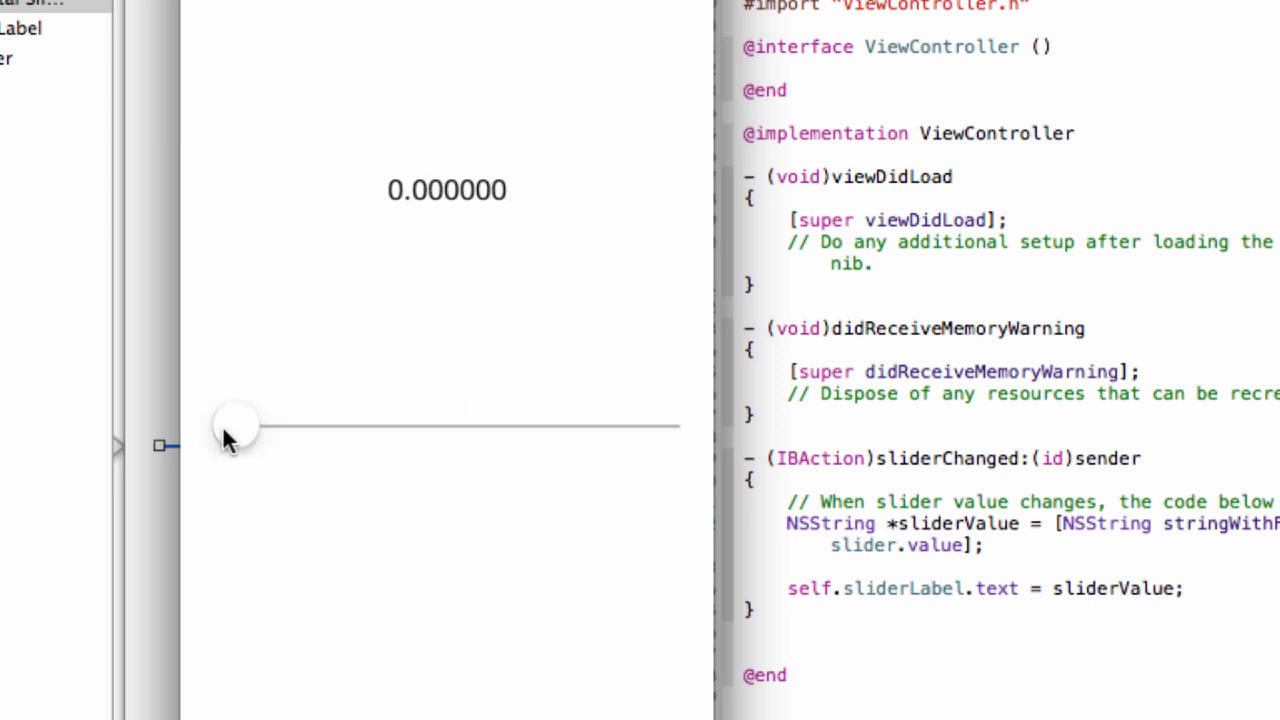
left_click_drag(236, 428, 380, 428)
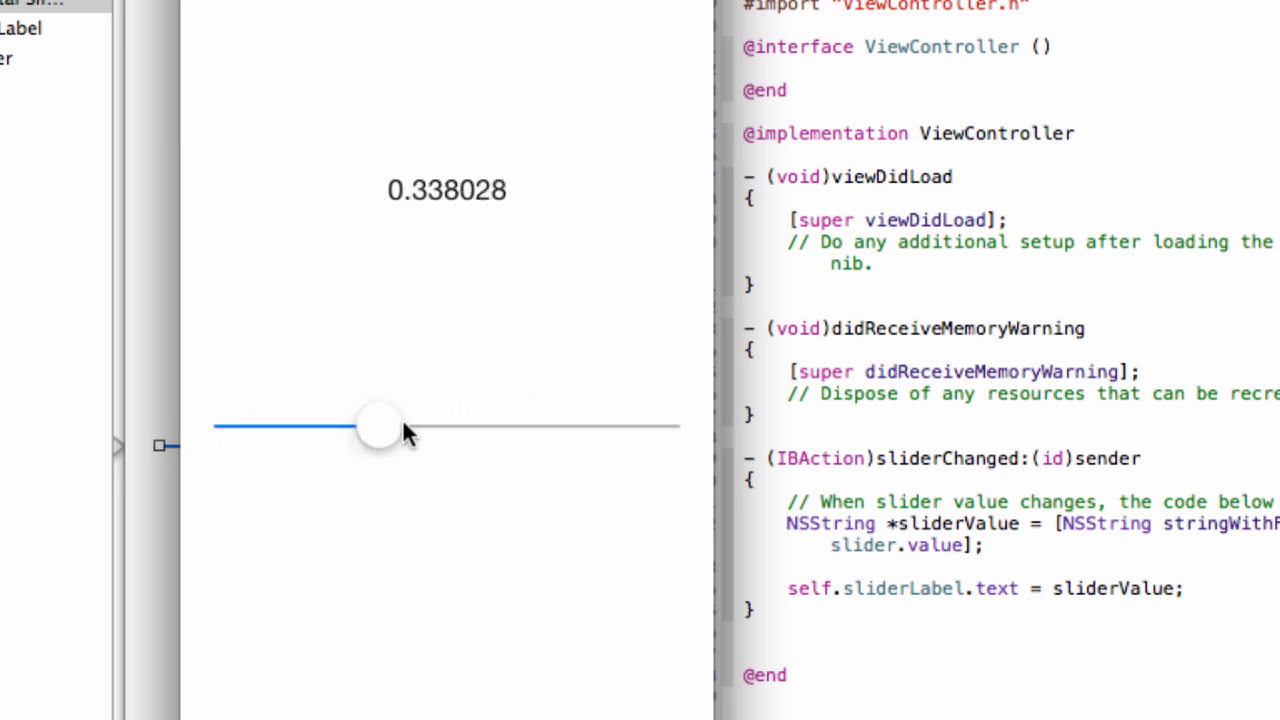
mouse_move(410, 432)
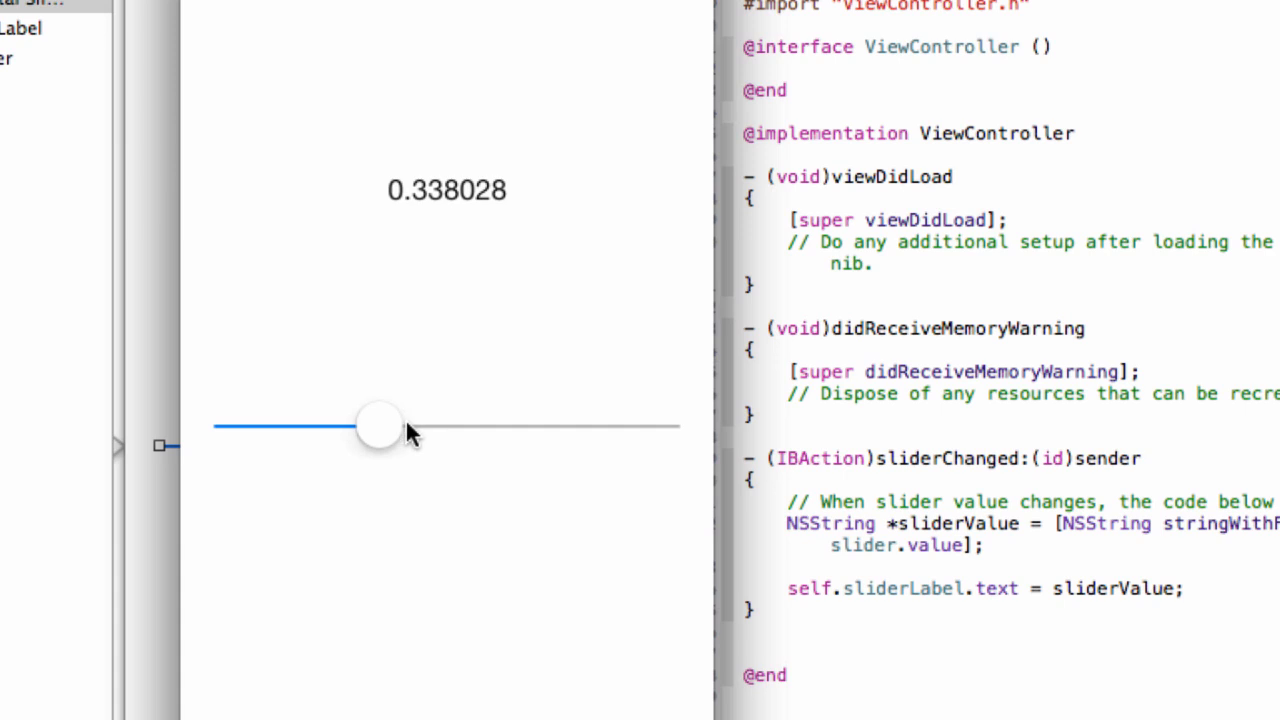
mouse_move(388, 456)
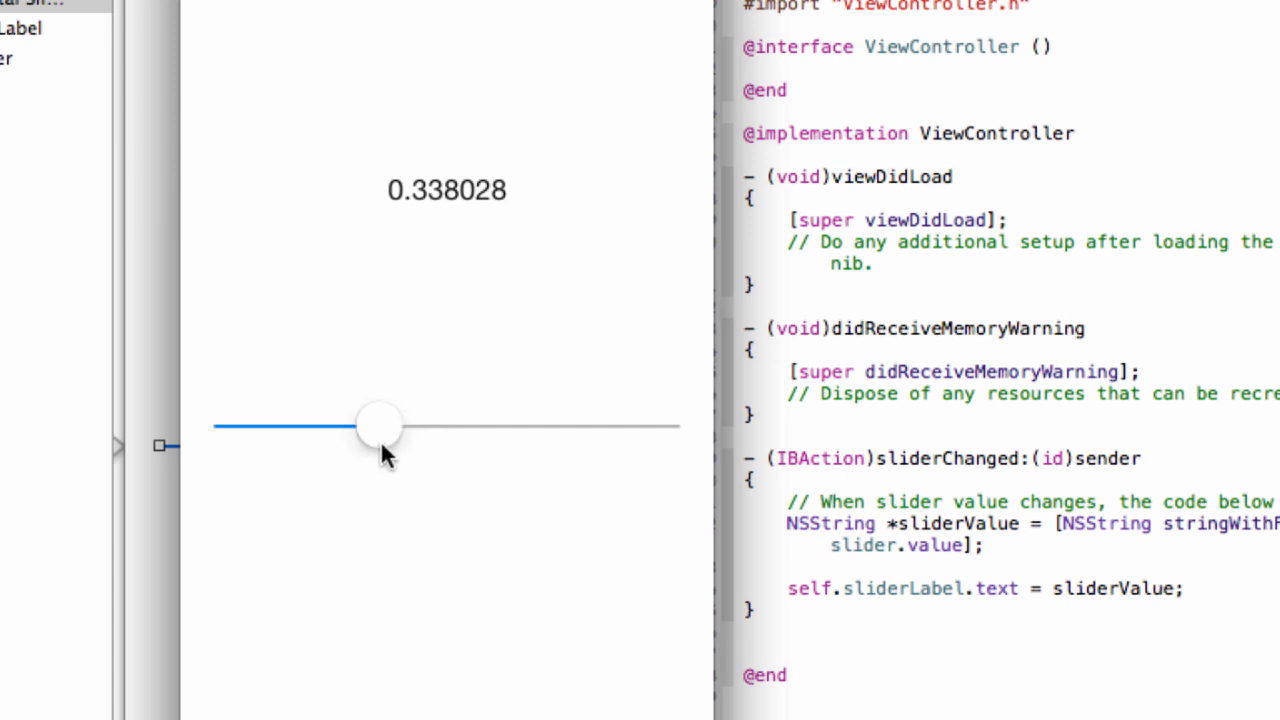
left_click_drag(378, 424, 392, 424)
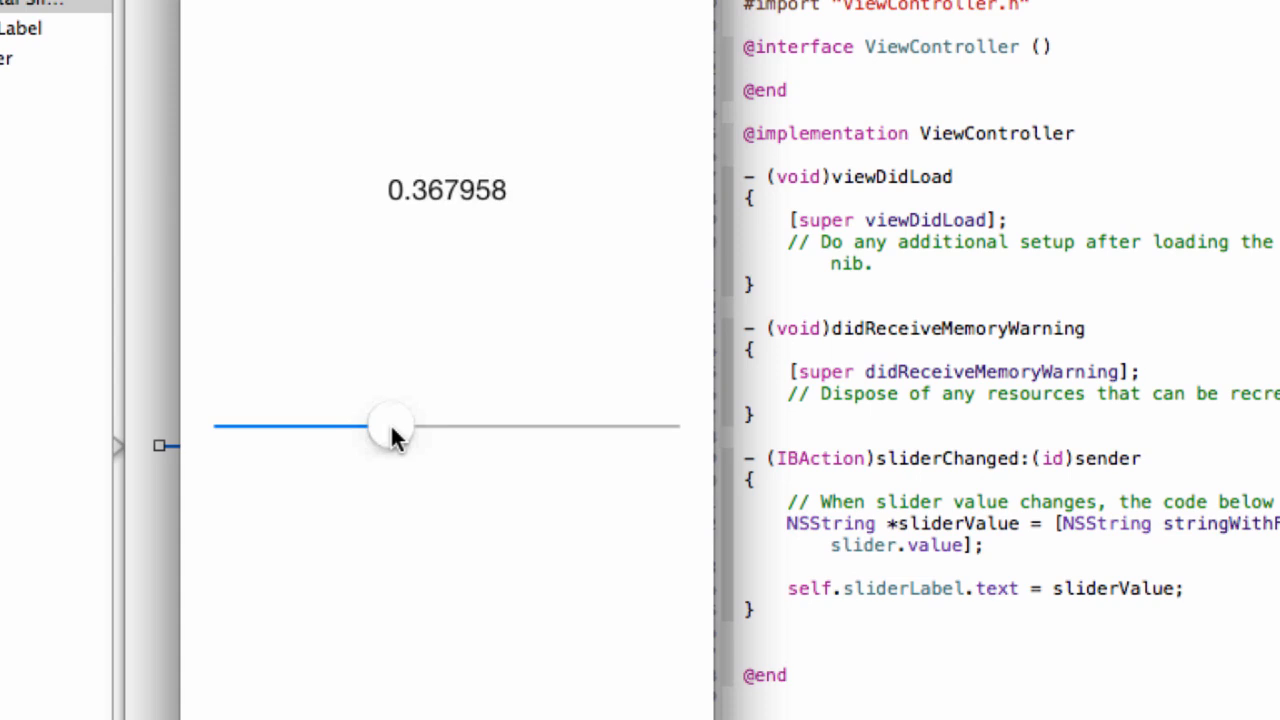
left_click_drag(390, 424, 360, 424)
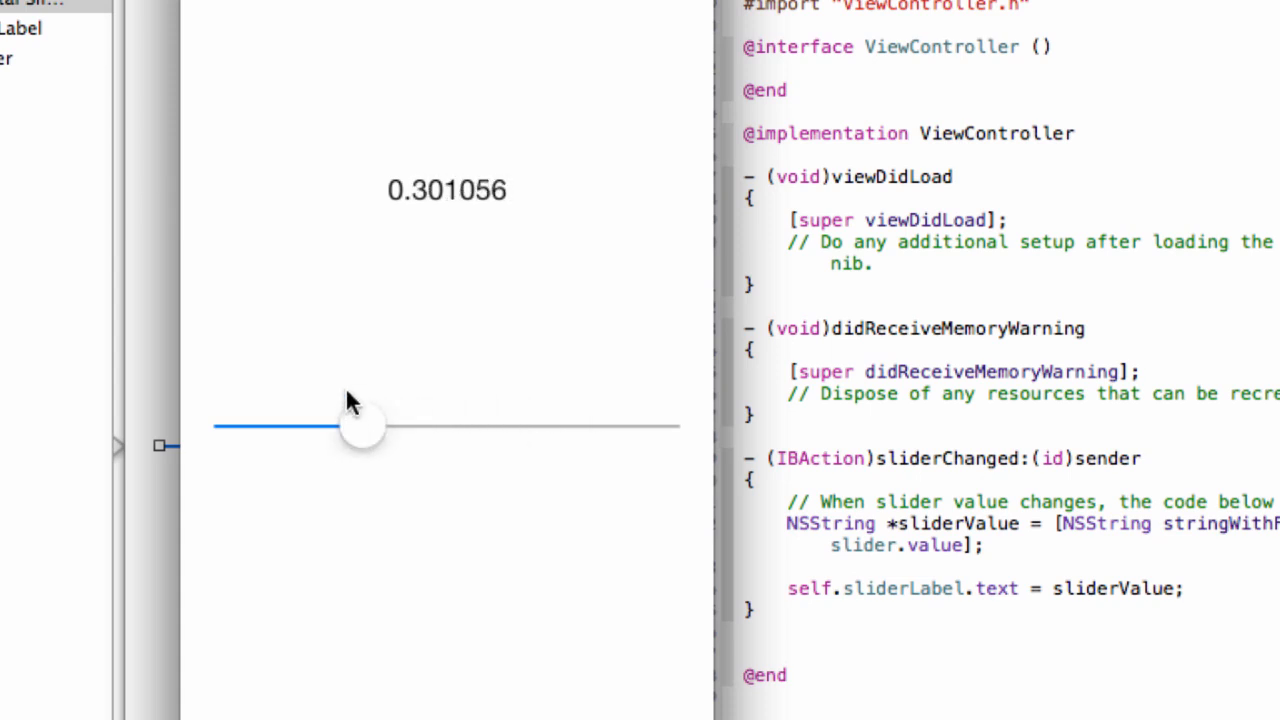
mouse_move(478, 414)
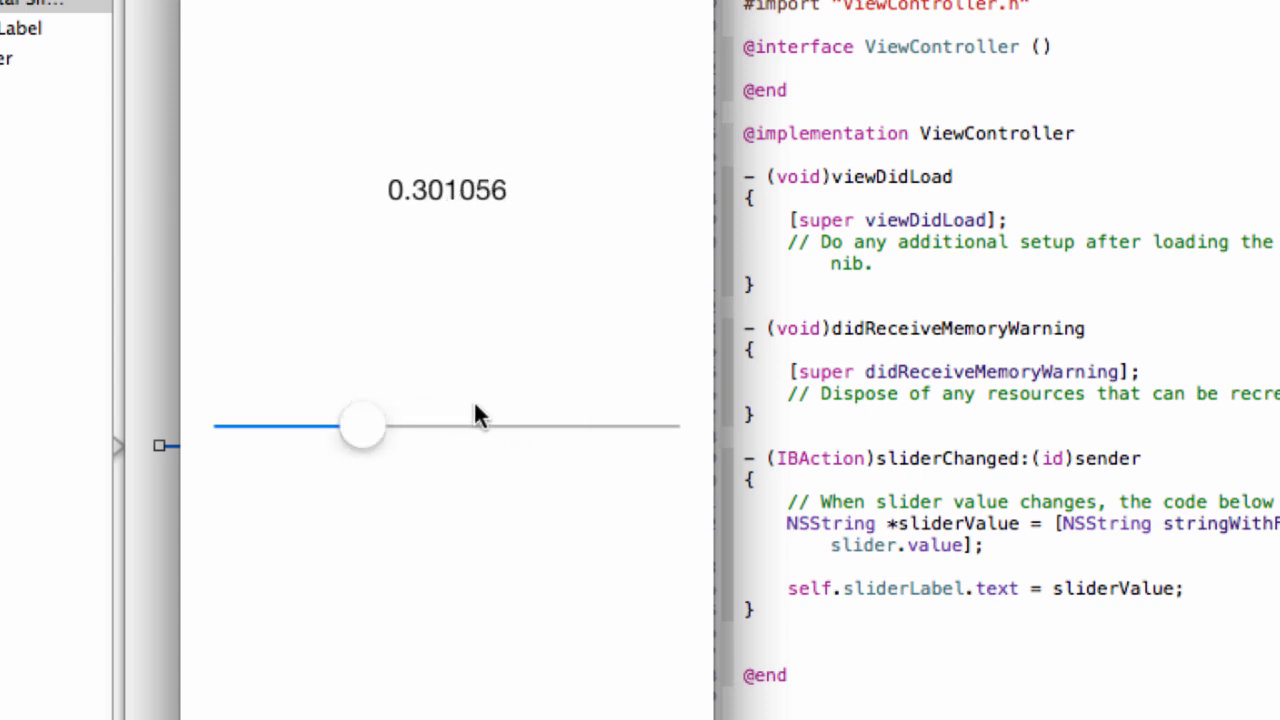
left_click_drag(362, 424, 418, 424)
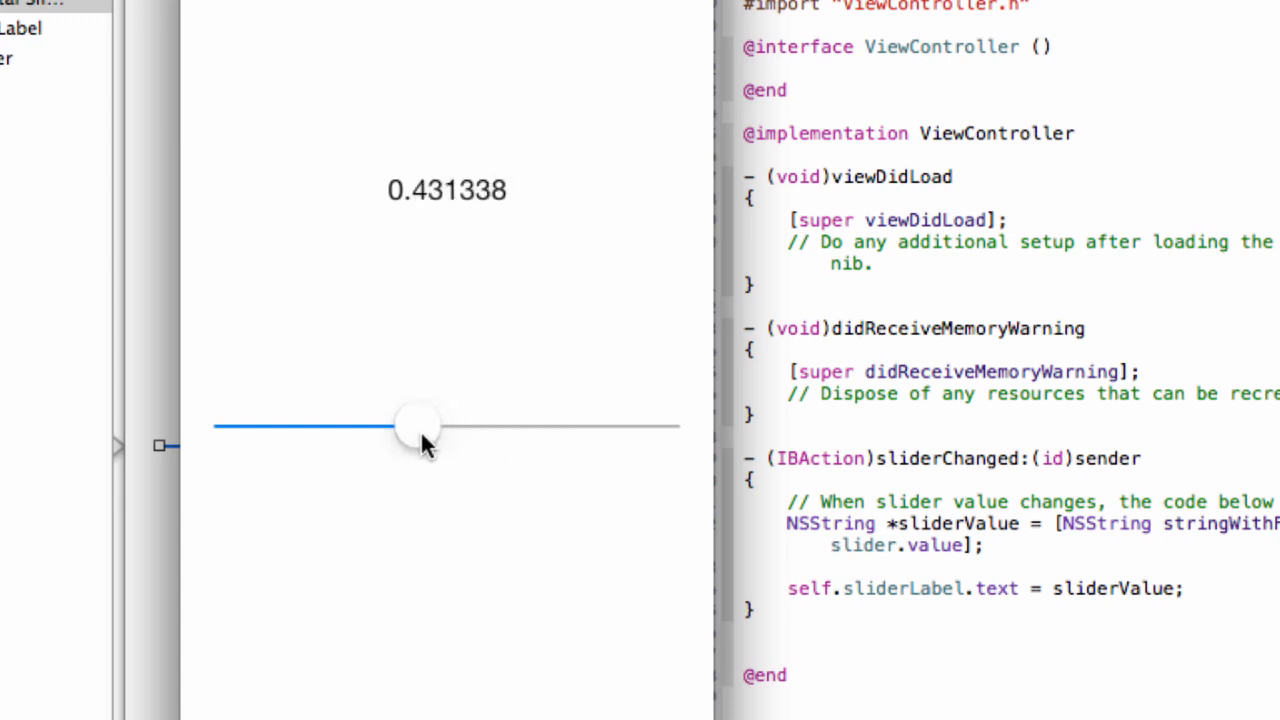
left_click_drag(418, 424, 524, 472)
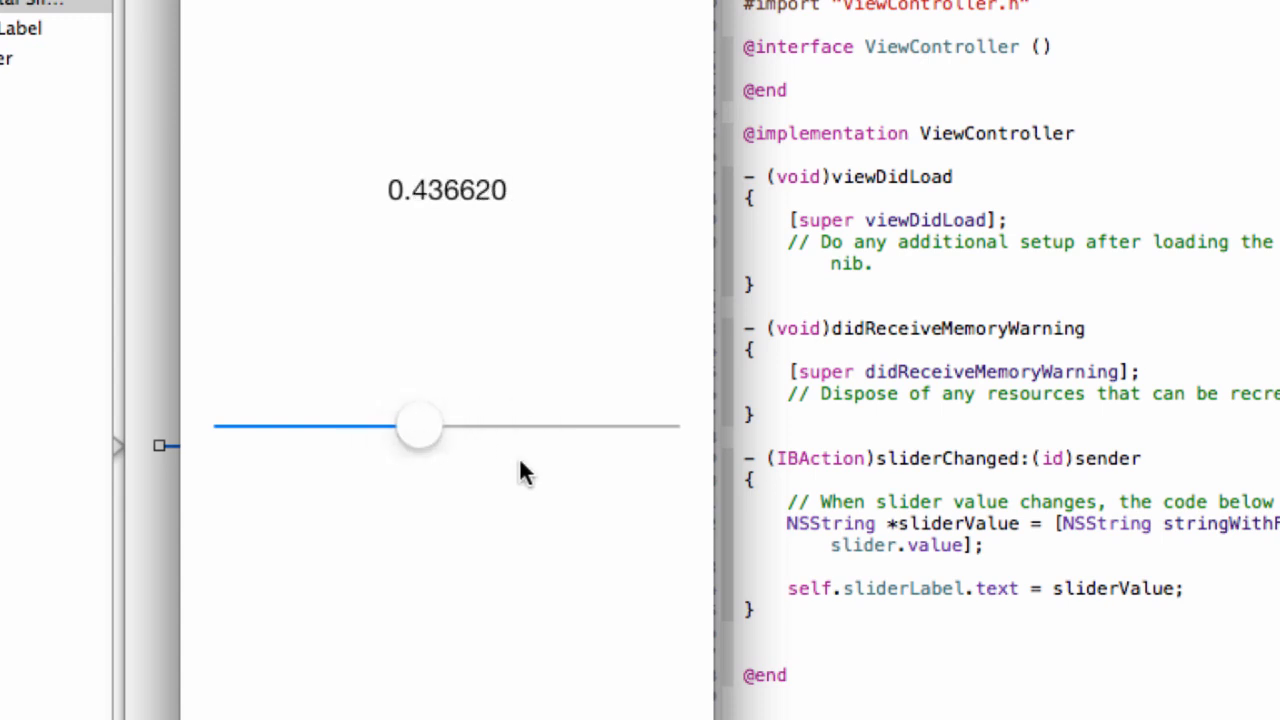
mouse_move(530, 458)
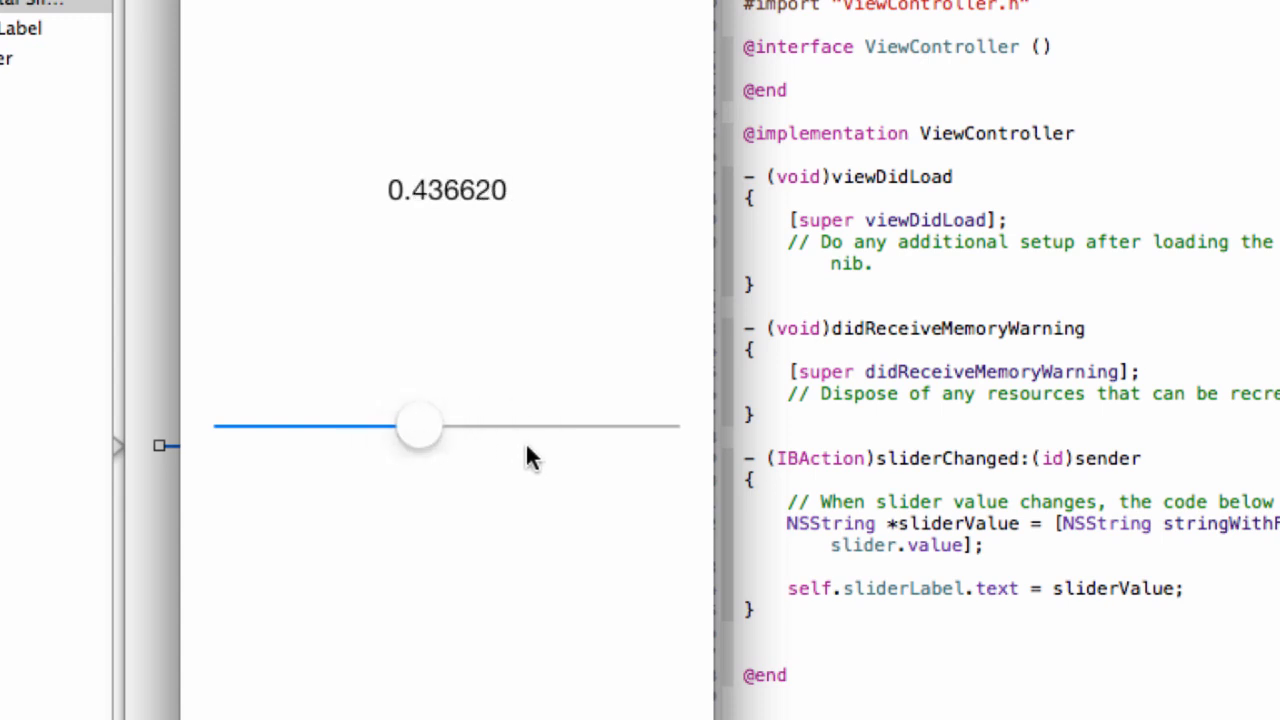
mouse_move(904, 114)
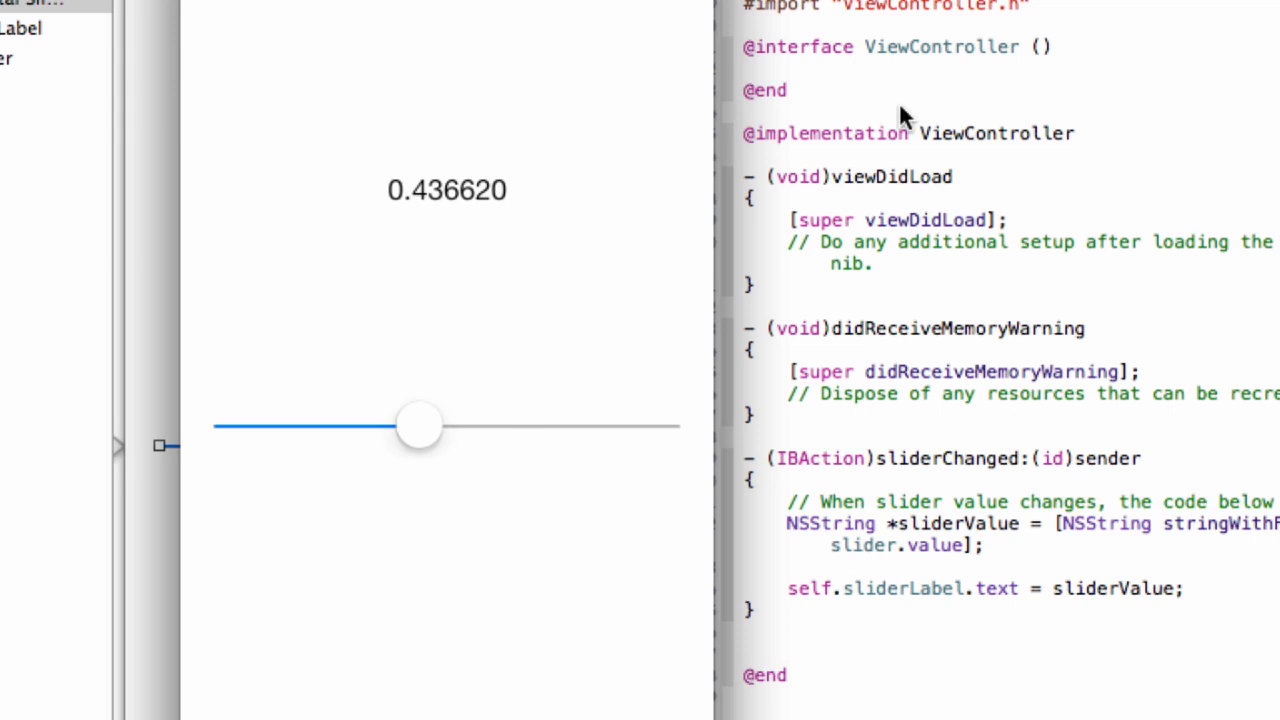